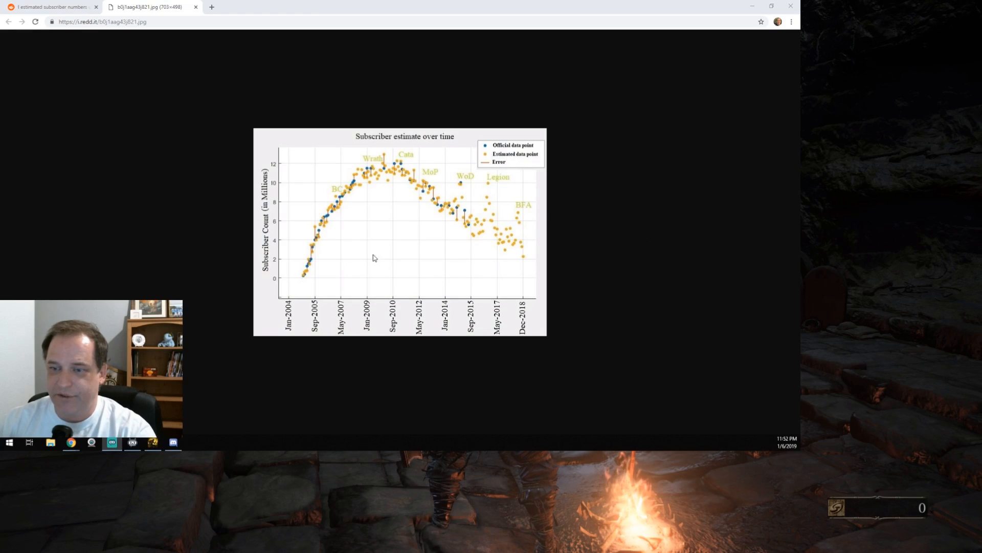
pyautogui.moveTo(490, 274)
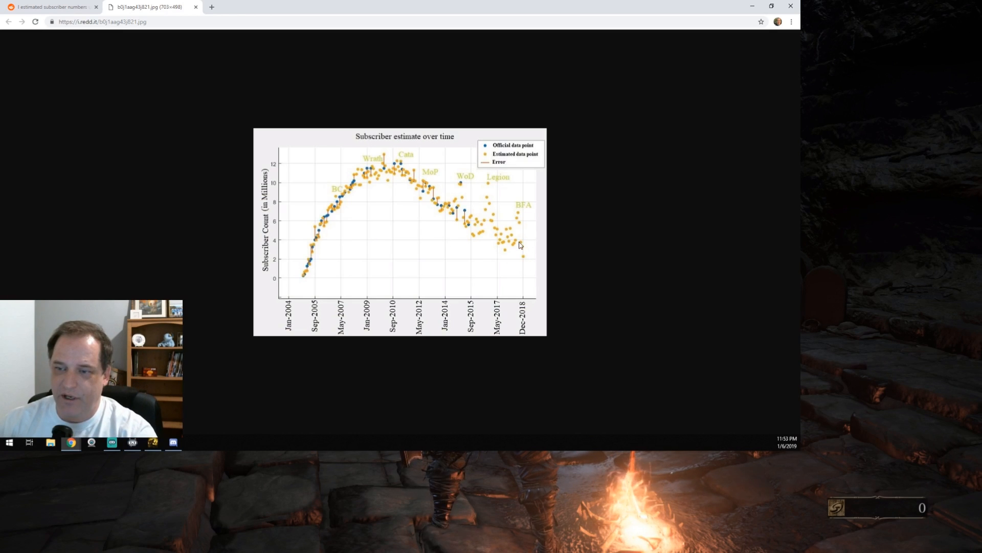
pyautogui.moveTo(530, 247)
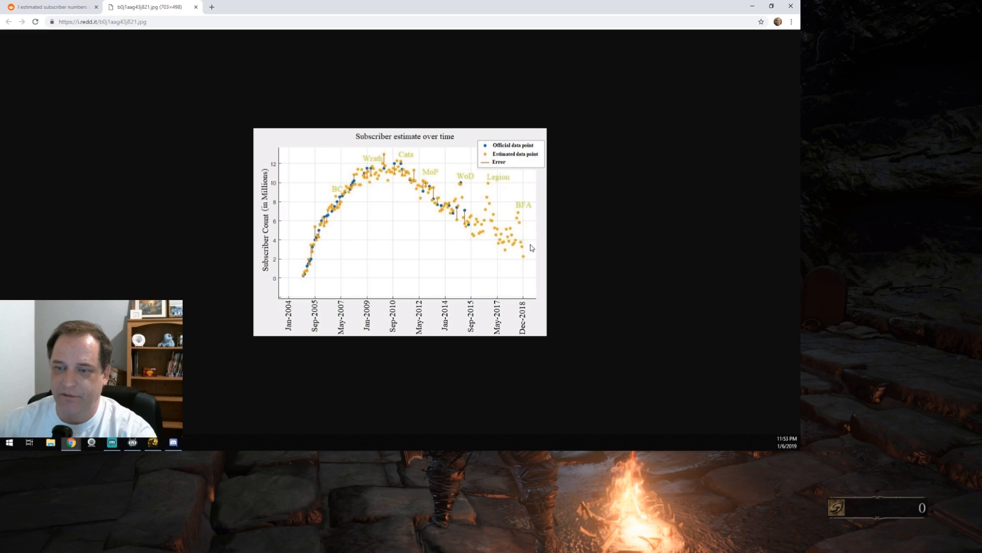
pyautogui.moveTo(513, 246)
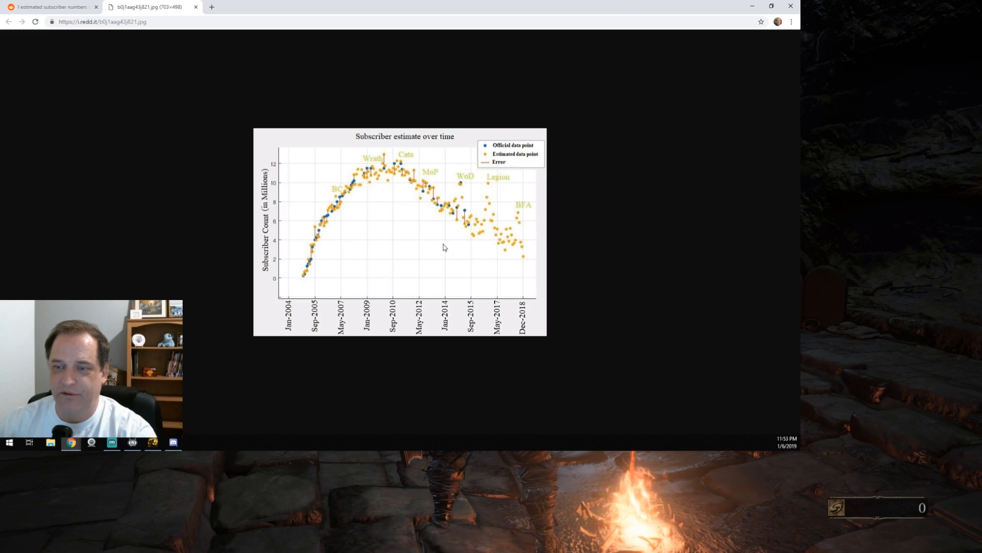
pyautogui.moveTo(435, 244)
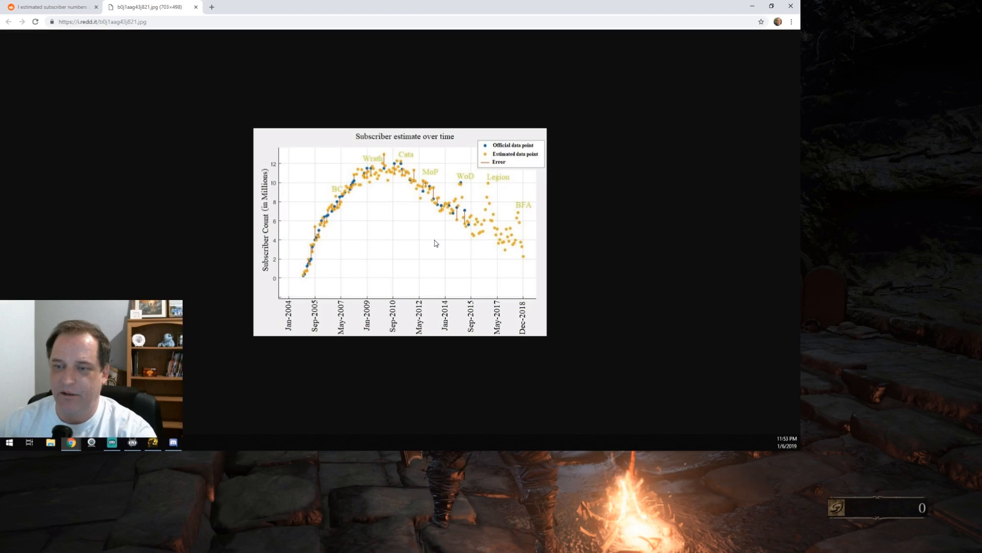
pyautogui.moveTo(395, 170)
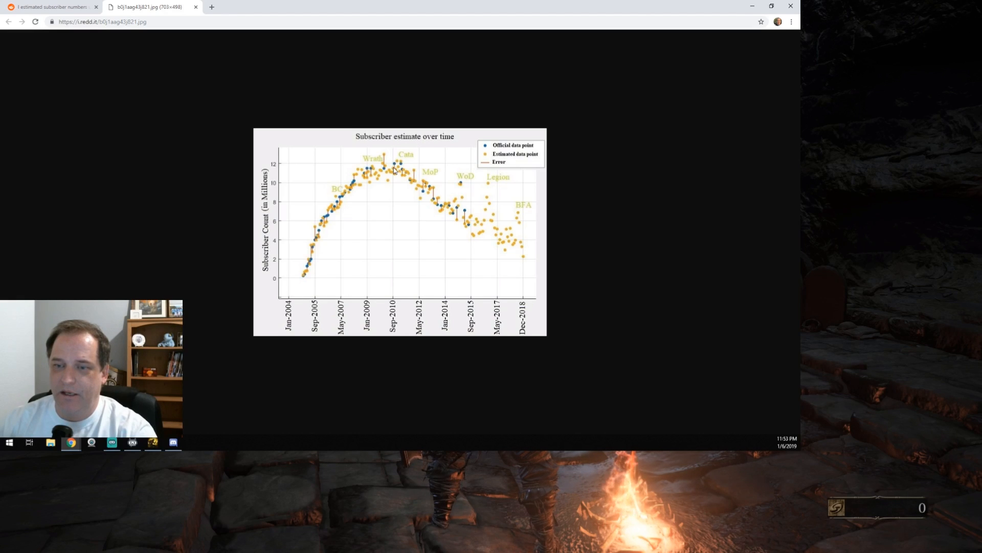
pyautogui.moveTo(447, 211)
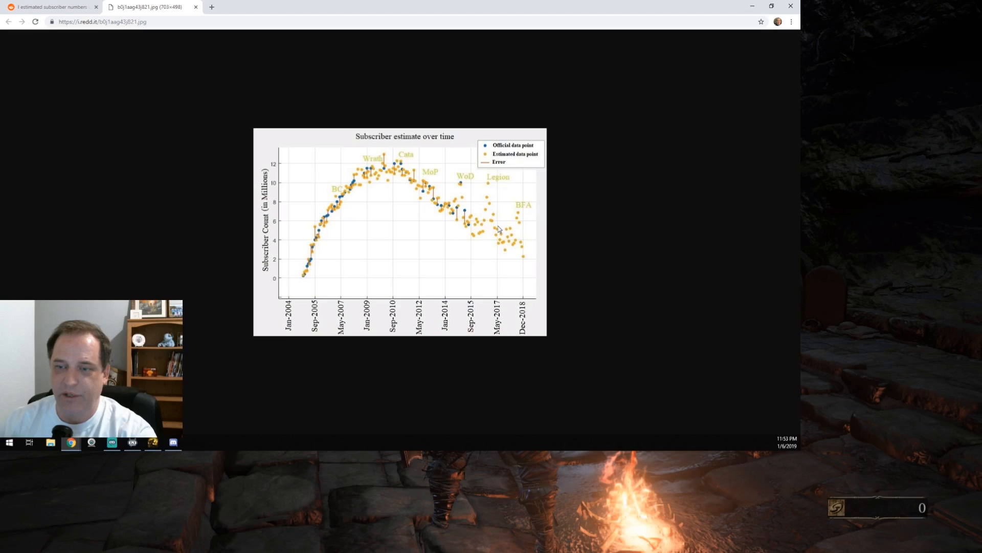
pyautogui.moveTo(367, 226)
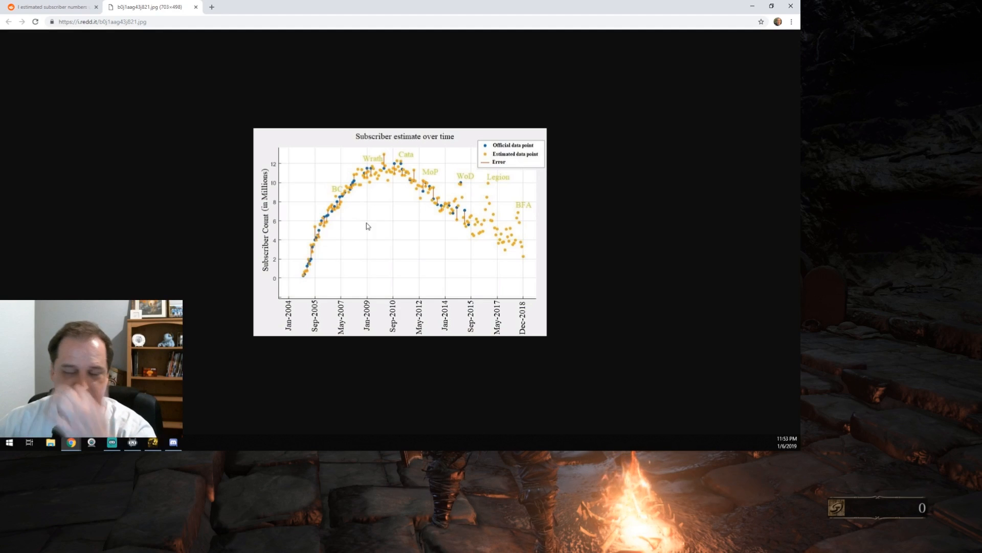
pyautogui.moveTo(446, 209)
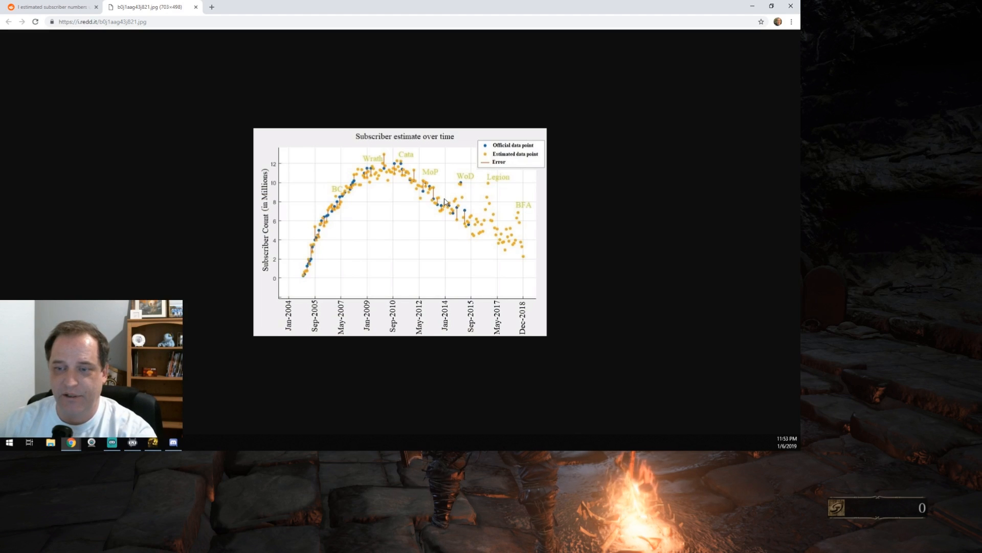
pyautogui.moveTo(478, 178)
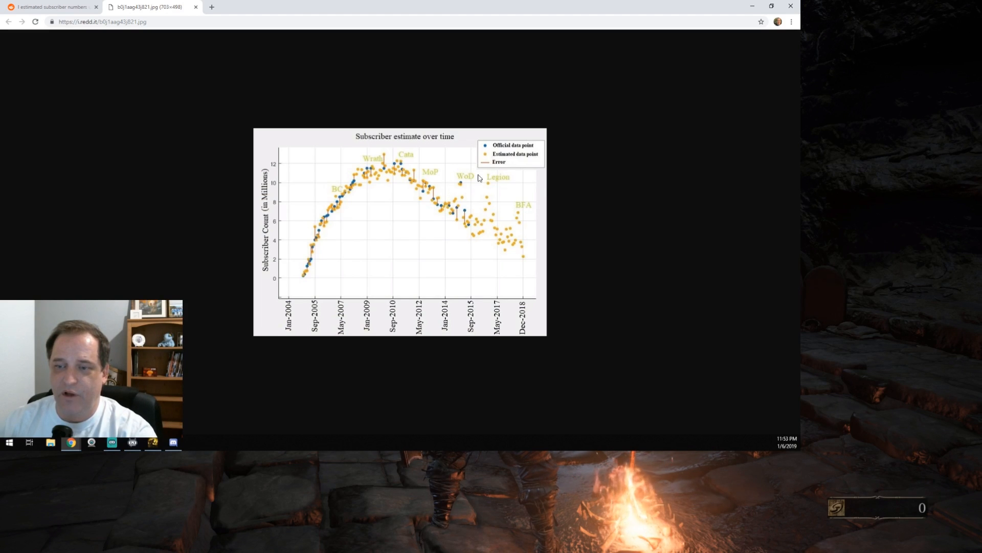
pyautogui.moveTo(487, 203)
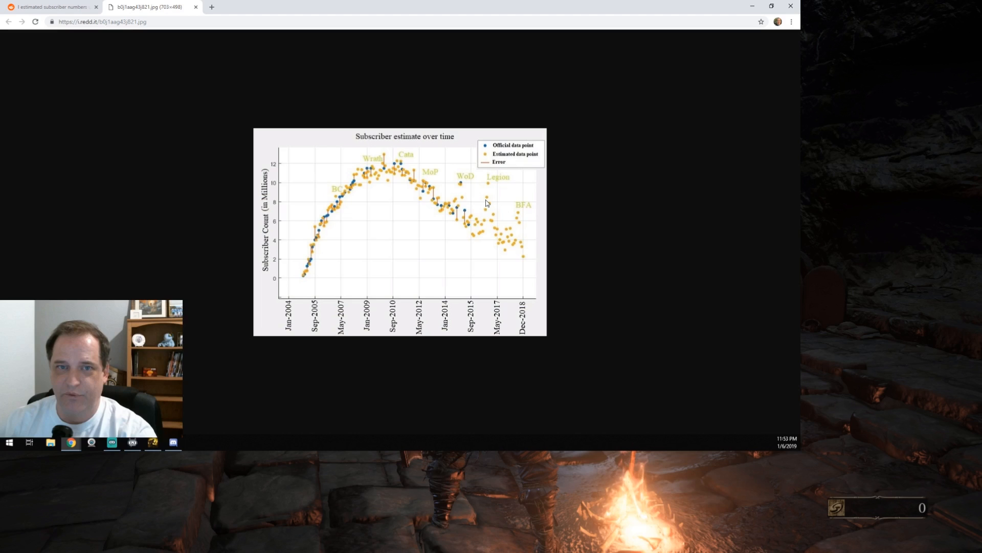
pyautogui.moveTo(424, 265)
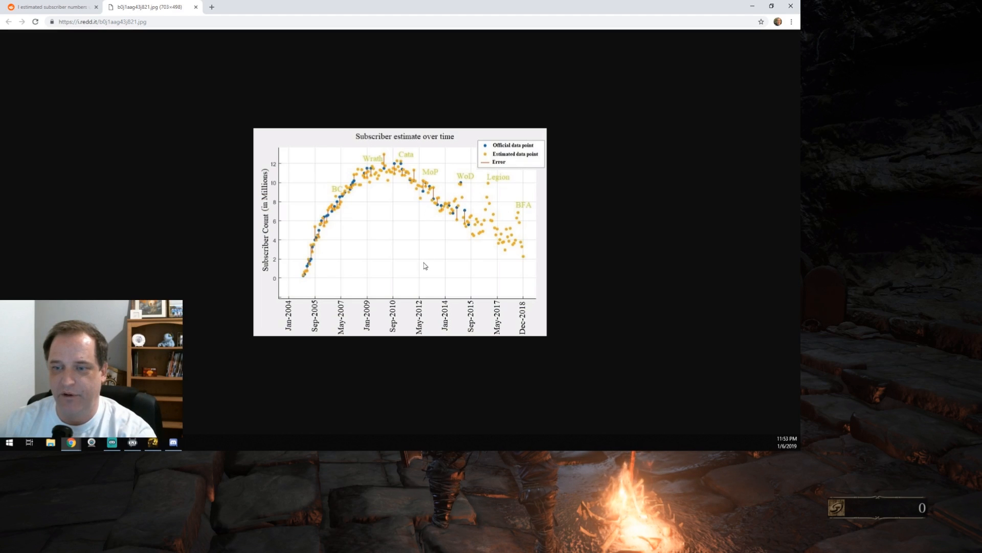
pyautogui.moveTo(310, 258)
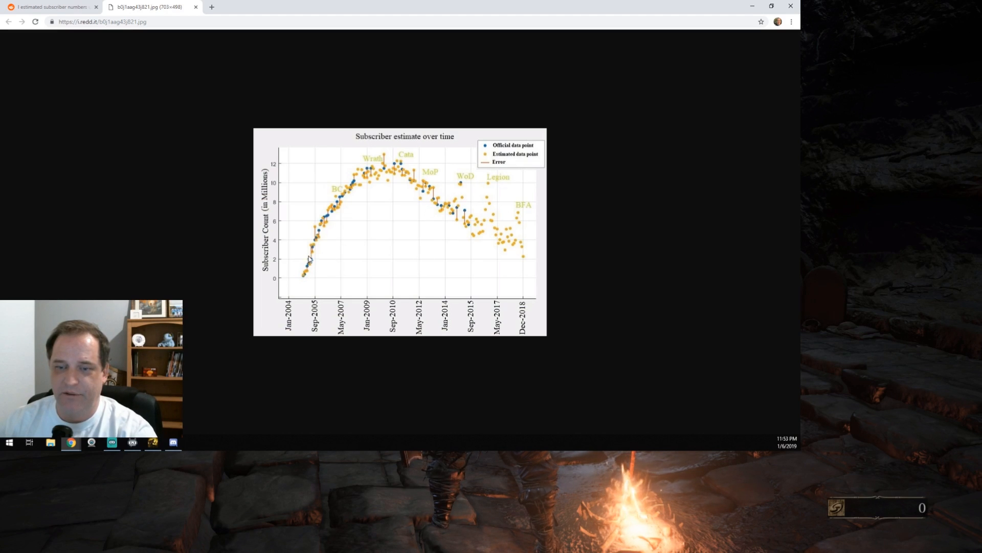
pyautogui.moveTo(307, 271)
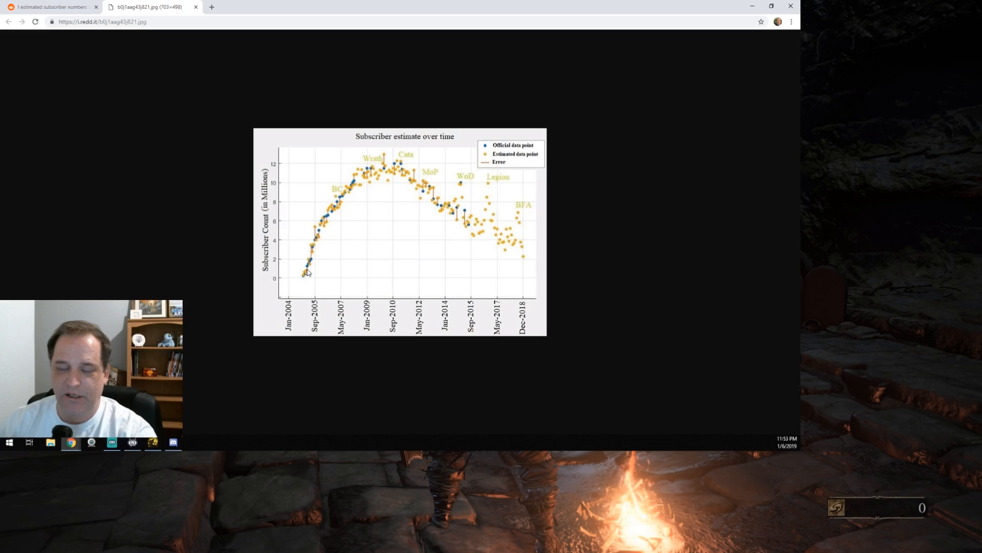
pyautogui.moveTo(354, 191)
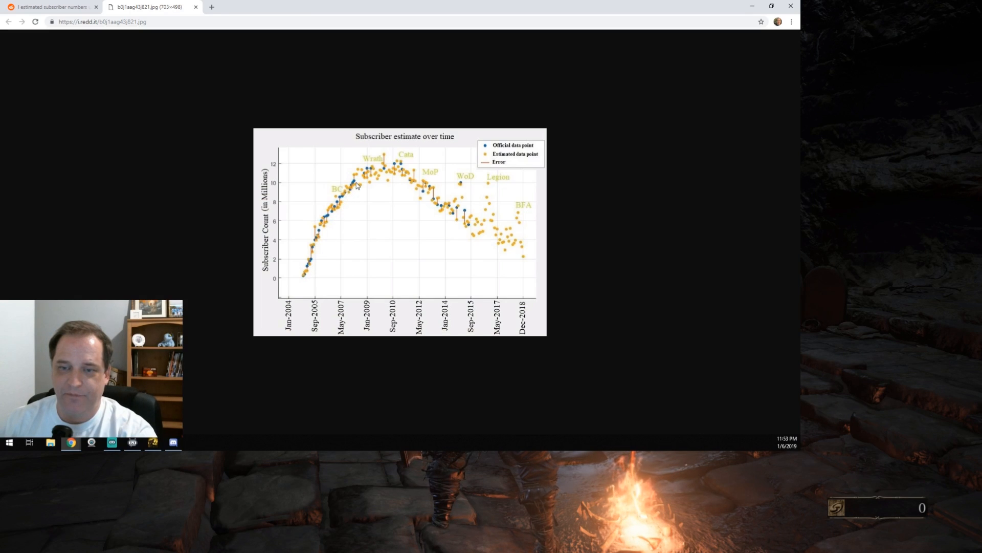
pyautogui.moveTo(376, 174)
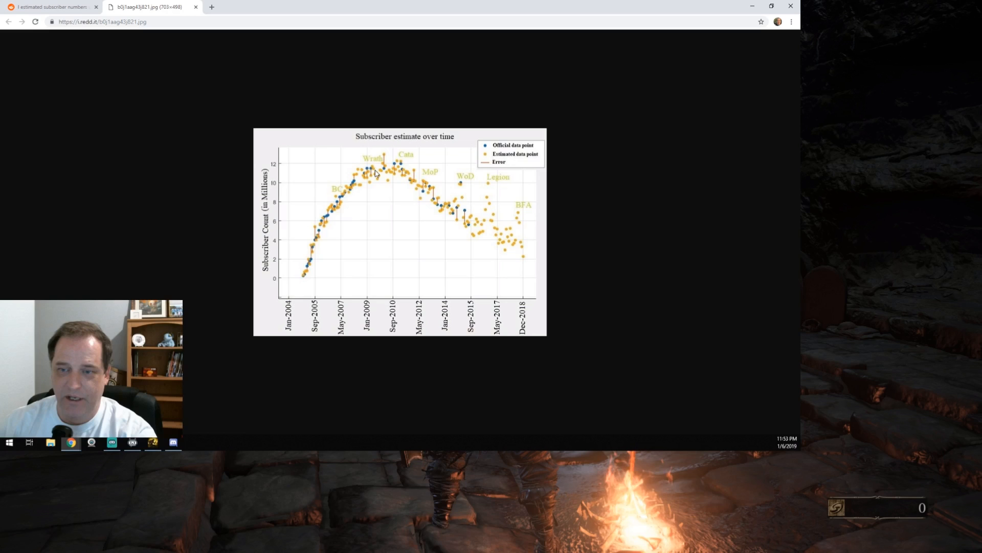
pyautogui.moveTo(340, 205)
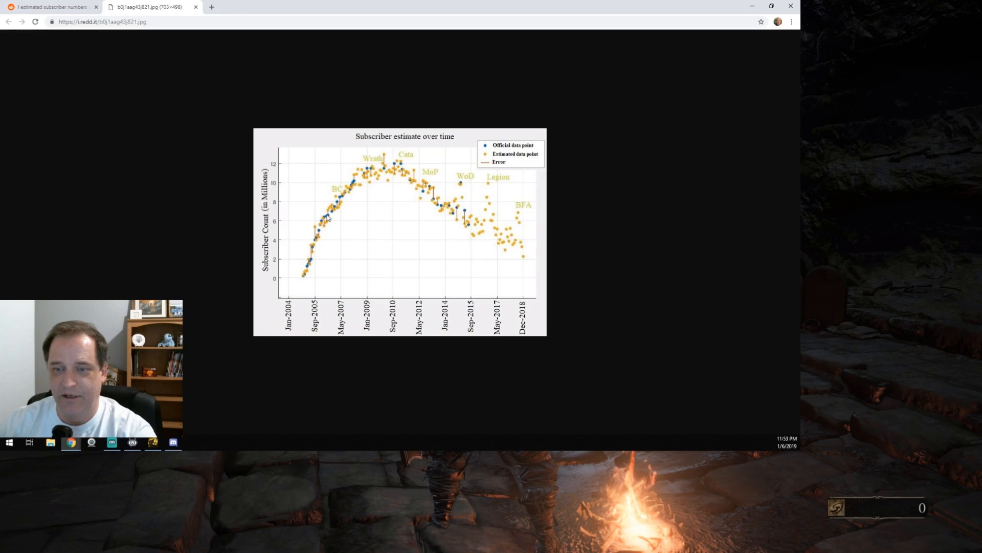
pyautogui.moveTo(373, 175)
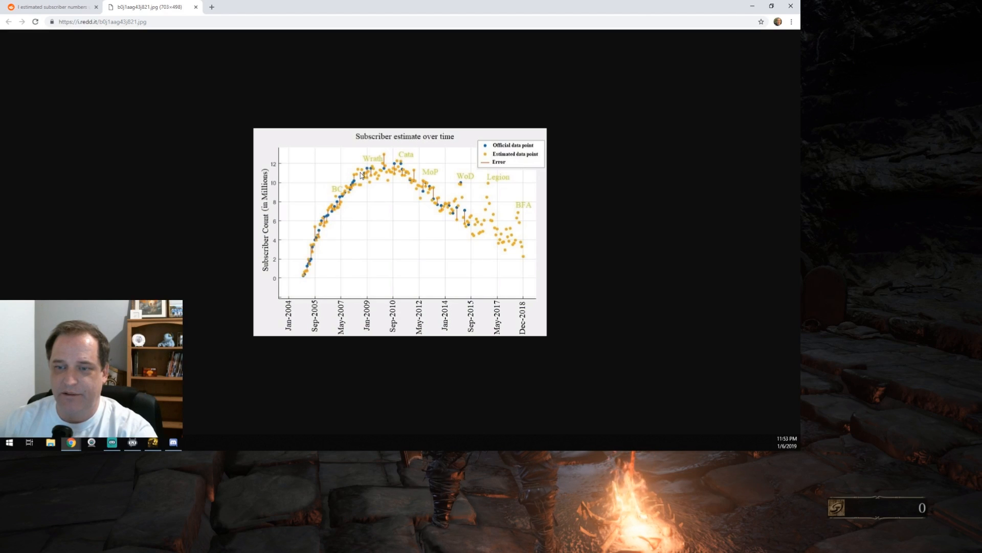
pyautogui.moveTo(424, 184)
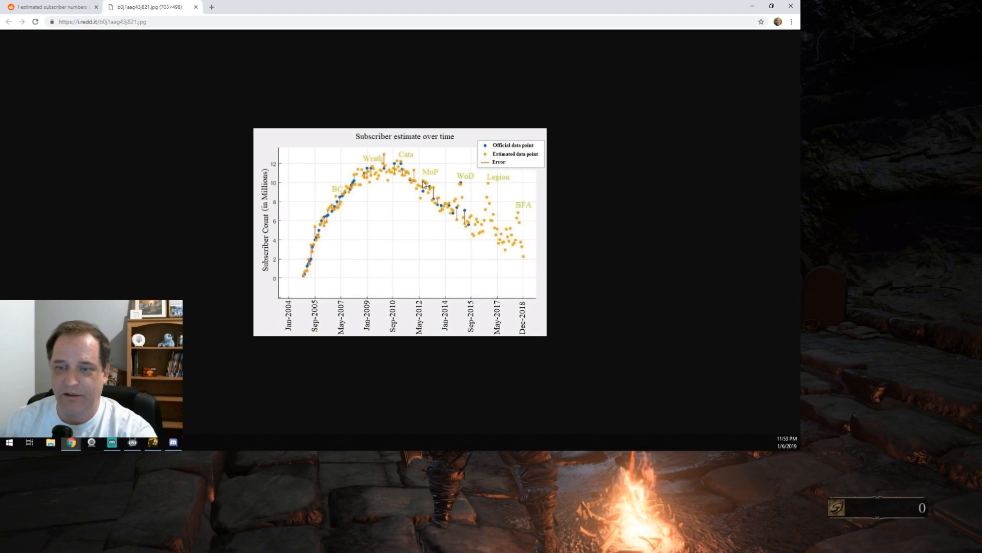
pyautogui.moveTo(310, 234)
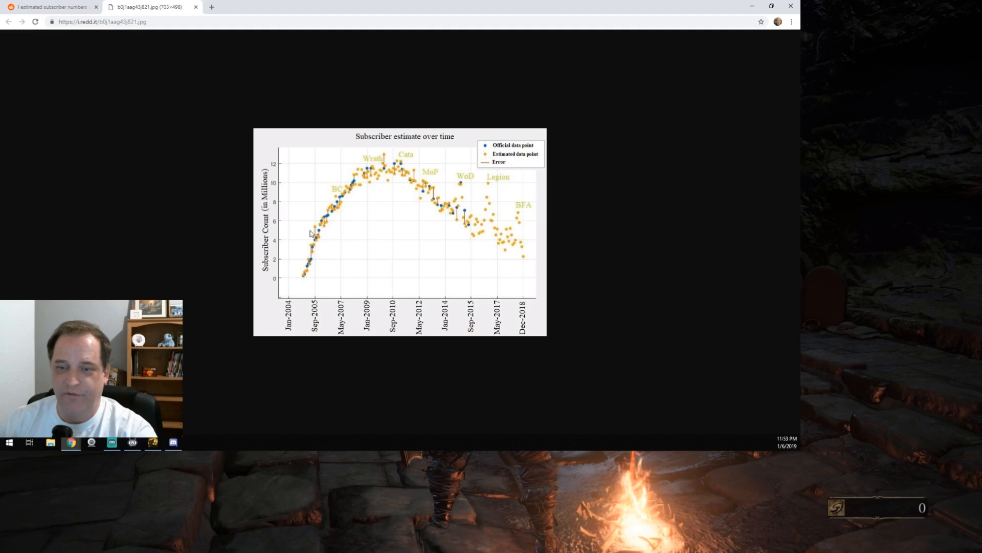
pyautogui.moveTo(385, 180)
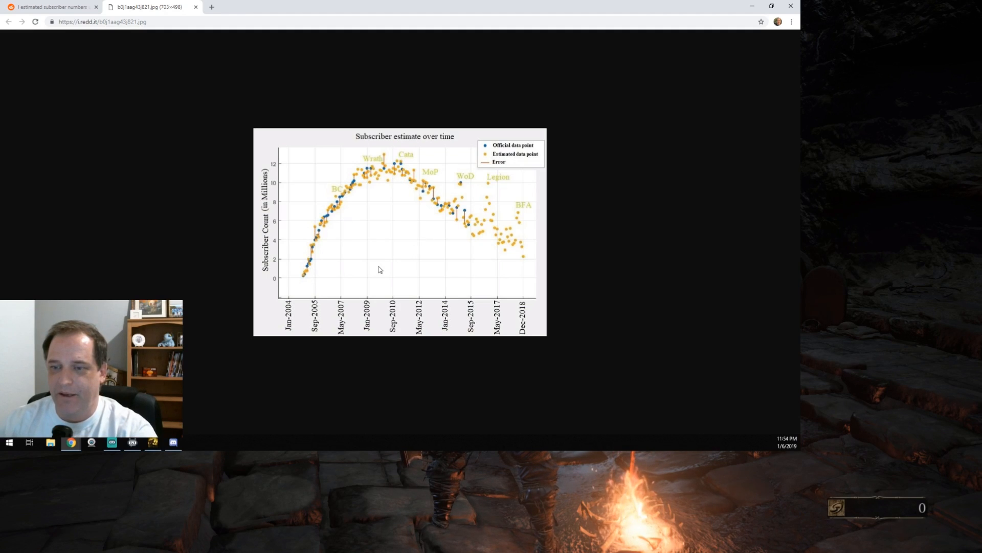
pyautogui.moveTo(388, 237)
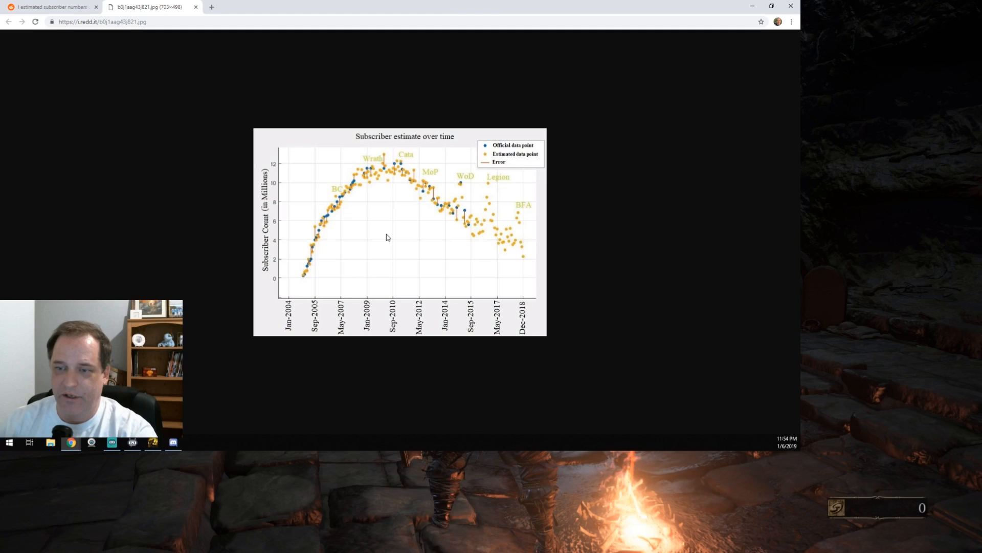
pyautogui.moveTo(376, 193)
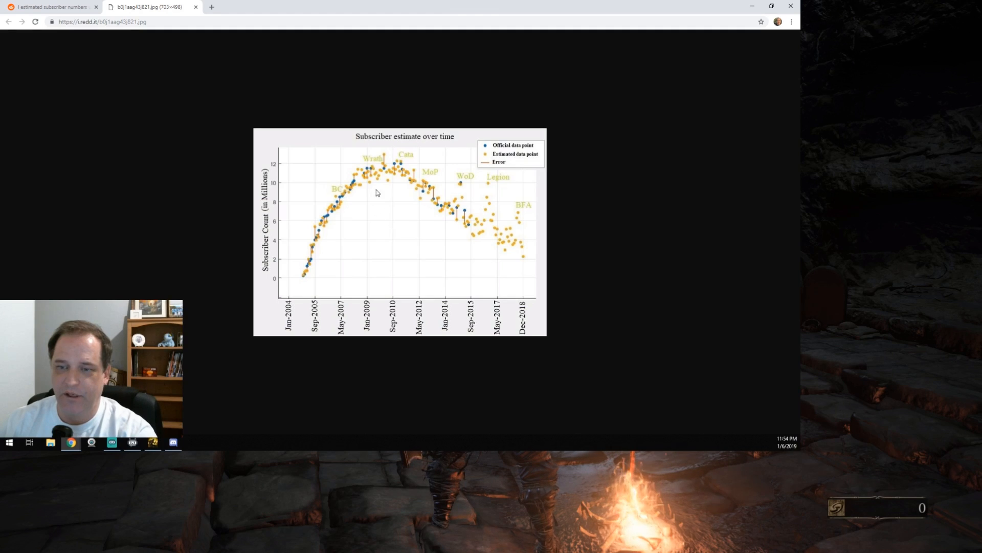
pyautogui.moveTo(388, 169)
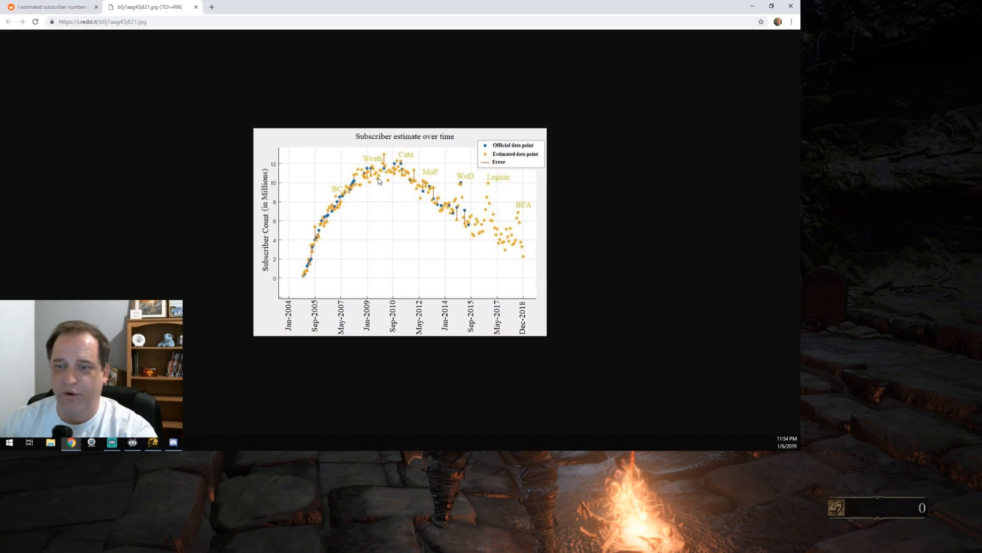
pyautogui.moveTo(390, 201)
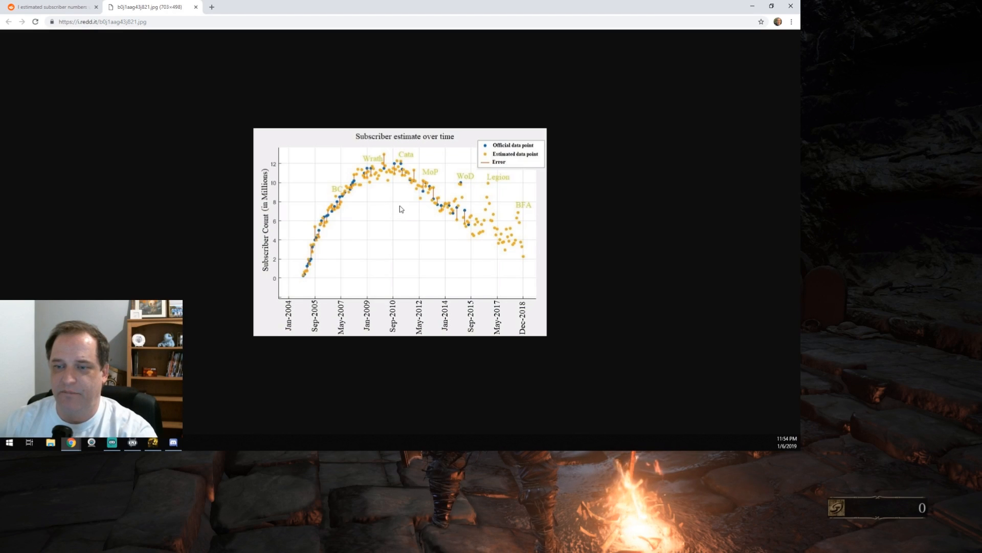
pyautogui.moveTo(374, 211)
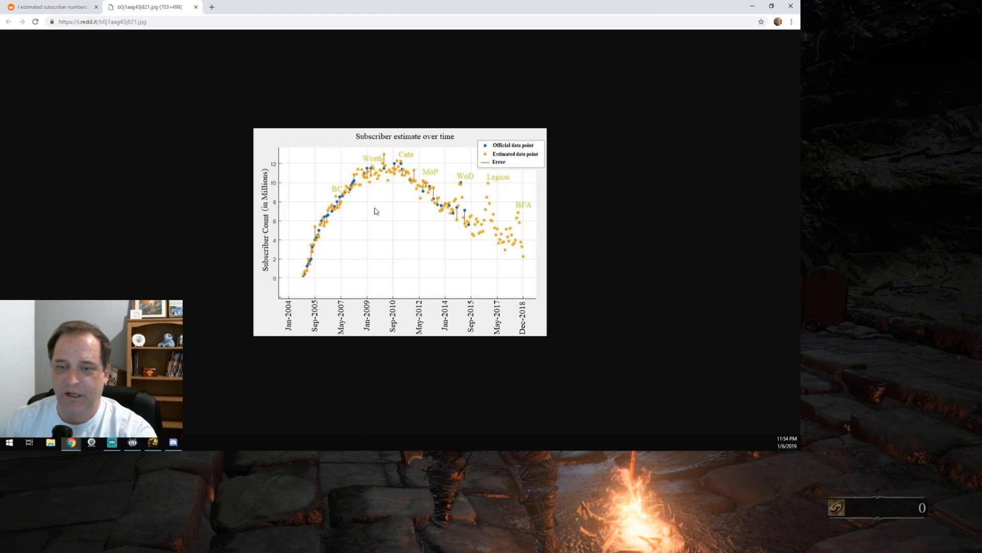
pyautogui.moveTo(444, 191)
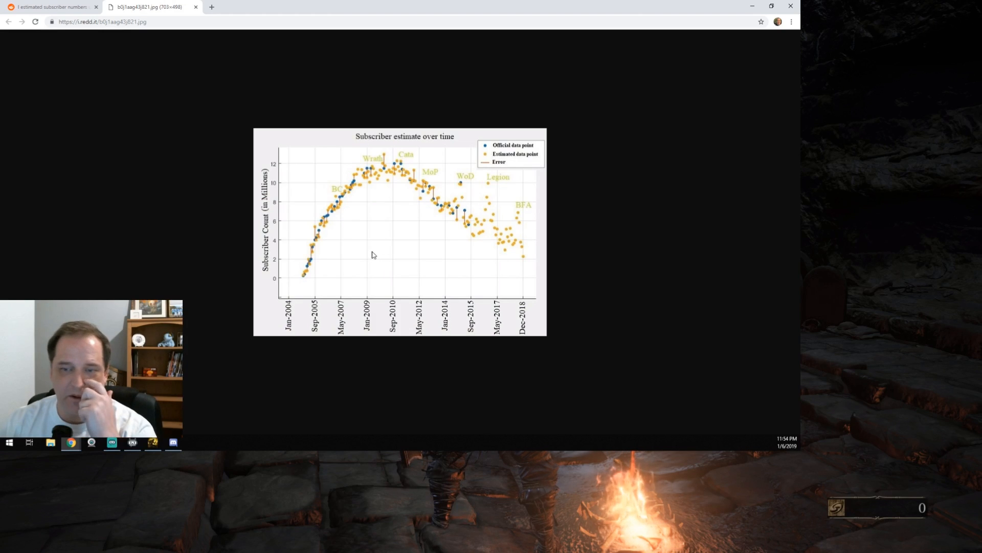
pyautogui.moveTo(329, 198)
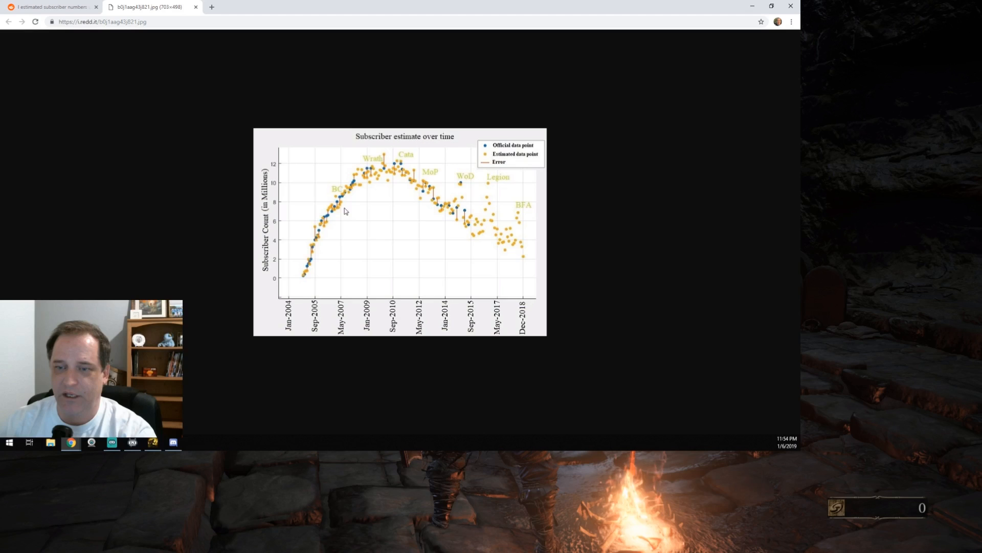
pyautogui.moveTo(394, 220)
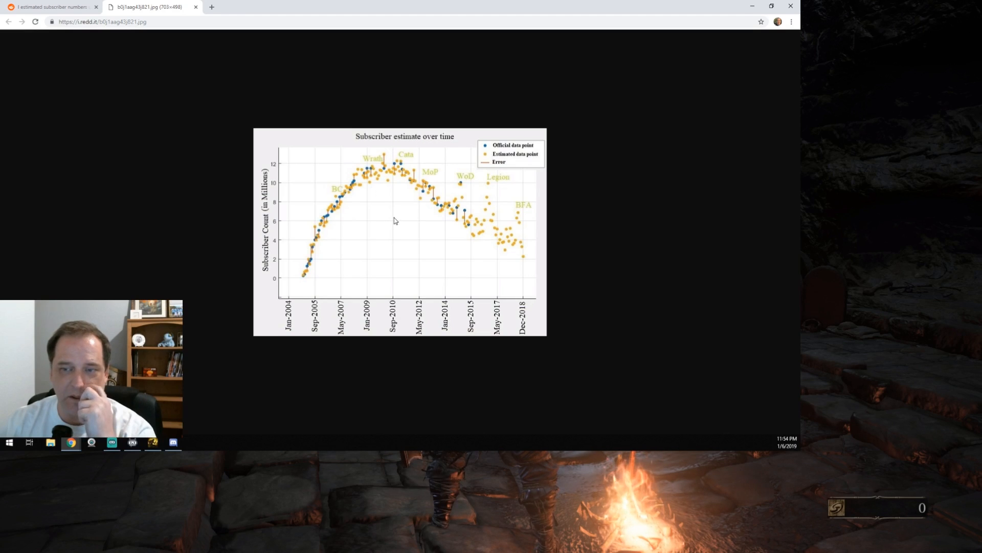
pyautogui.moveTo(381, 174)
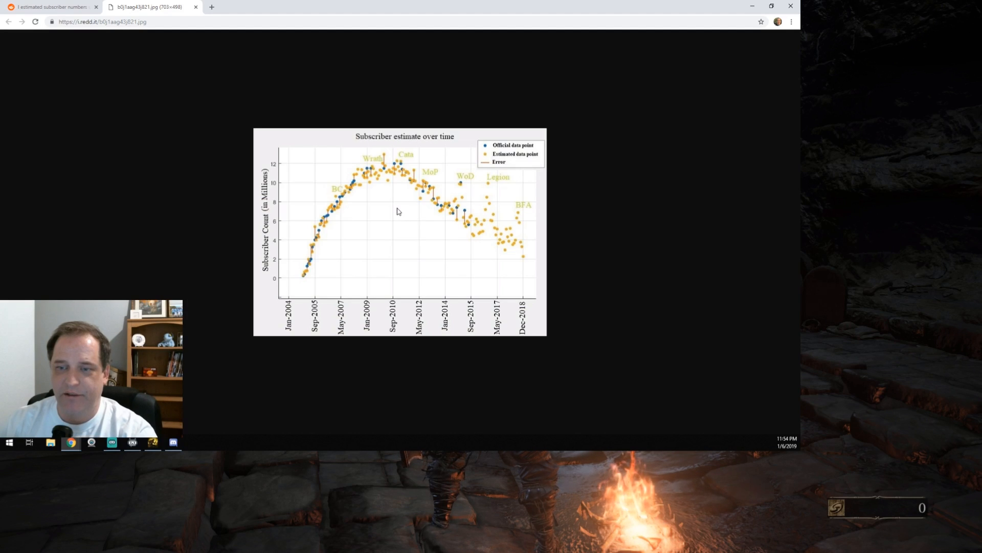
pyautogui.moveTo(396, 192)
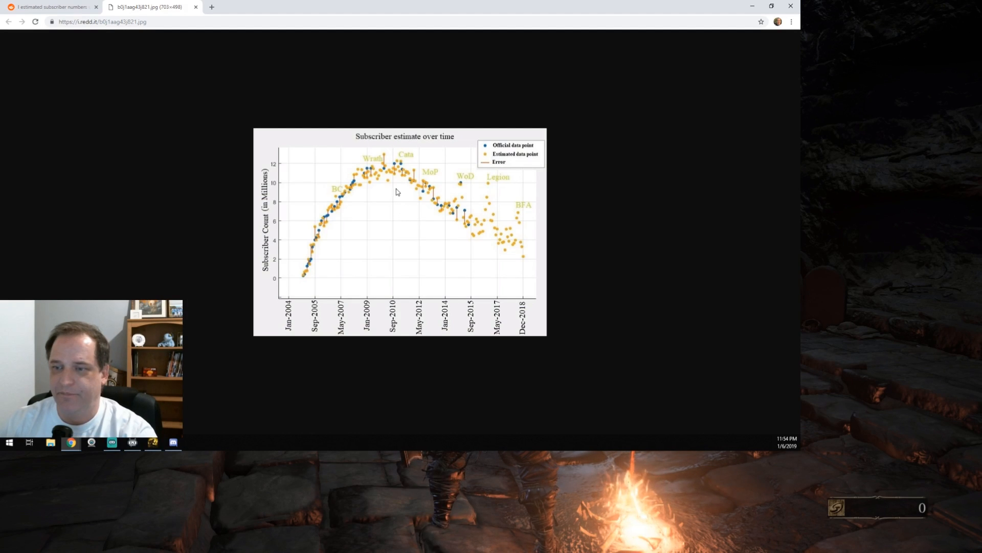
pyautogui.moveTo(397, 239)
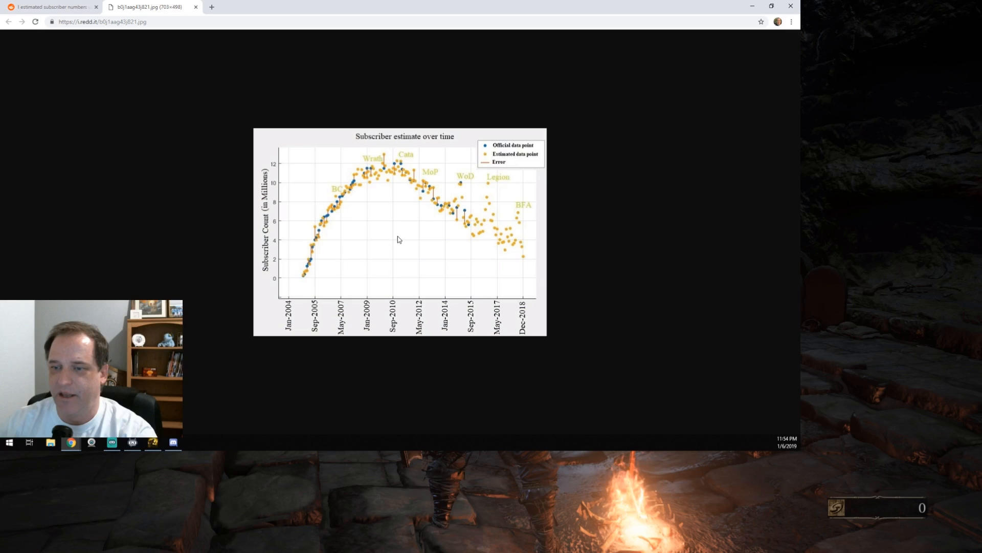
pyautogui.moveTo(460, 190)
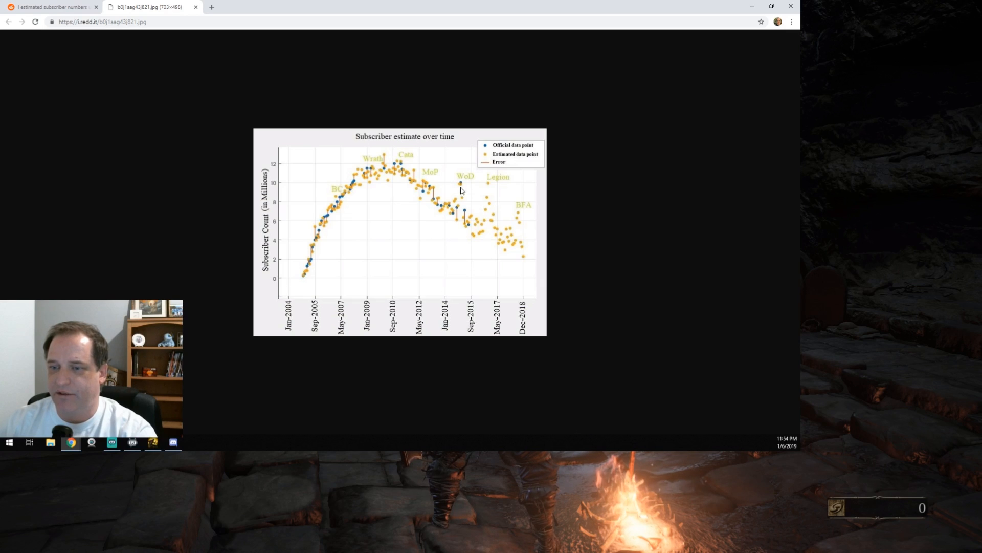
pyautogui.moveTo(415, 235)
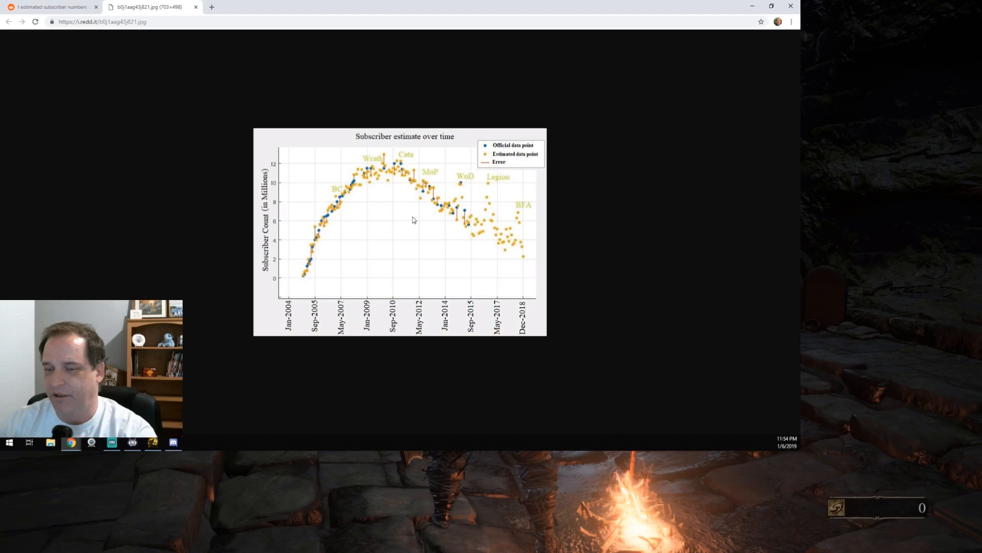
pyautogui.moveTo(466, 193)
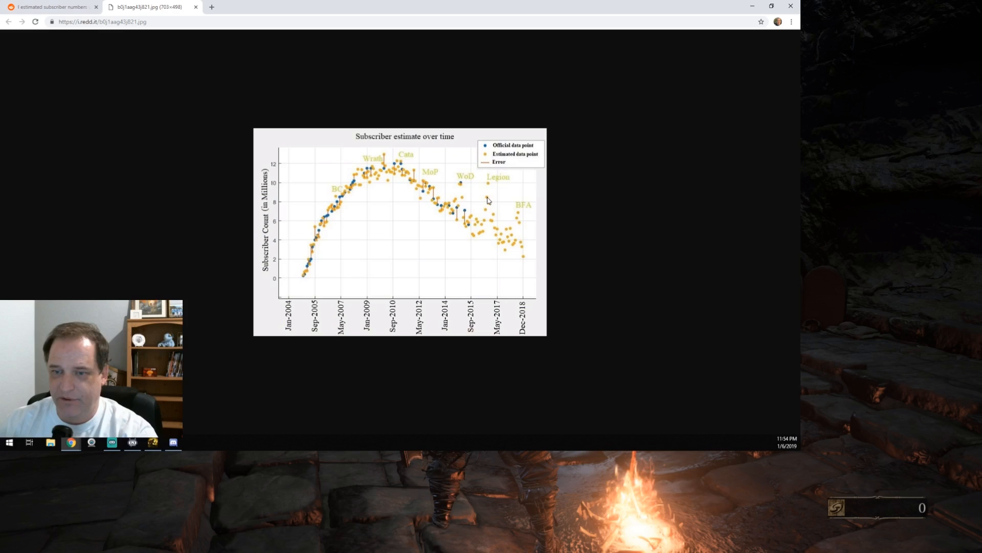
pyautogui.moveTo(410, 186)
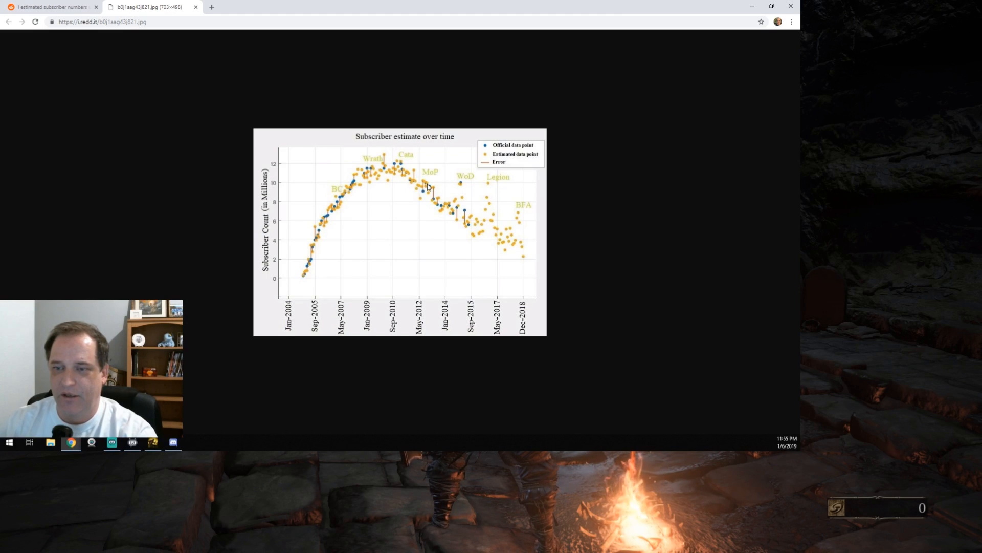
pyautogui.moveTo(430, 186)
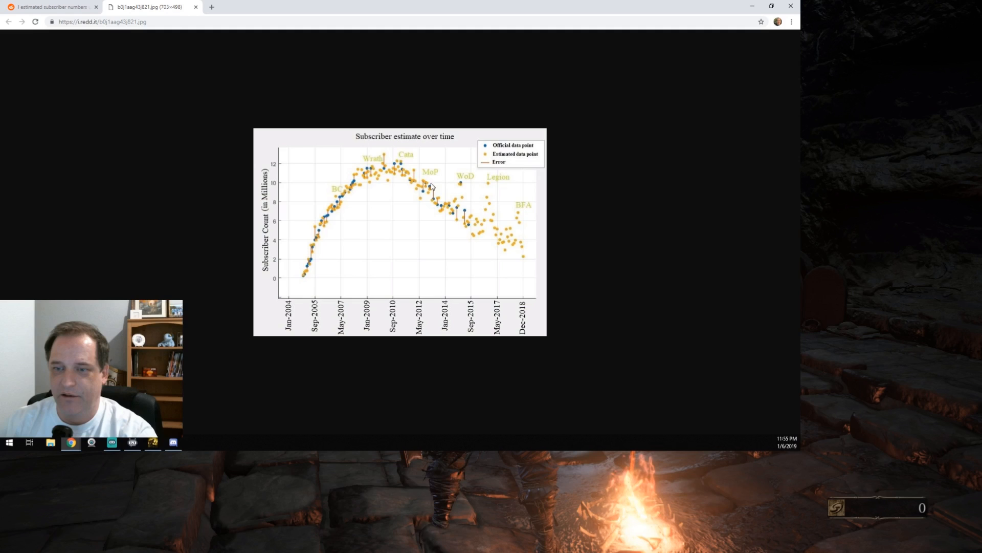
pyautogui.moveTo(423, 182)
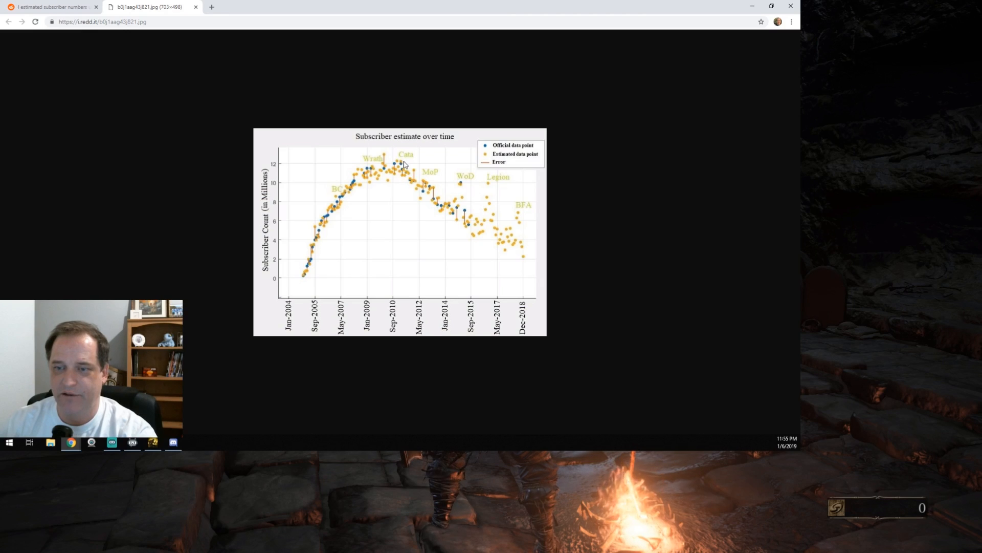
pyautogui.moveTo(403, 167)
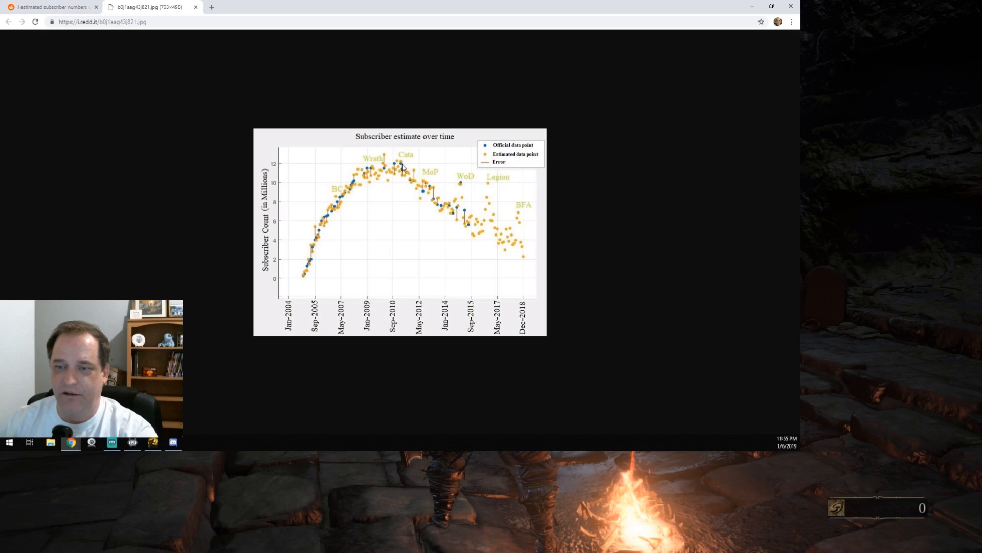
pyautogui.moveTo(413, 184)
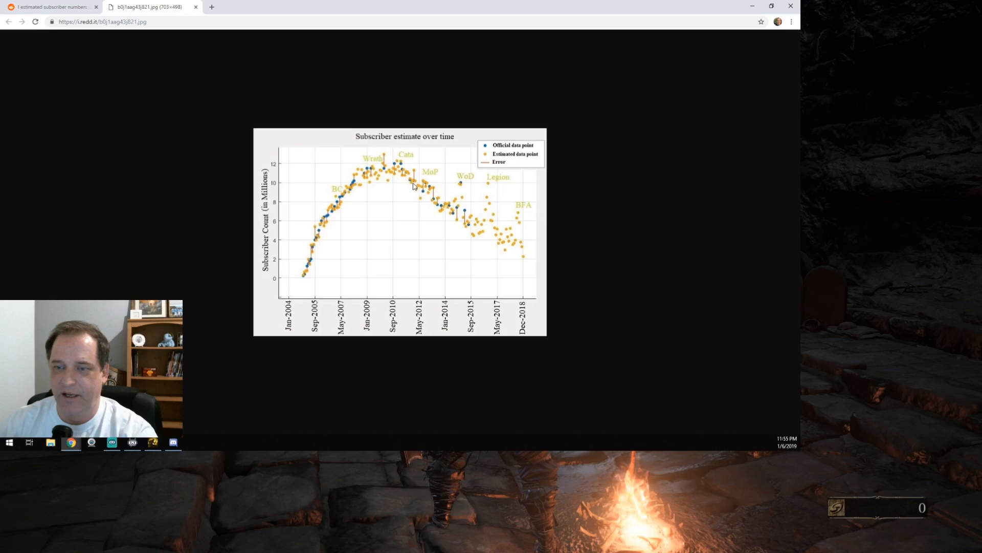
pyautogui.moveTo(424, 185)
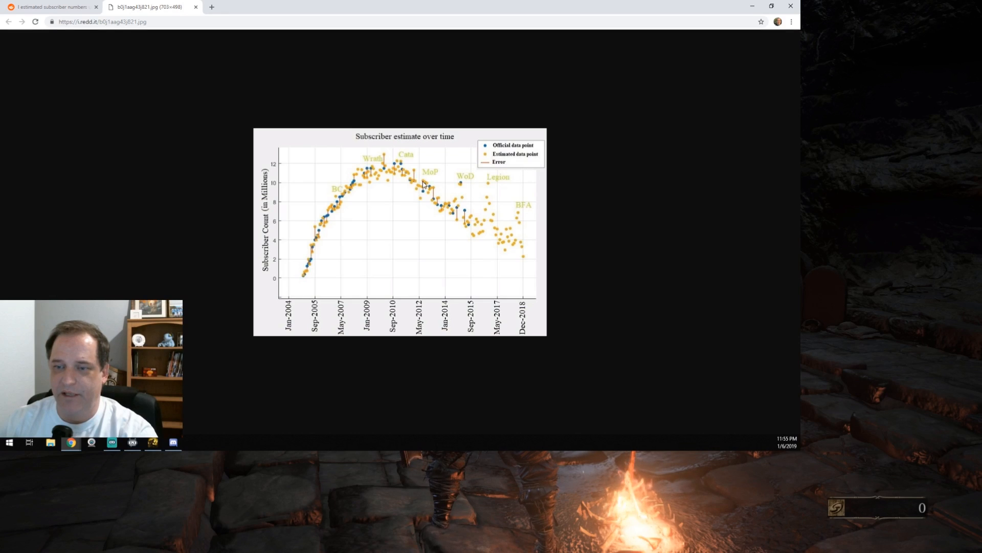
pyautogui.moveTo(398, 164)
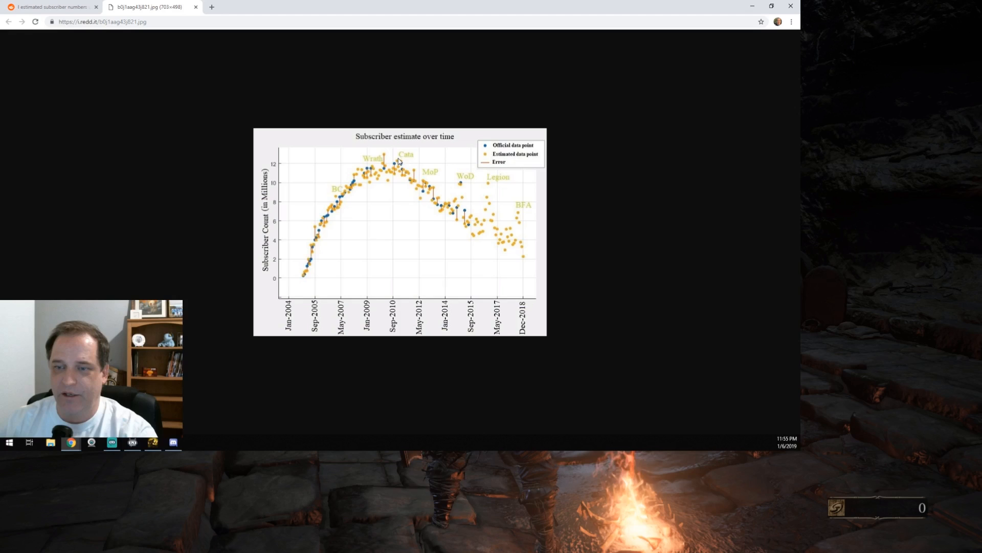
pyautogui.moveTo(415, 182)
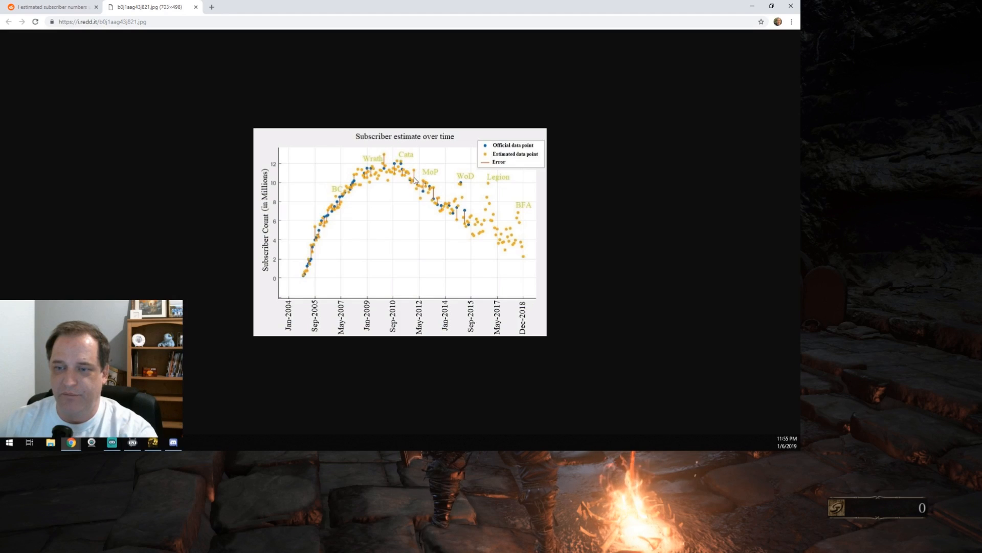
pyautogui.moveTo(429, 177)
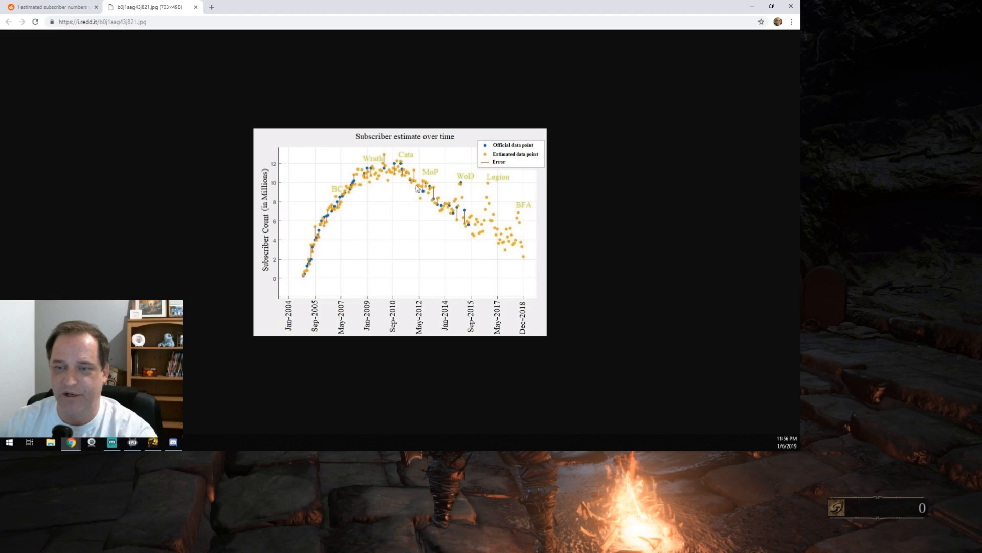
pyautogui.moveTo(435, 207)
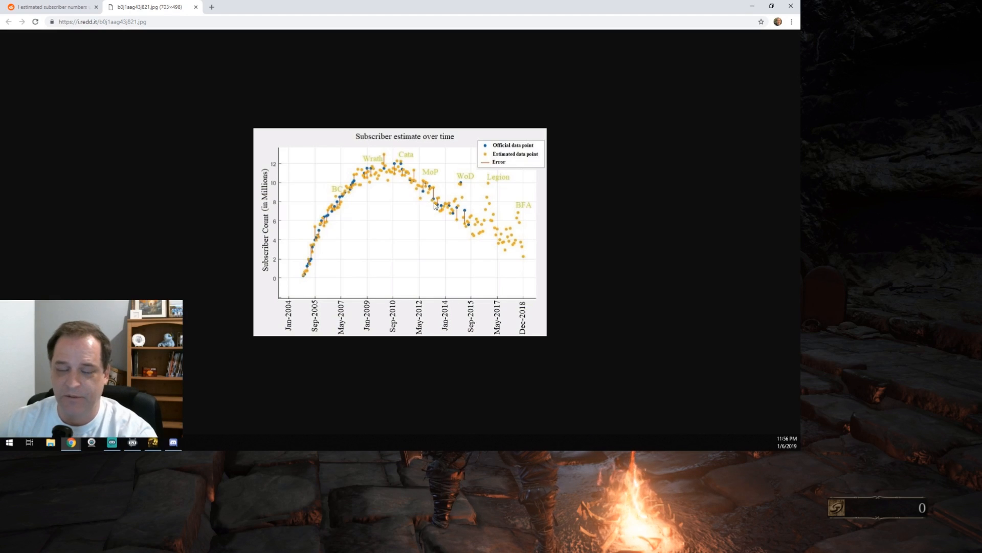
pyautogui.moveTo(426, 195)
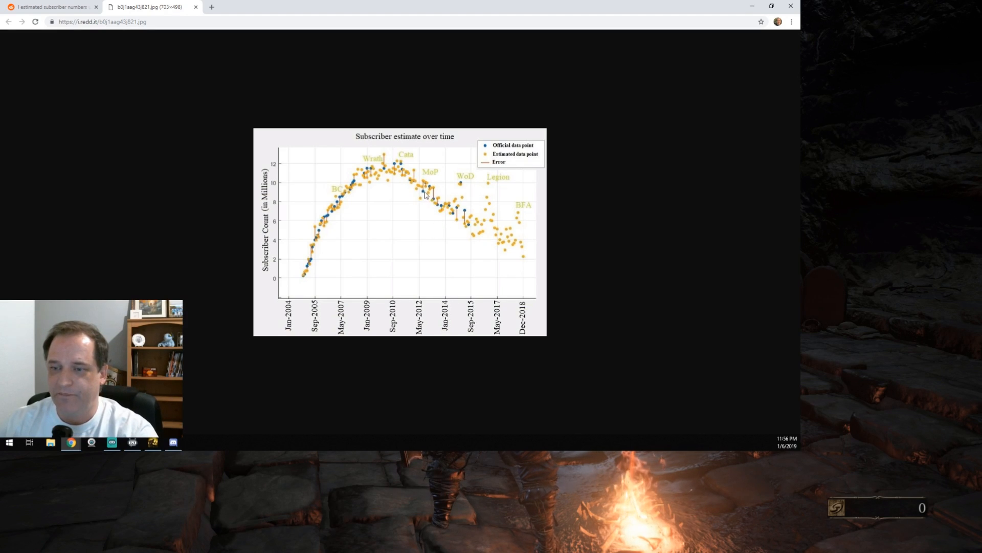
pyautogui.moveTo(529, 228)
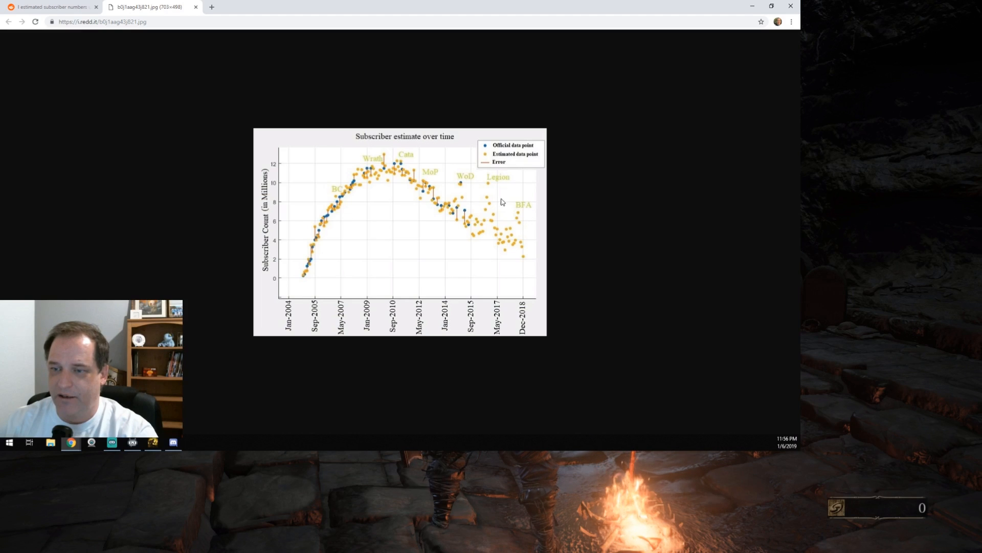
pyautogui.moveTo(494, 194)
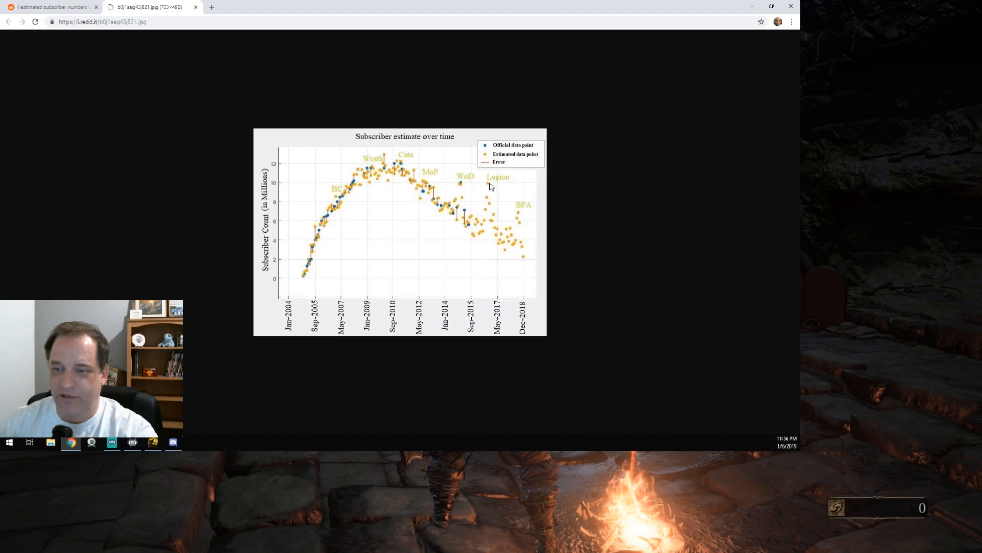
pyautogui.moveTo(508, 249)
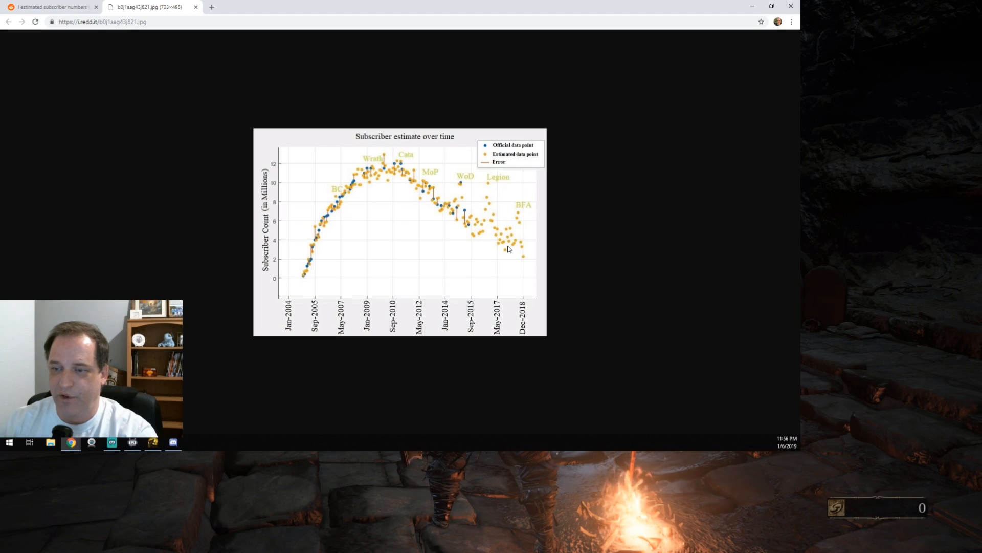
pyautogui.moveTo(512, 235)
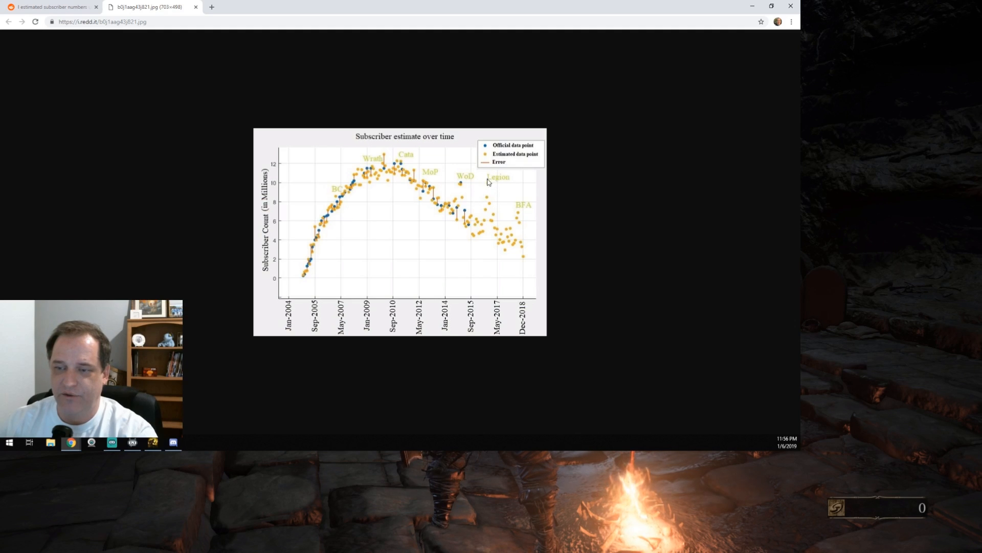
pyautogui.moveTo(484, 191)
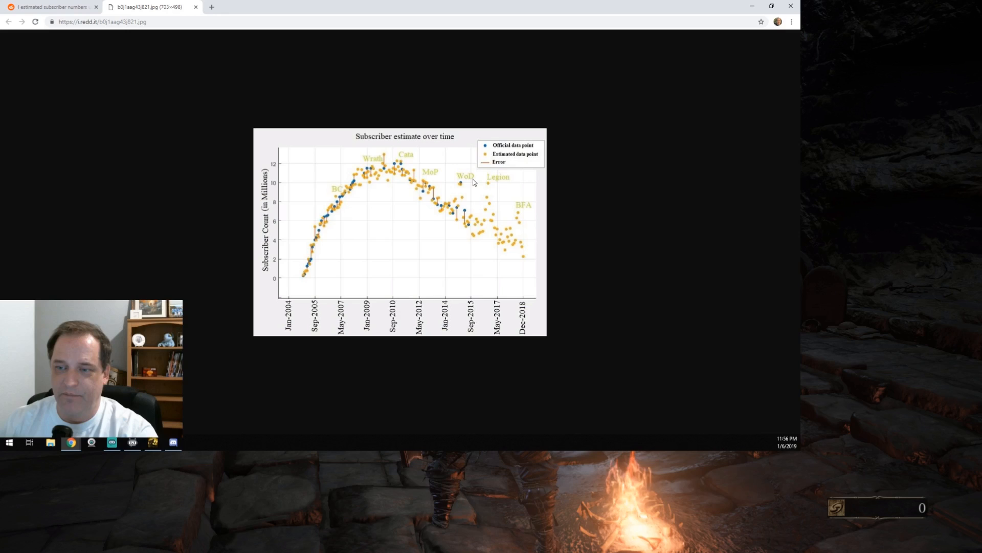
pyautogui.moveTo(494, 192)
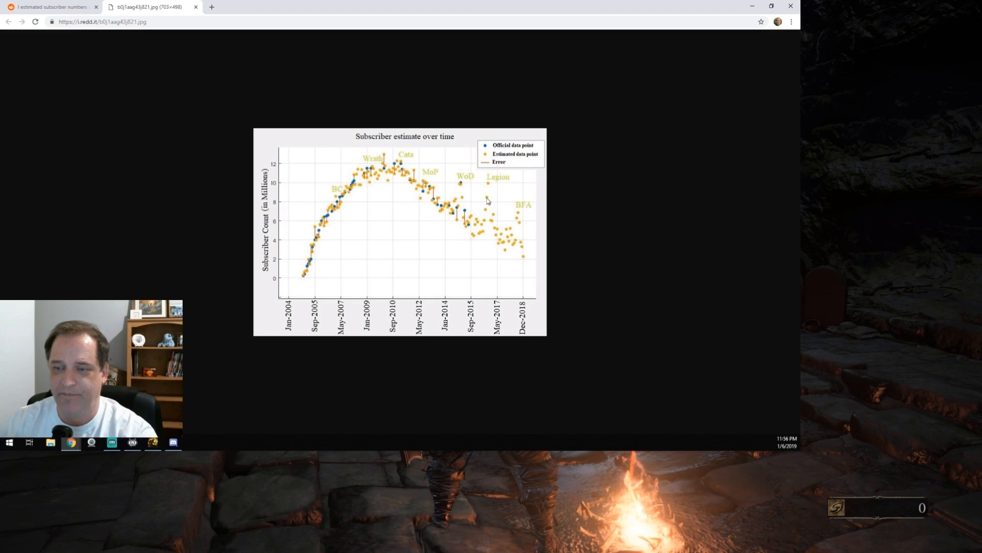
pyautogui.moveTo(464, 185)
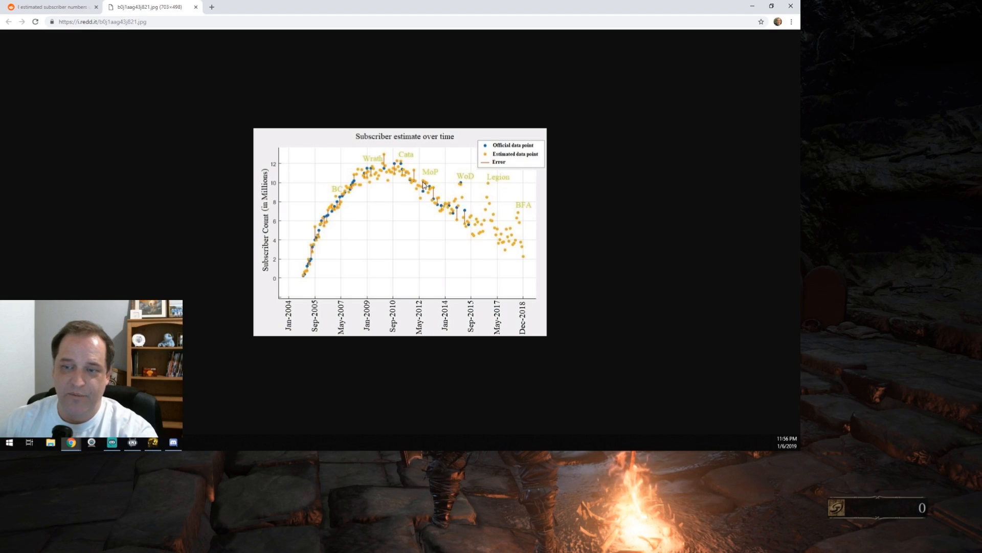
pyautogui.moveTo(480, 189)
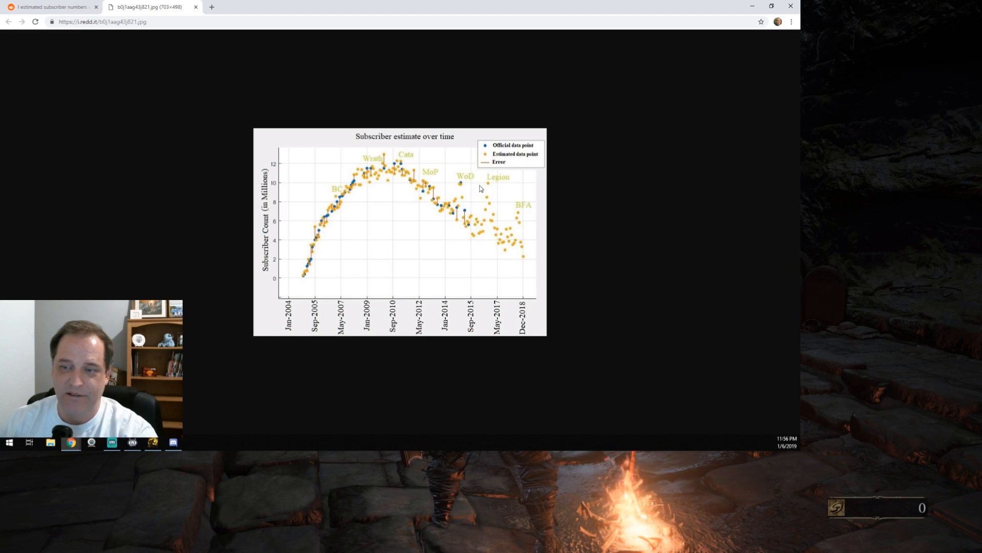
pyautogui.moveTo(424, 187)
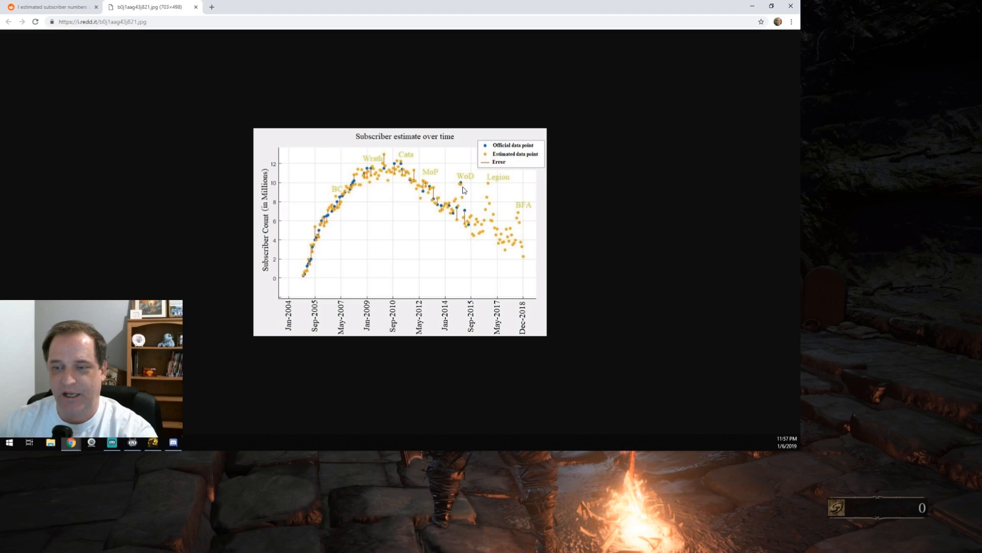
pyautogui.moveTo(485, 188)
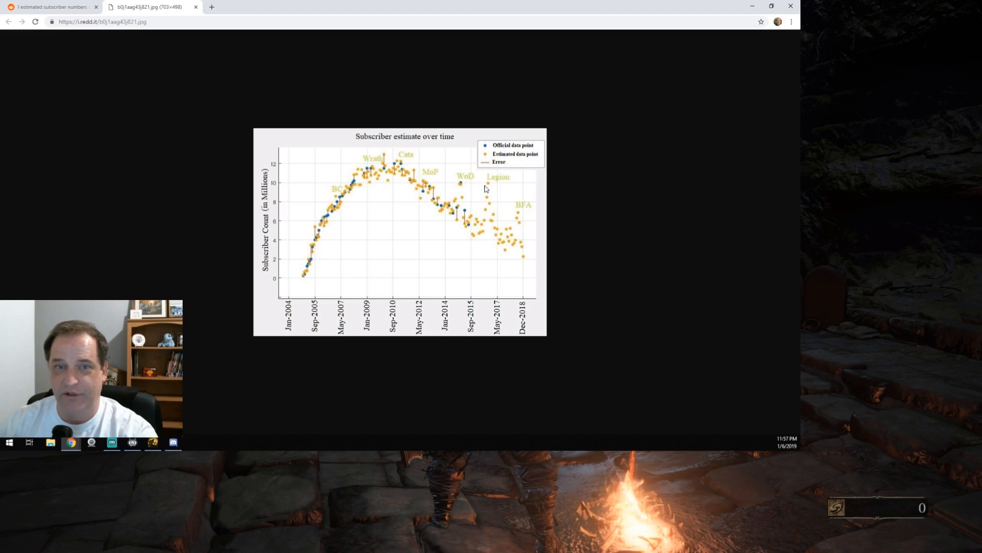
pyautogui.moveTo(489, 185)
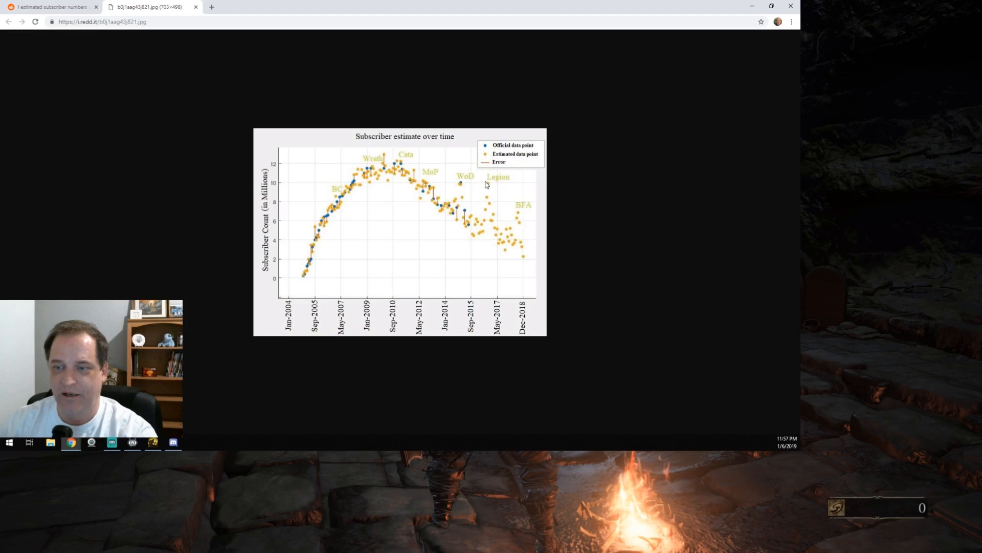
pyautogui.moveTo(470, 189)
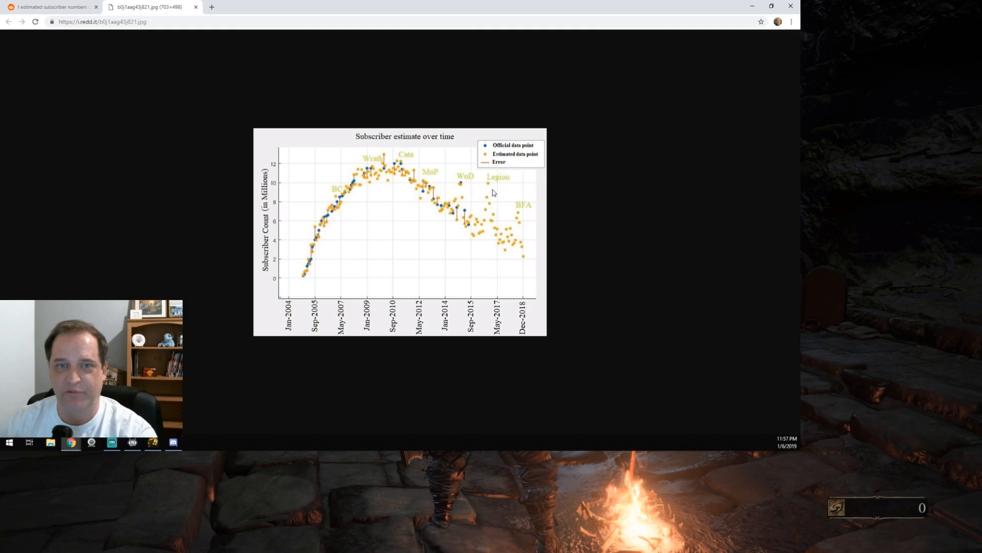
pyautogui.moveTo(432, 195)
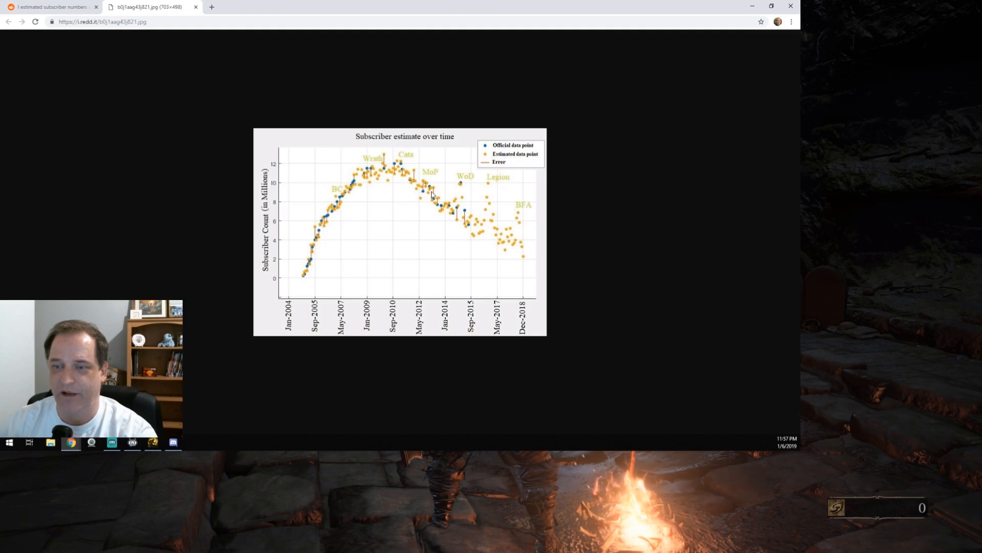
pyautogui.moveTo(488, 186)
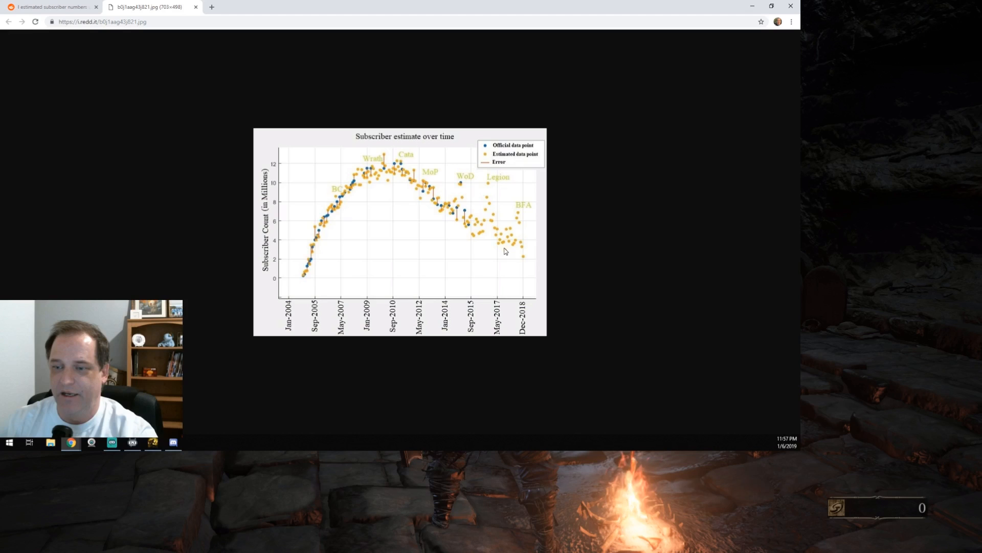
pyautogui.moveTo(502, 226)
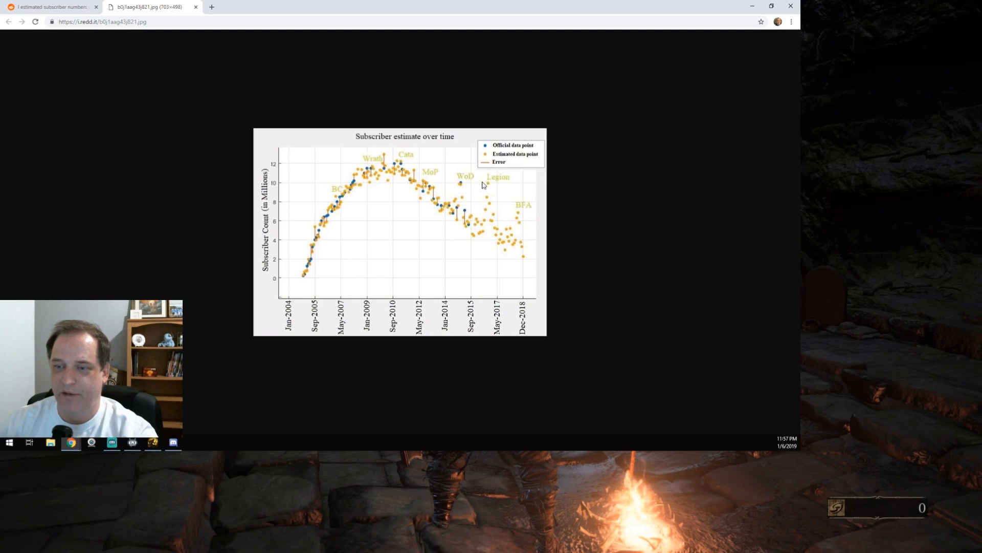
pyautogui.moveTo(503, 252)
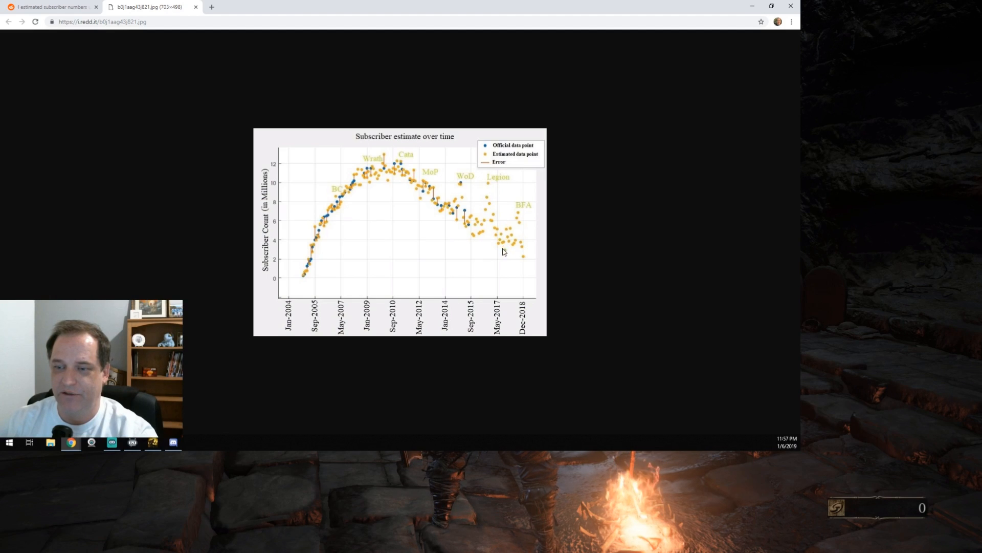
pyautogui.moveTo(495, 204)
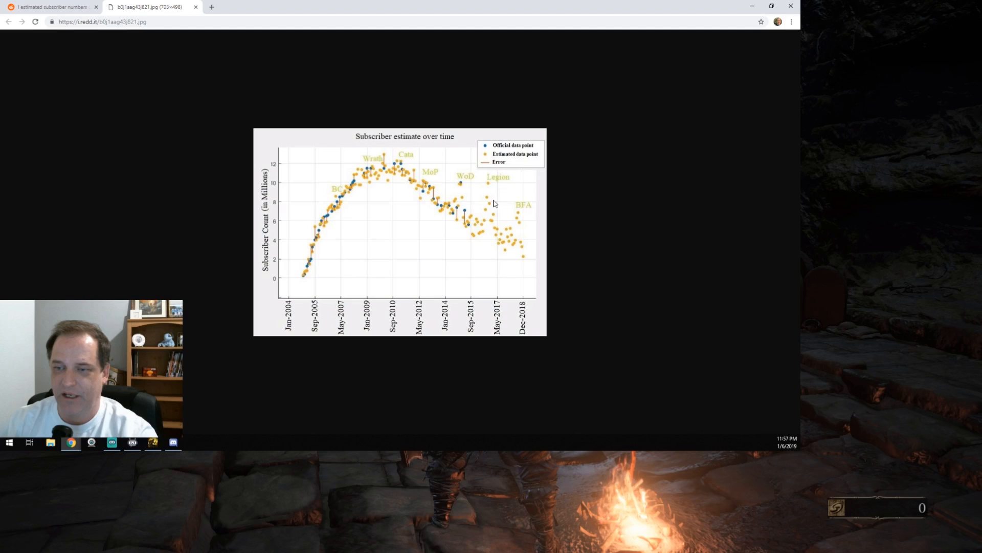
pyautogui.moveTo(501, 245)
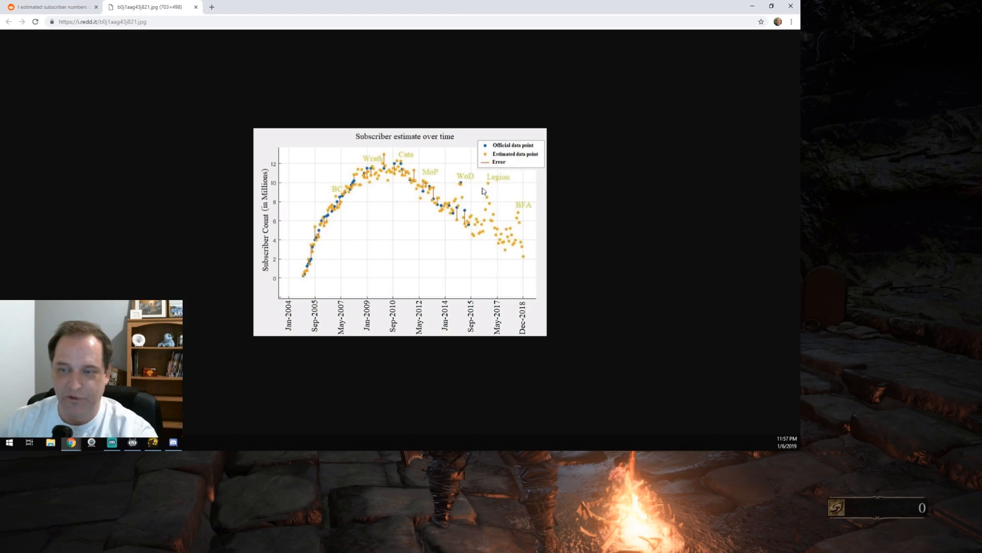
pyautogui.moveTo(505, 251)
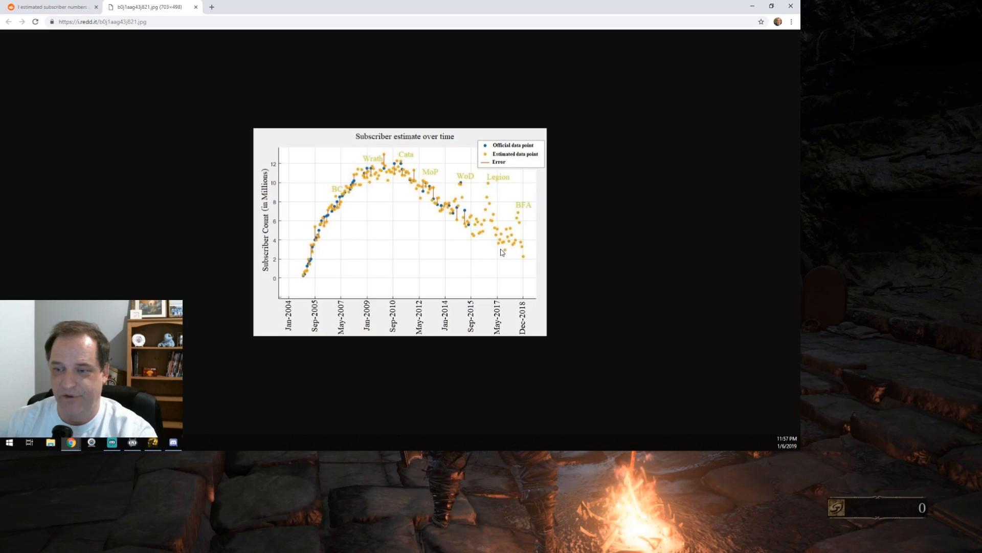
pyautogui.moveTo(410, 221)
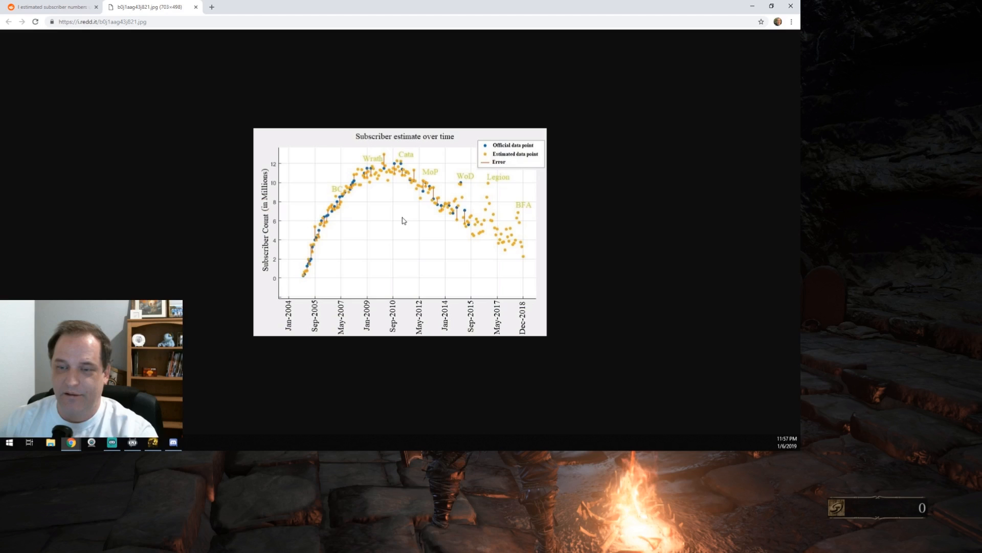
pyautogui.moveTo(375, 185)
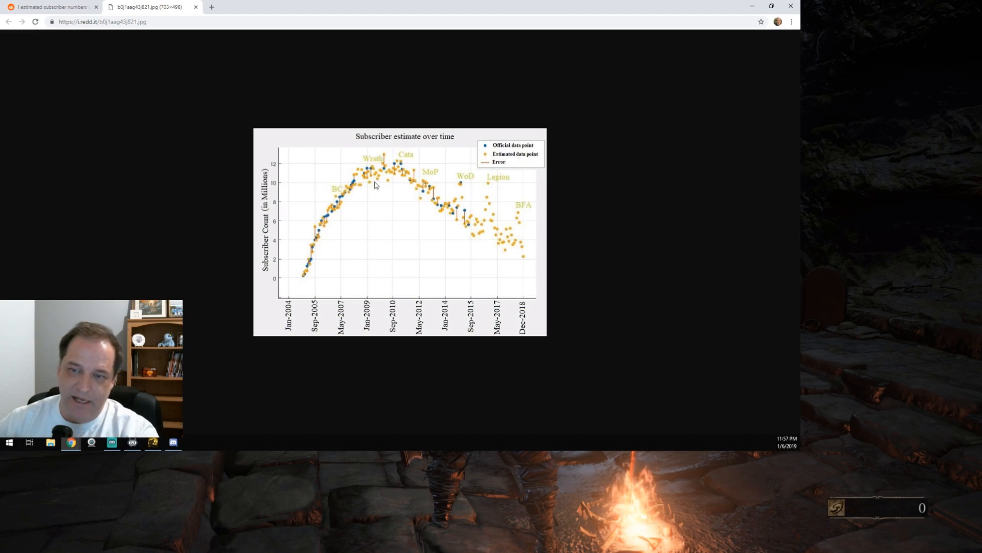
pyautogui.moveTo(346, 196)
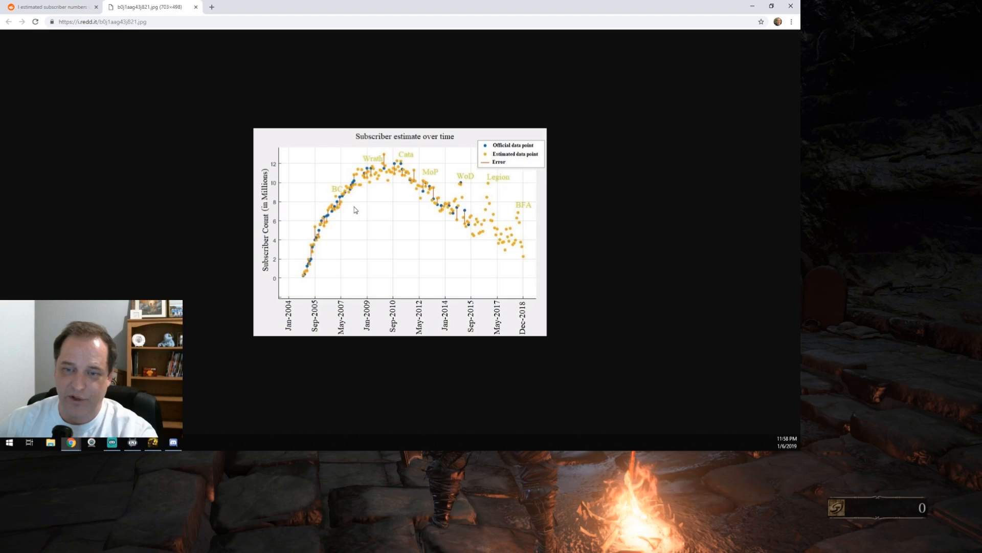
pyautogui.moveTo(349, 198)
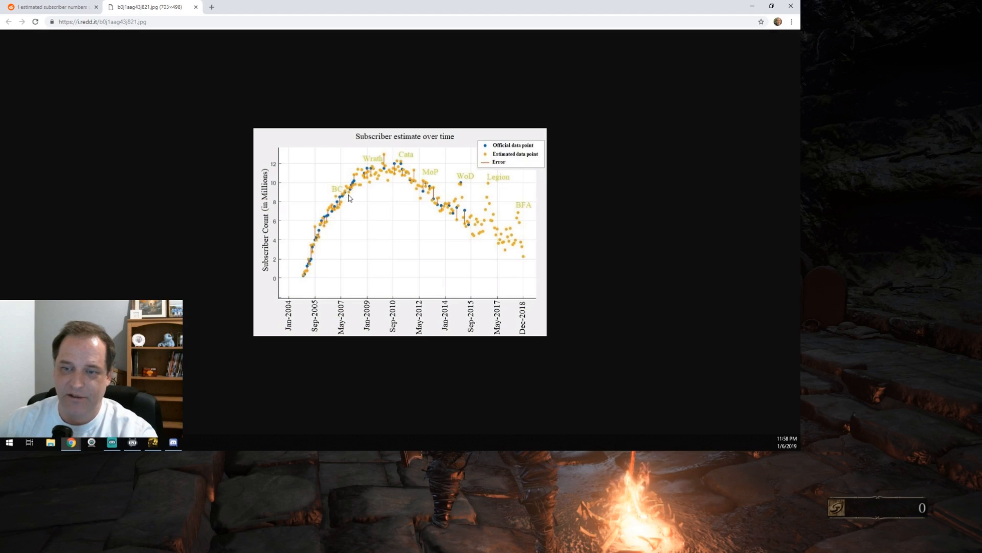
pyautogui.moveTo(354, 191)
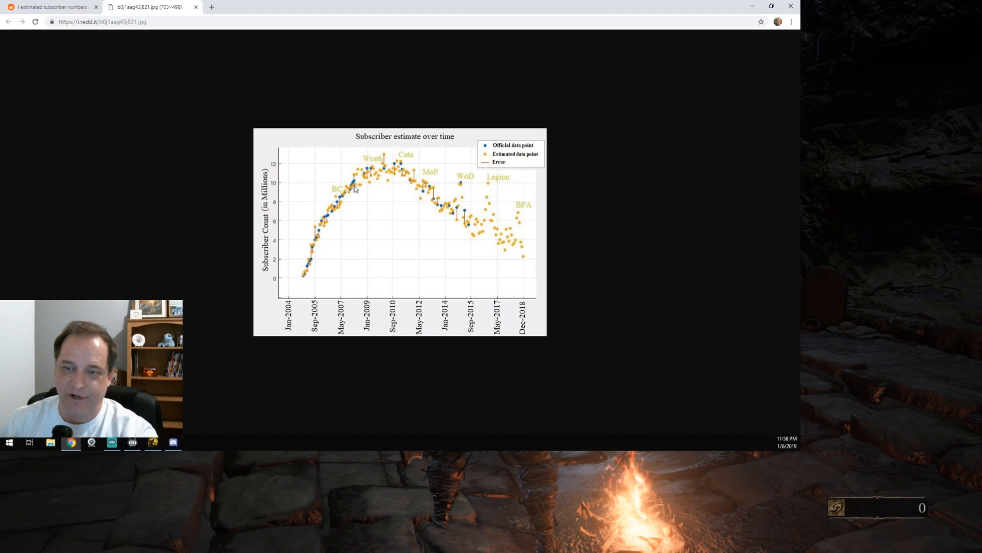
pyautogui.moveTo(355, 198)
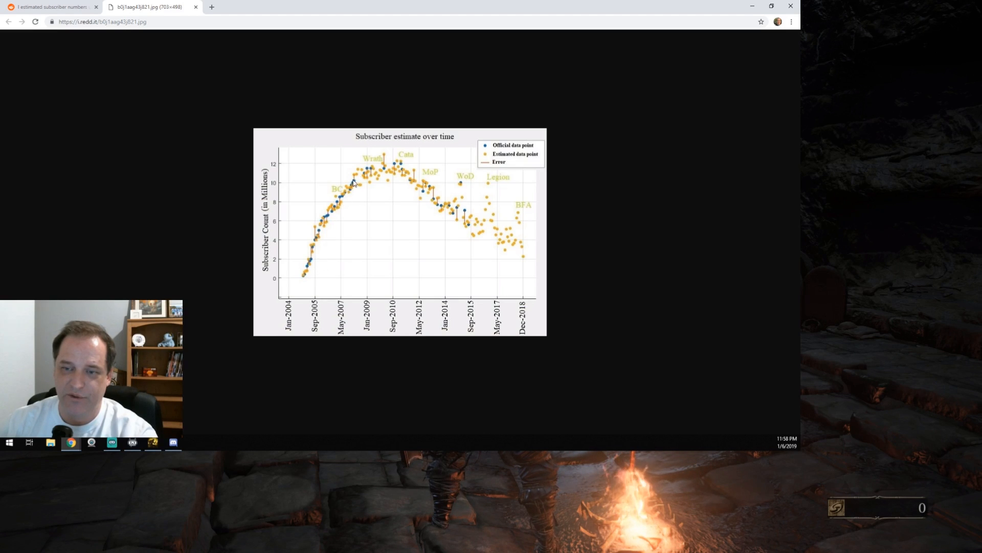
pyautogui.moveTo(371, 172)
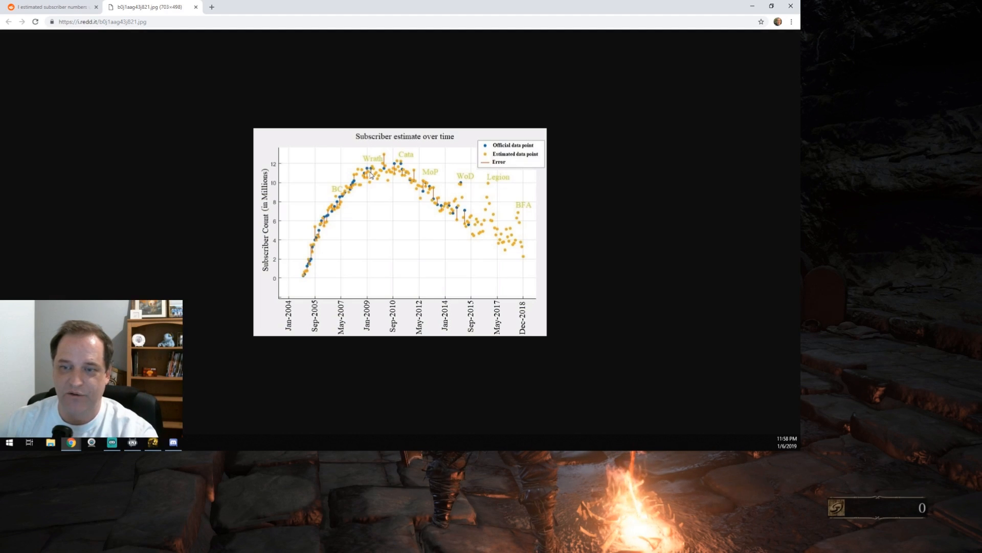
pyautogui.moveTo(387, 175)
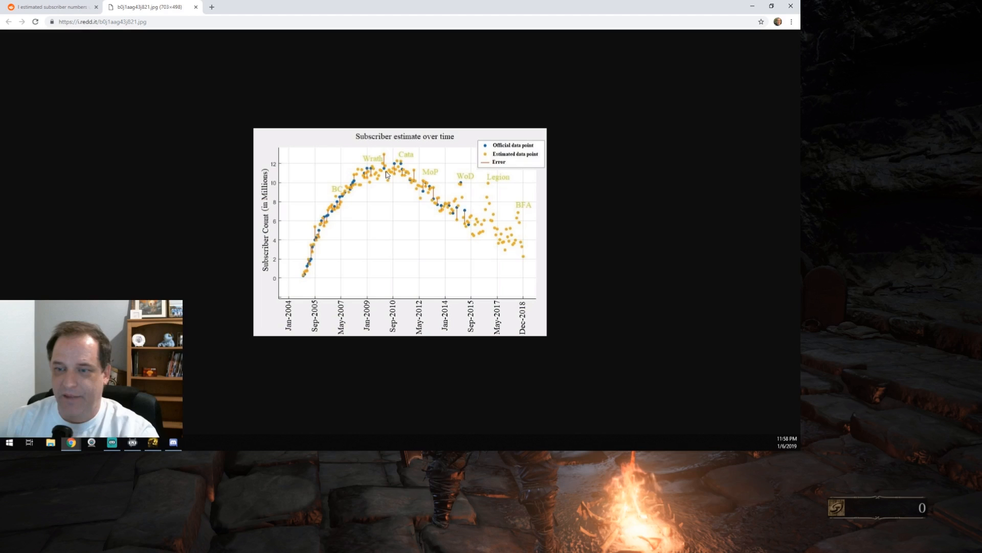
pyautogui.moveTo(402, 165)
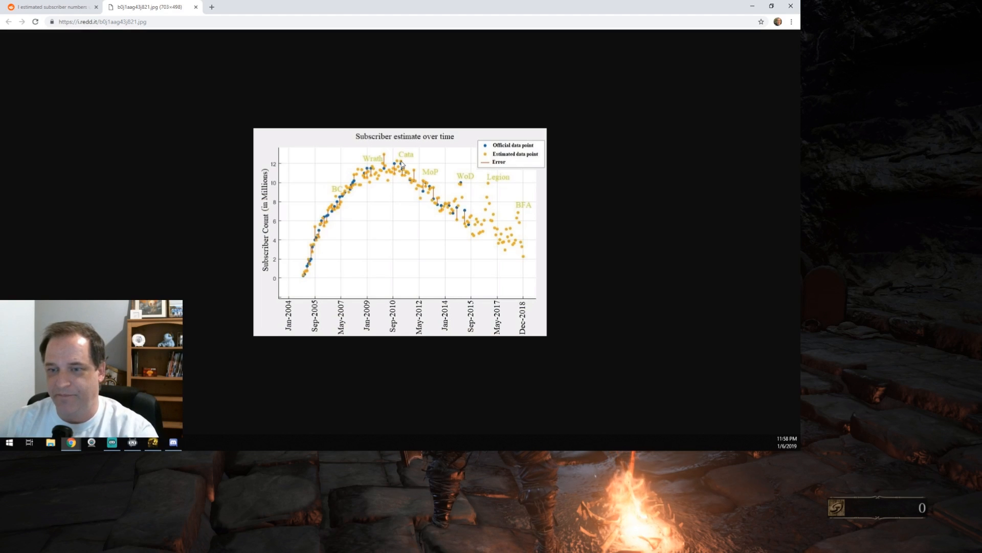
pyautogui.moveTo(423, 186)
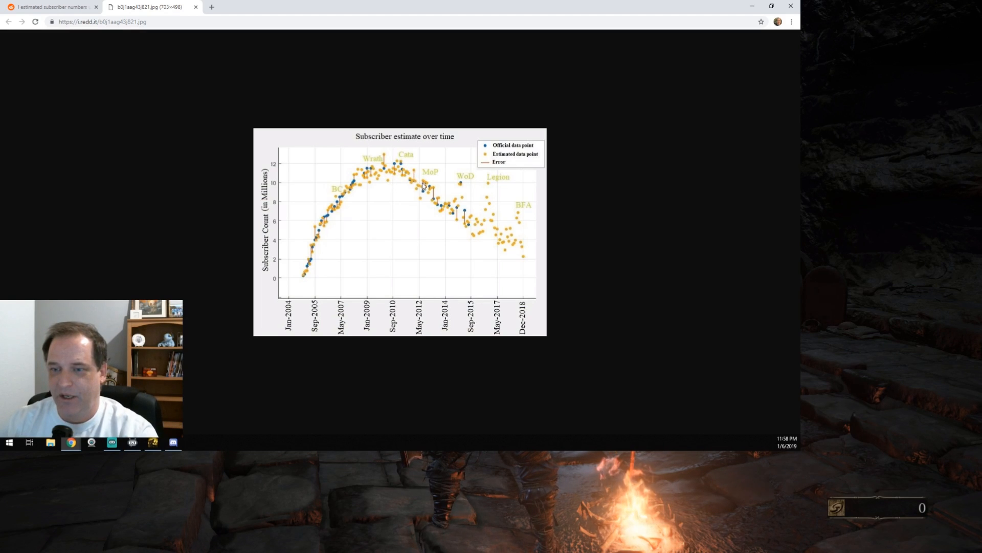
pyautogui.moveTo(430, 191)
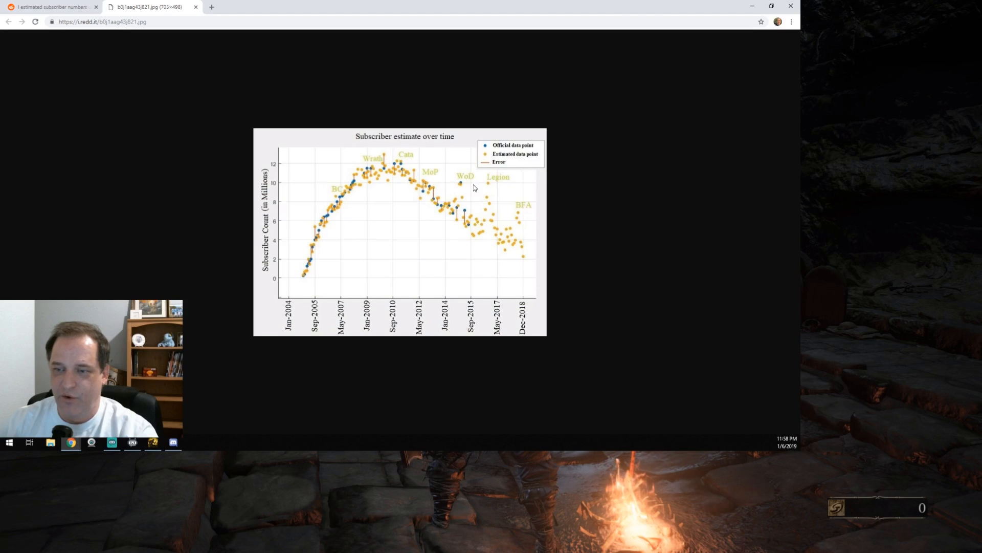
pyautogui.moveTo(426, 185)
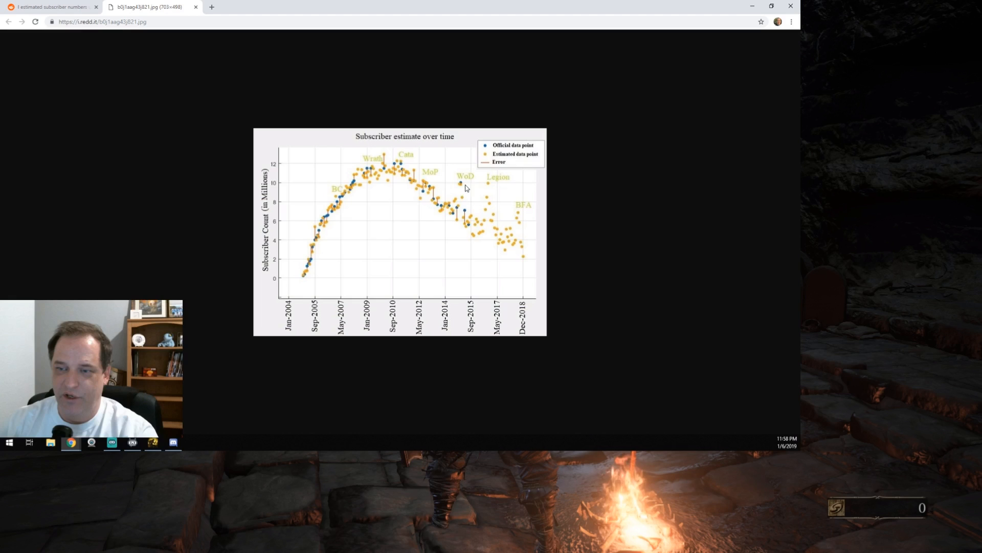
pyautogui.moveTo(488, 184)
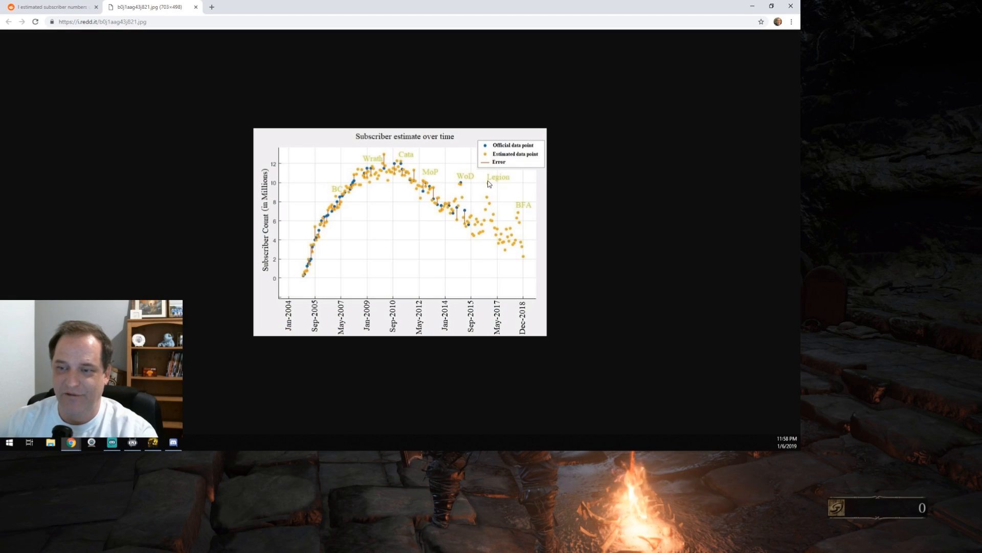
pyautogui.moveTo(461, 185)
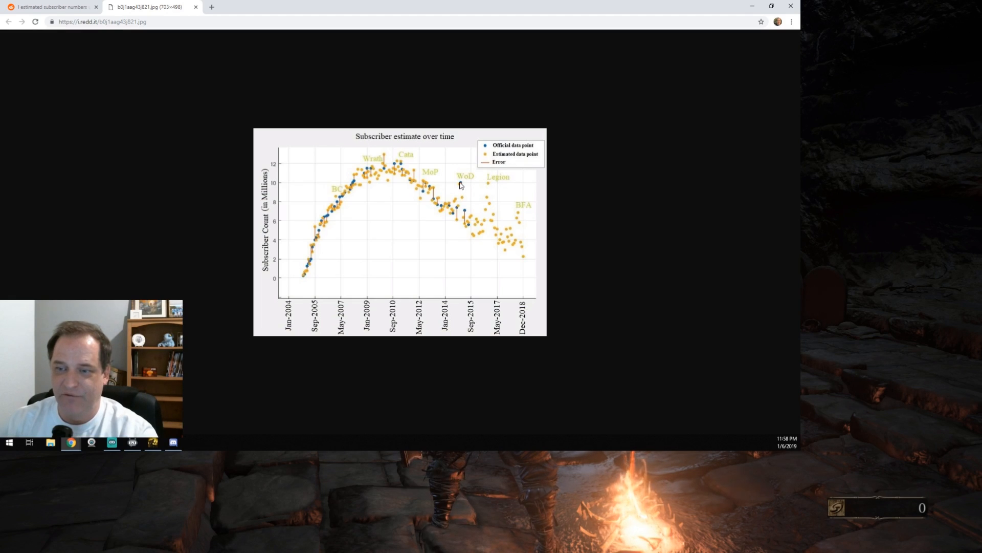
pyautogui.moveTo(456, 223)
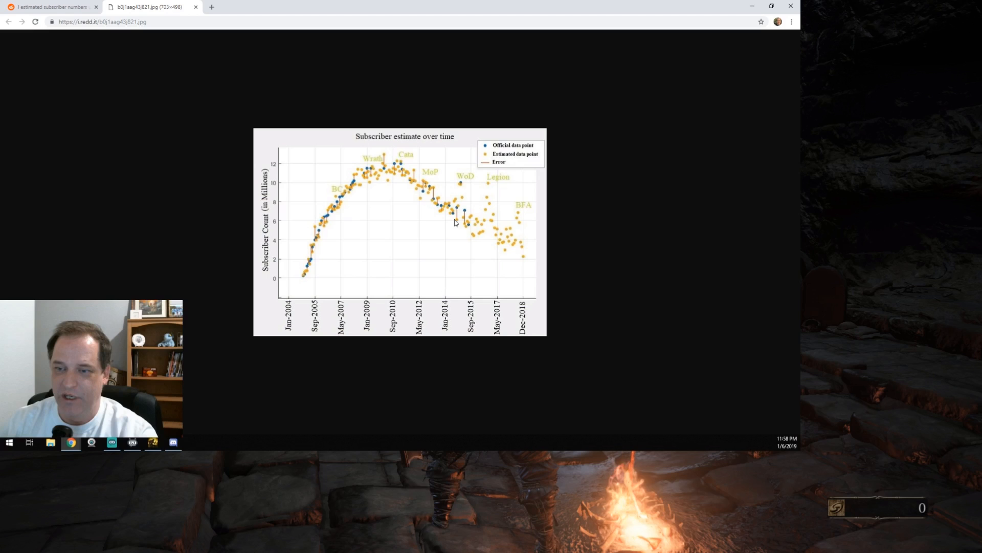
pyautogui.moveTo(459, 185)
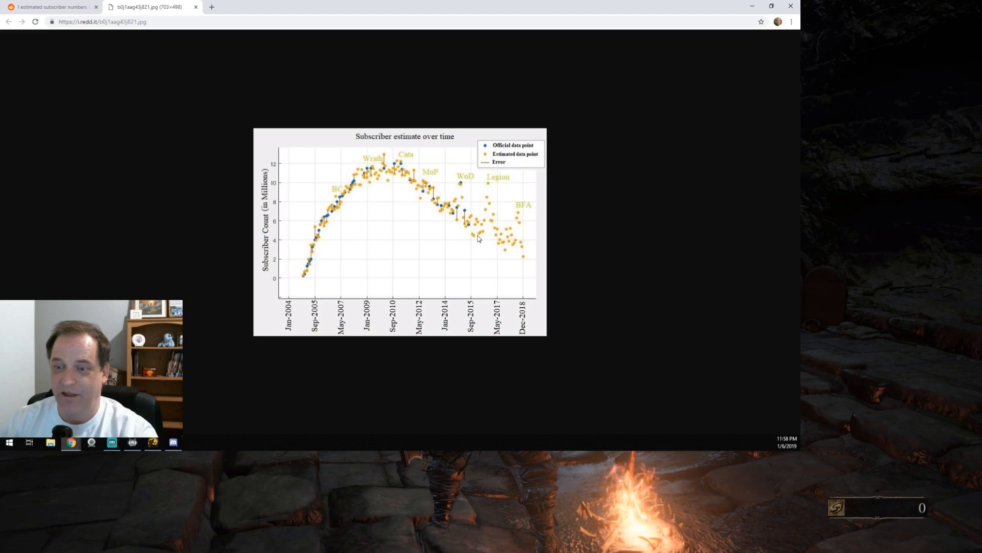
pyautogui.moveTo(488, 198)
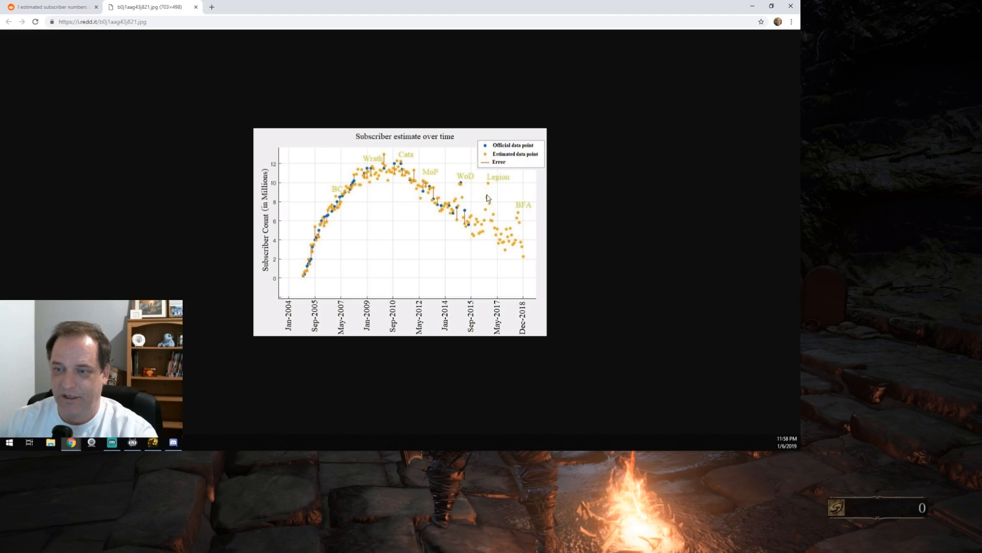
pyautogui.moveTo(490, 206)
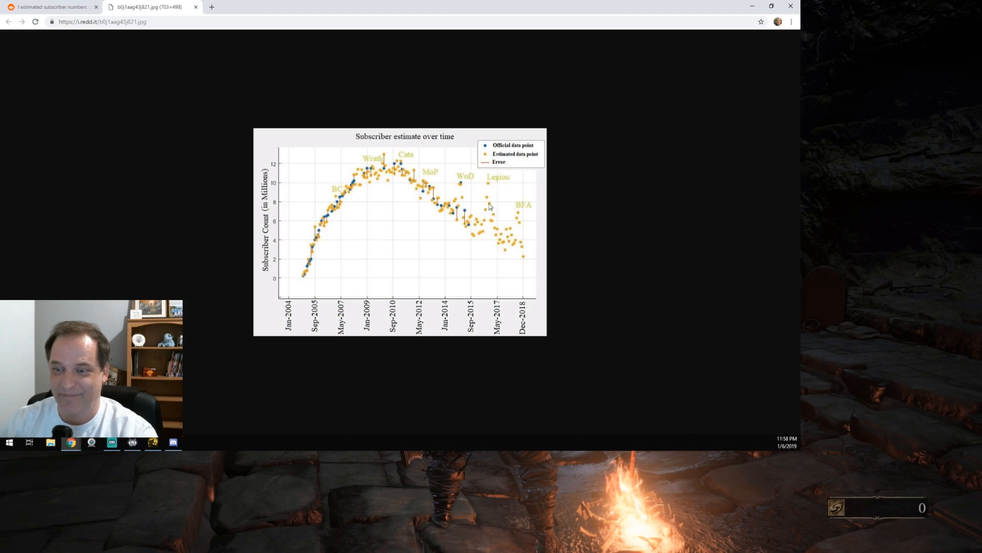
pyautogui.moveTo(513, 250)
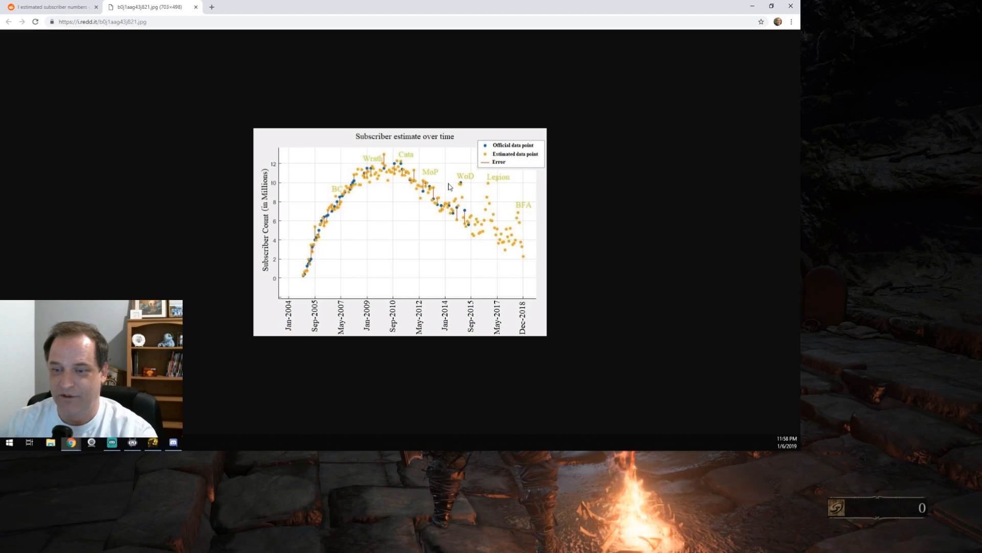
pyautogui.moveTo(491, 188)
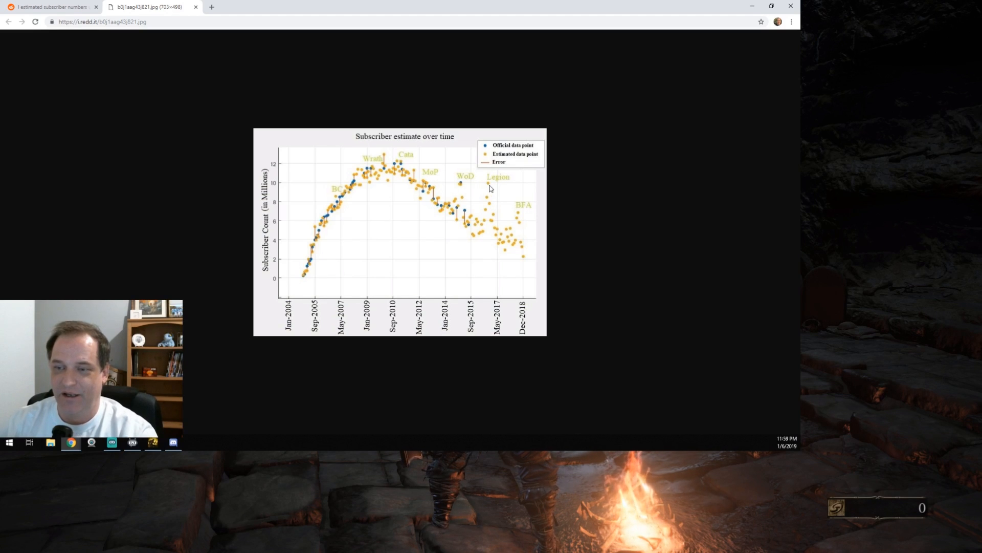
pyautogui.moveTo(500, 248)
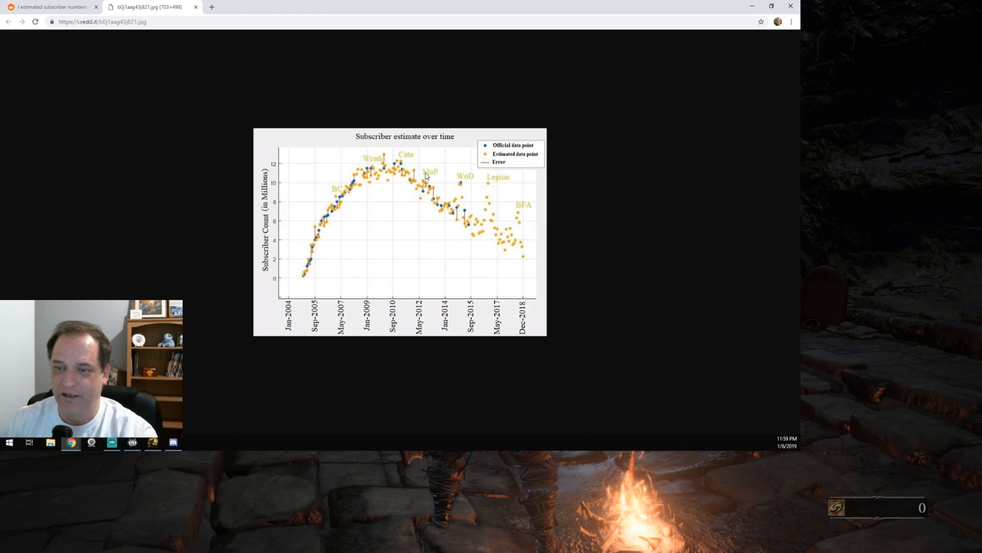
pyautogui.moveTo(452, 216)
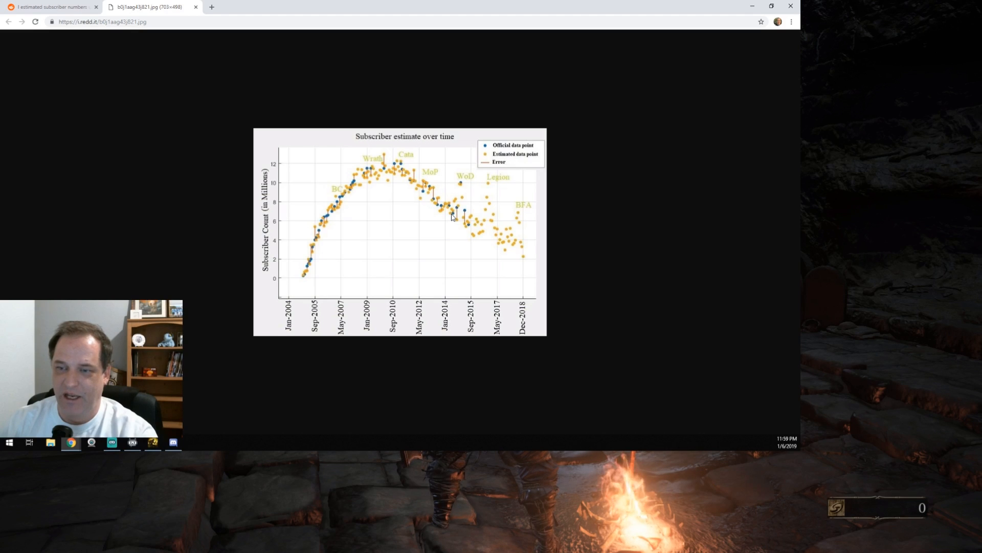
pyautogui.moveTo(459, 184)
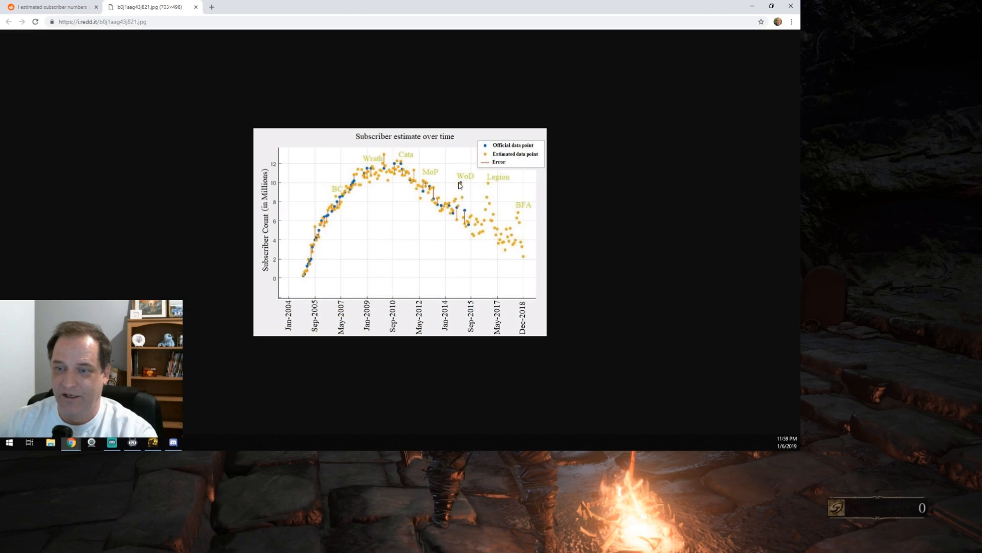
pyautogui.moveTo(480, 218)
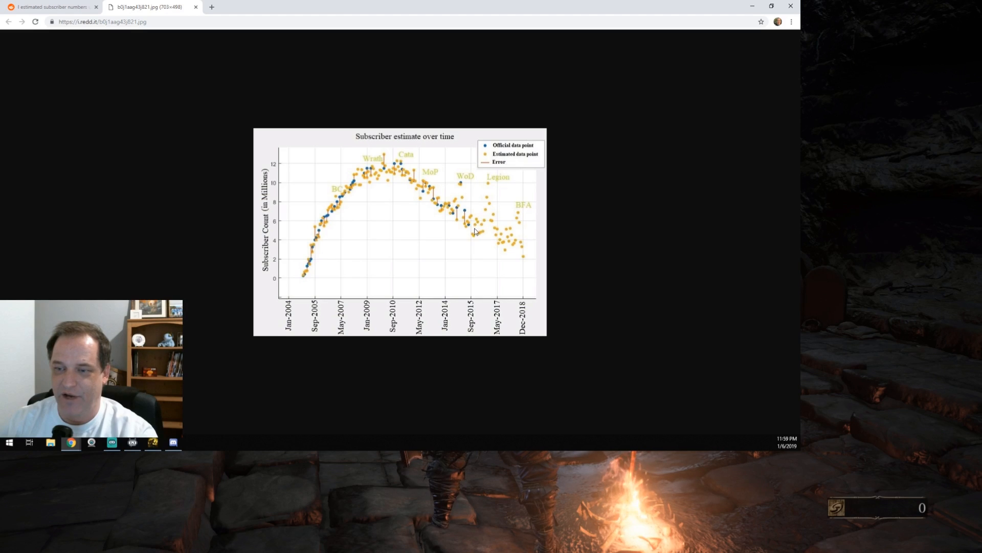
pyautogui.moveTo(478, 184)
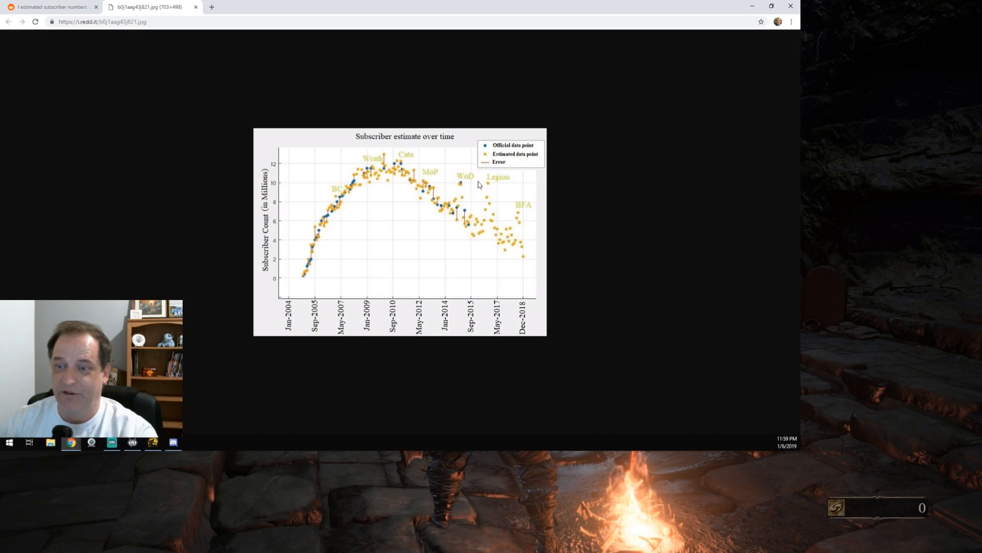
pyautogui.moveTo(509, 260)
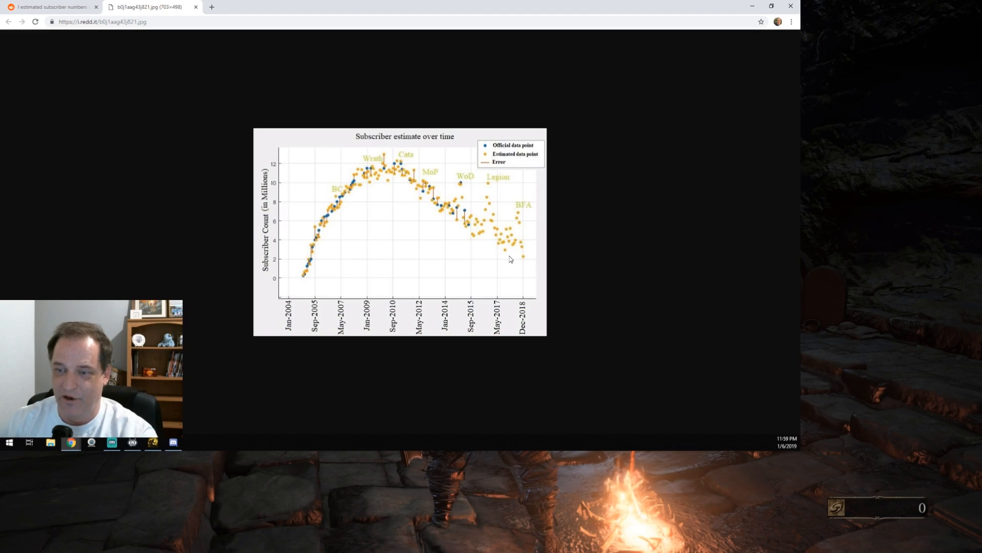
pyautogui.moveTo(514, 214)
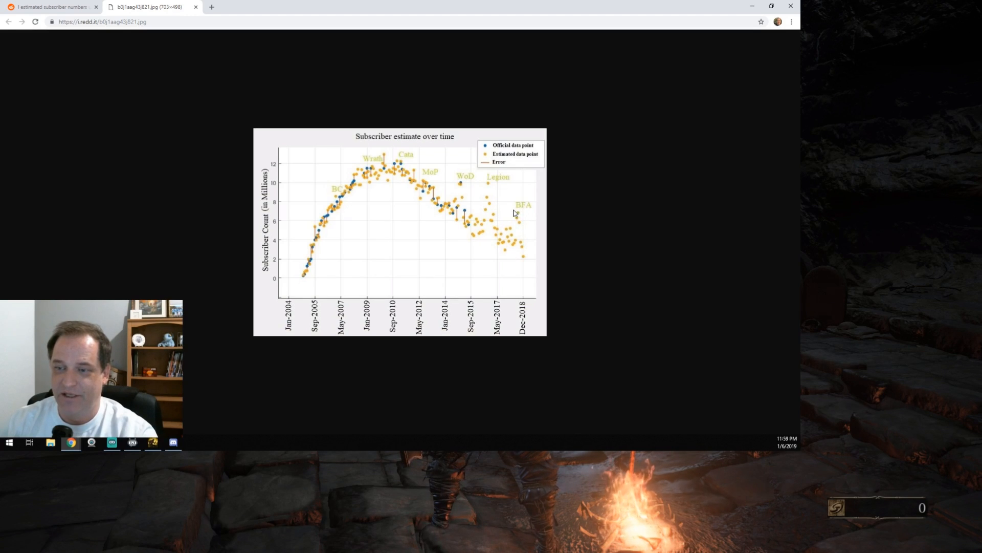
pyautogui.moveTo(525, 216)
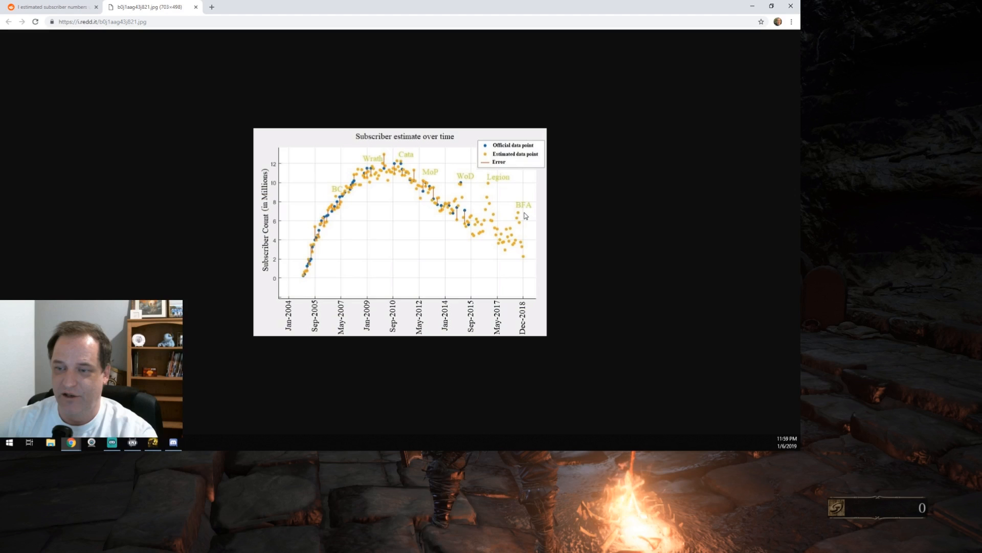
pyautogui.moveTo(514, 210)
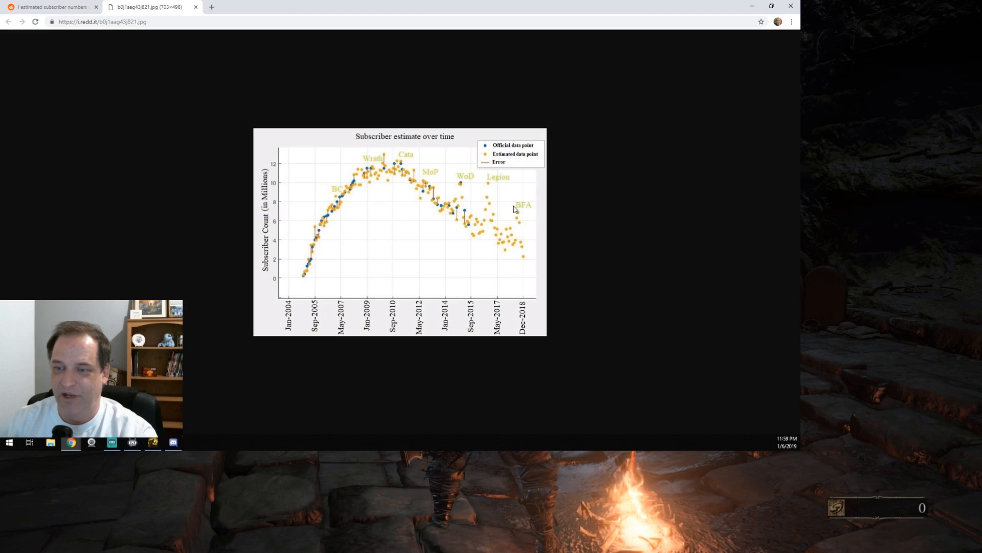
pyautogui.moveTo(516, 215)
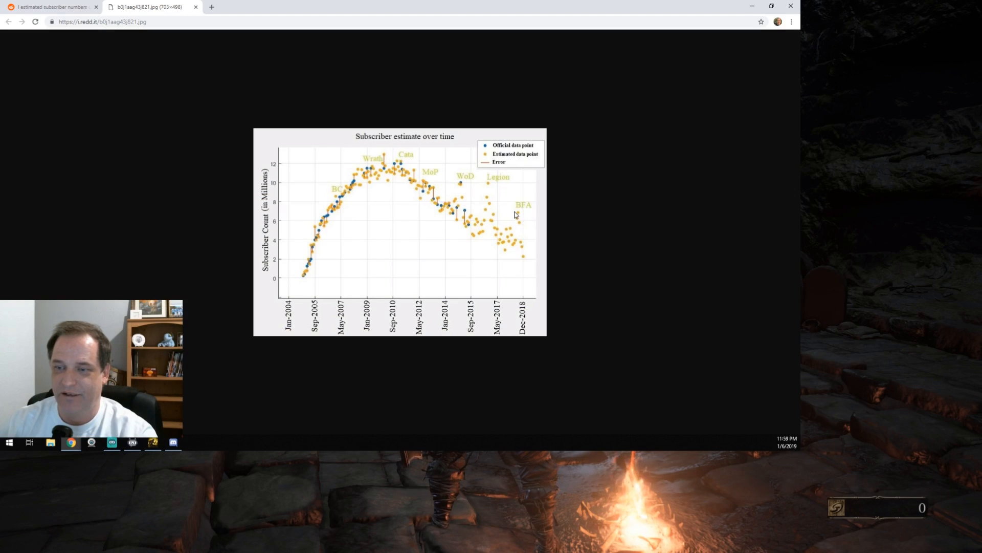
pyautogui.moveTo(508, 205)
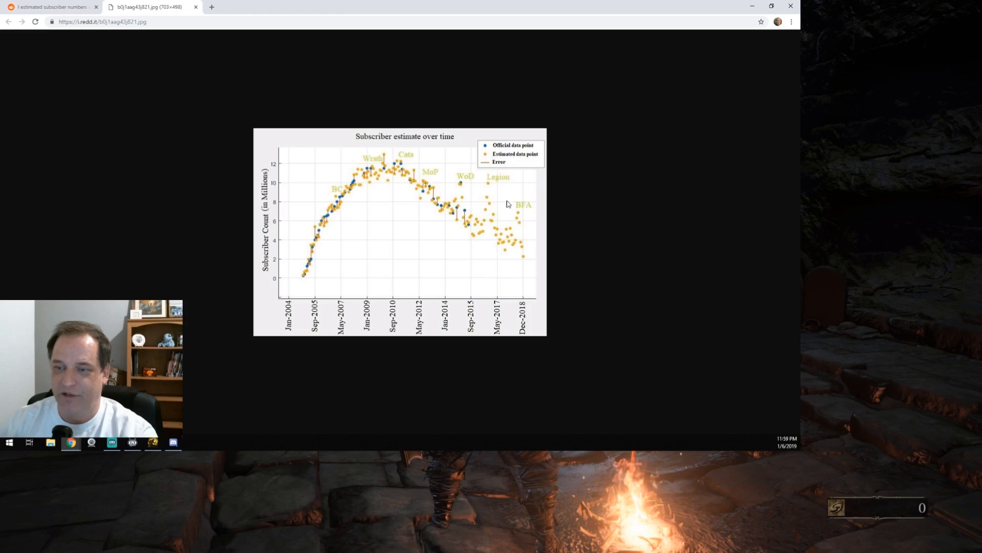
pyautogui.moveTo(519, 218)
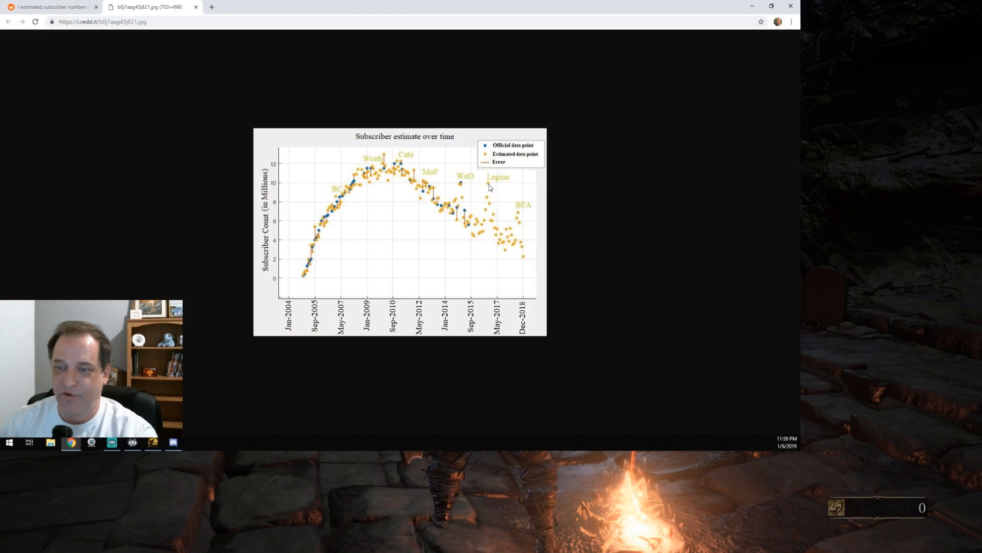
pyautogui.moveTo(493, 209)
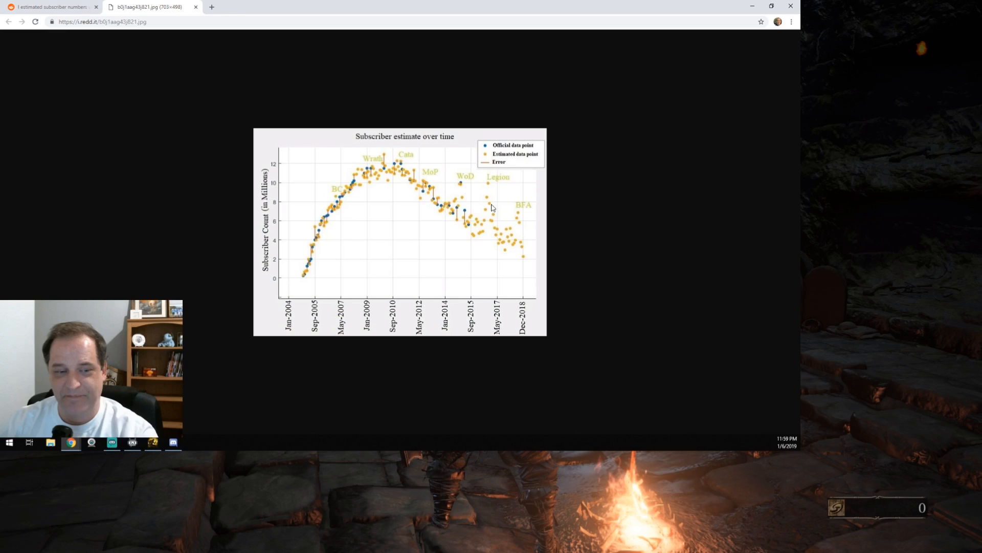
pyautogui.moveTo(524, 266)
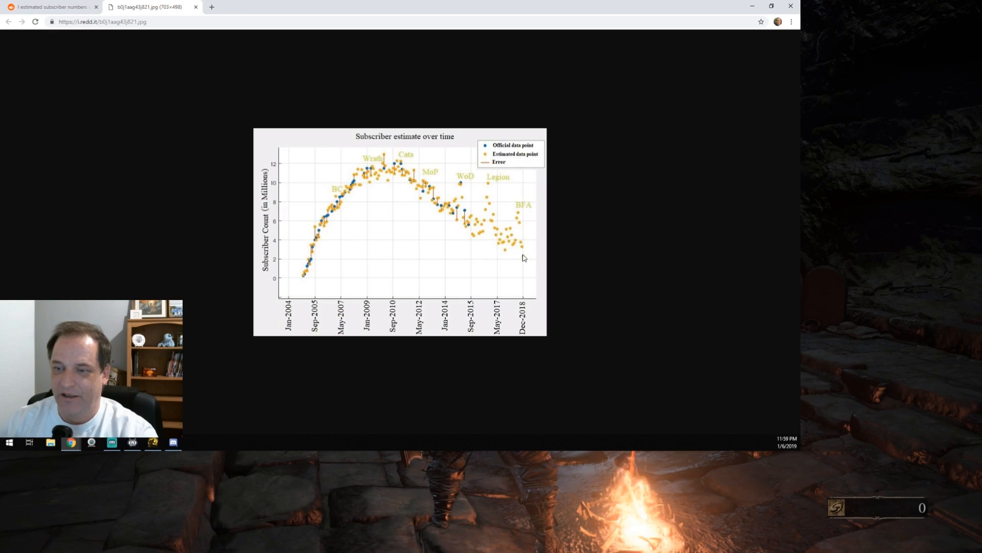
pyautogui.moveTo(531, 262)
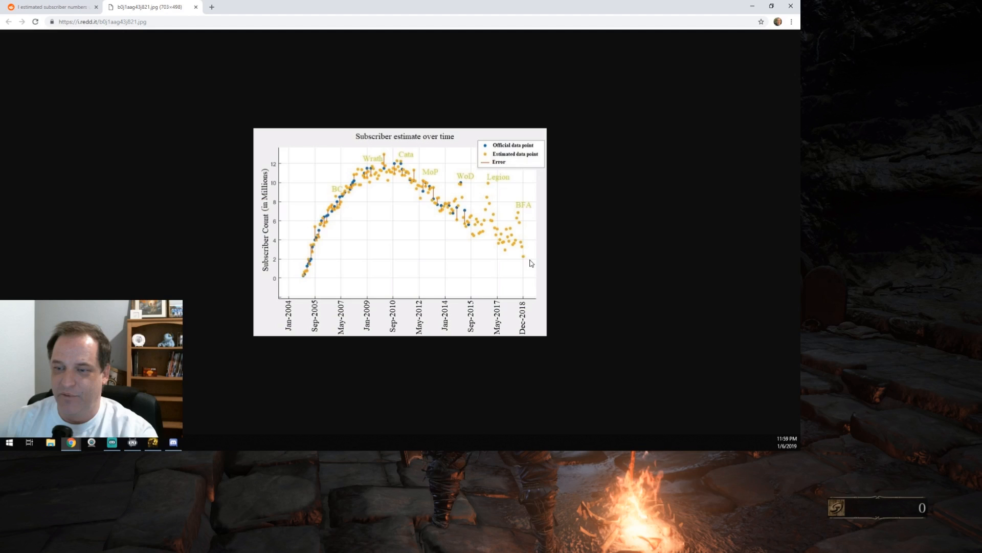
pyautogui.moveTo(490, 186)
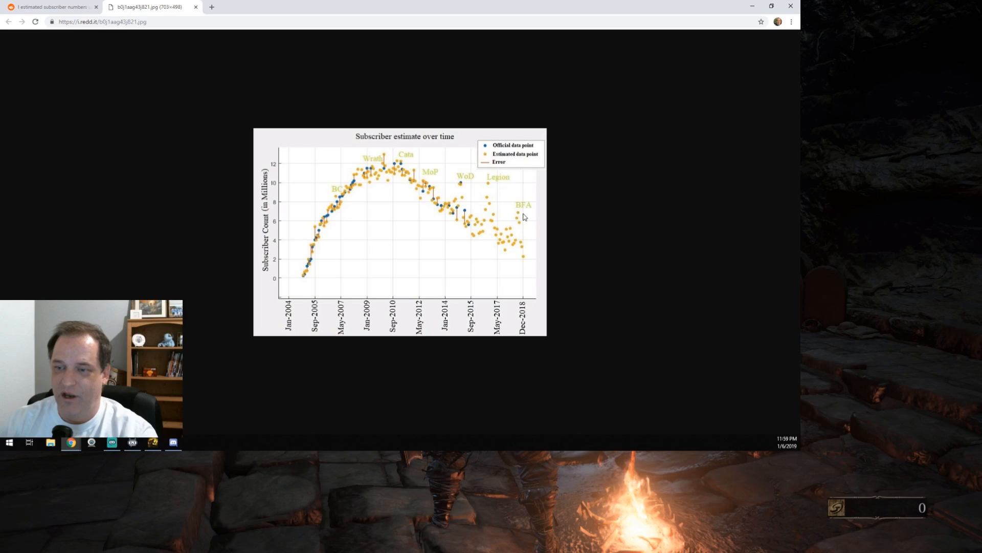
pyautogui.moveTo(519, 217)
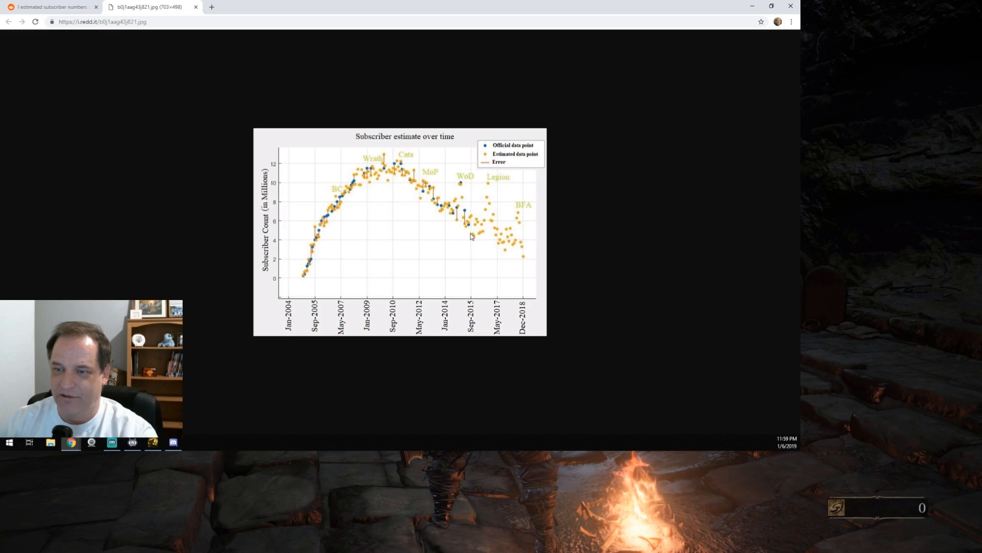
pyautogui.moveTo(501, 238)
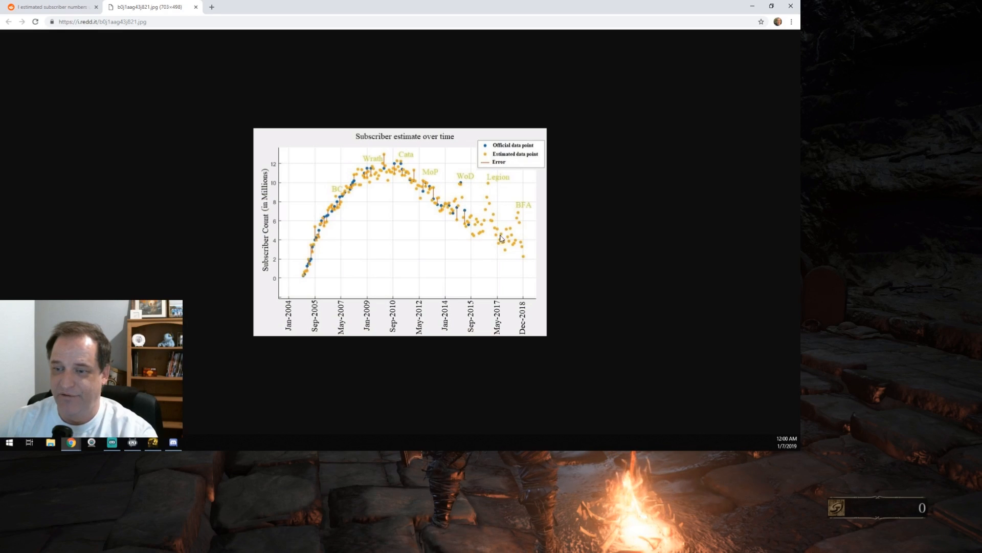
pyautogui.moveTo(518, 224)
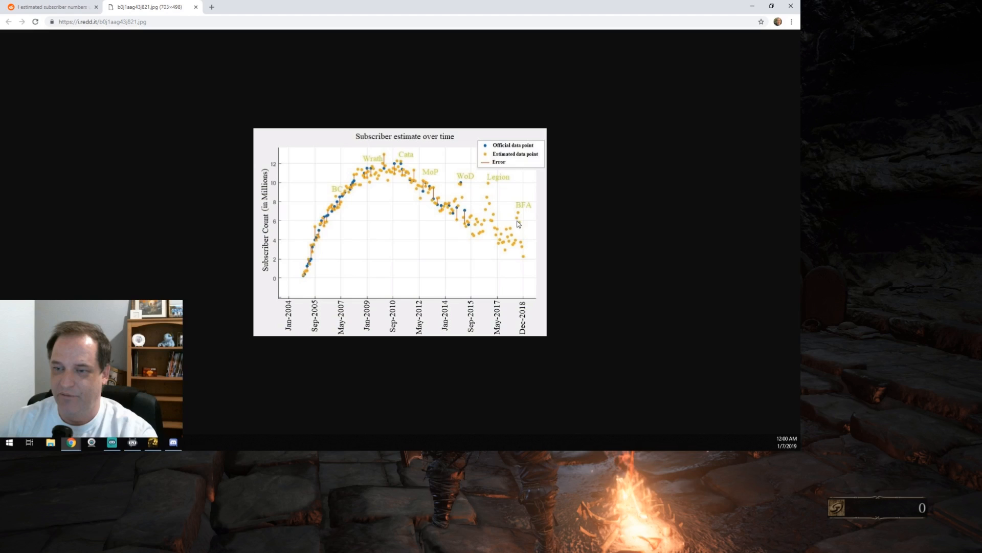
pyautogui.moveTo(530, 269)
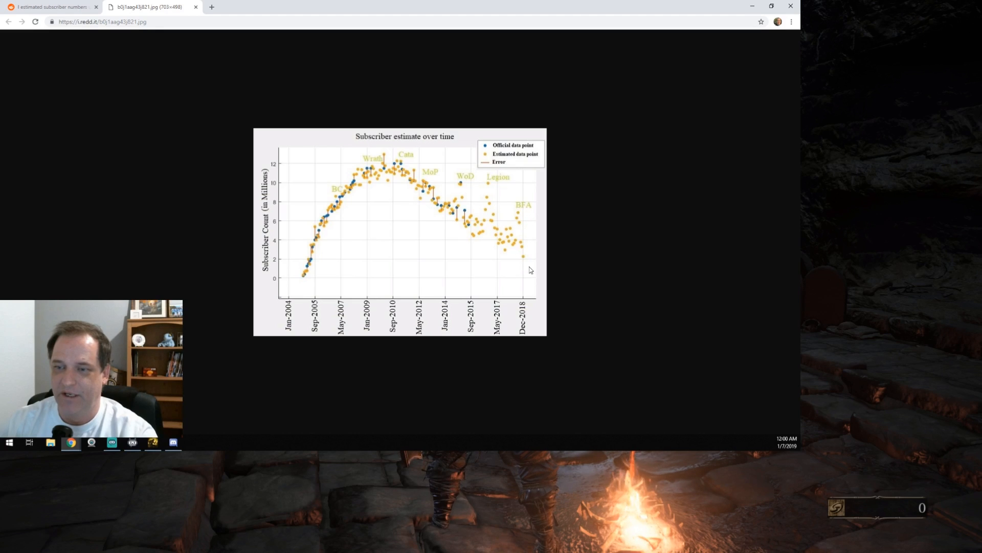
pyautogui.moveTo(463, 181)
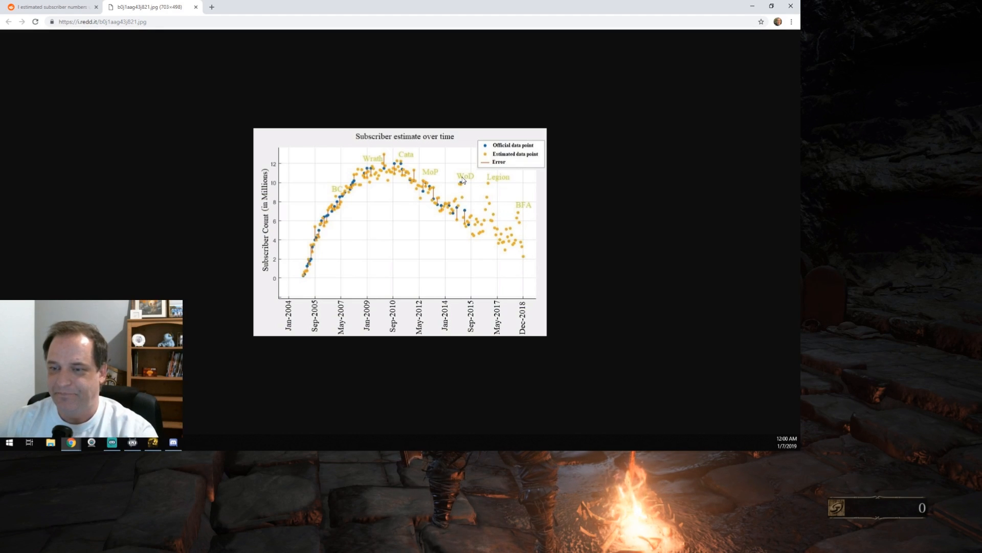
pyautogui.moveTo(441, 203)
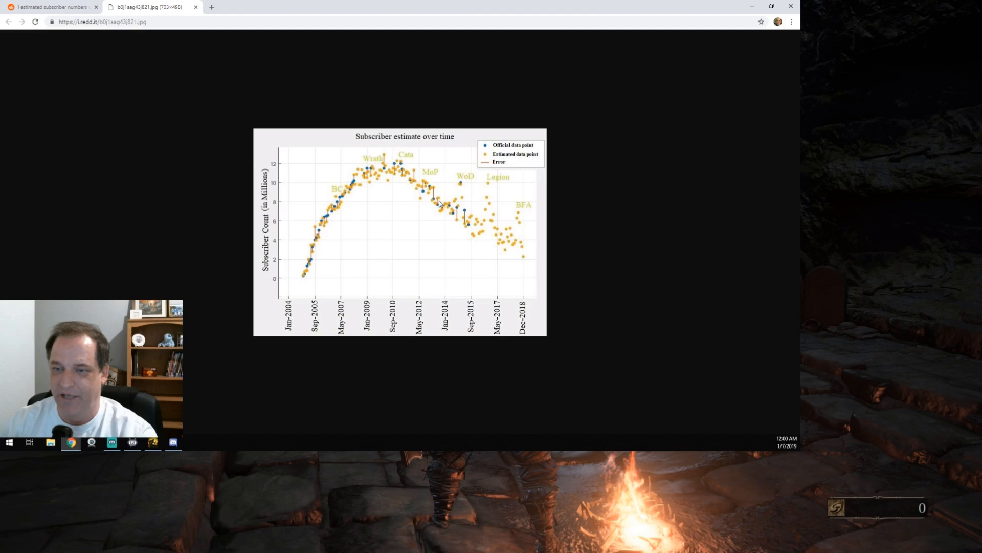
pyautogui.moveTo(460, 220)
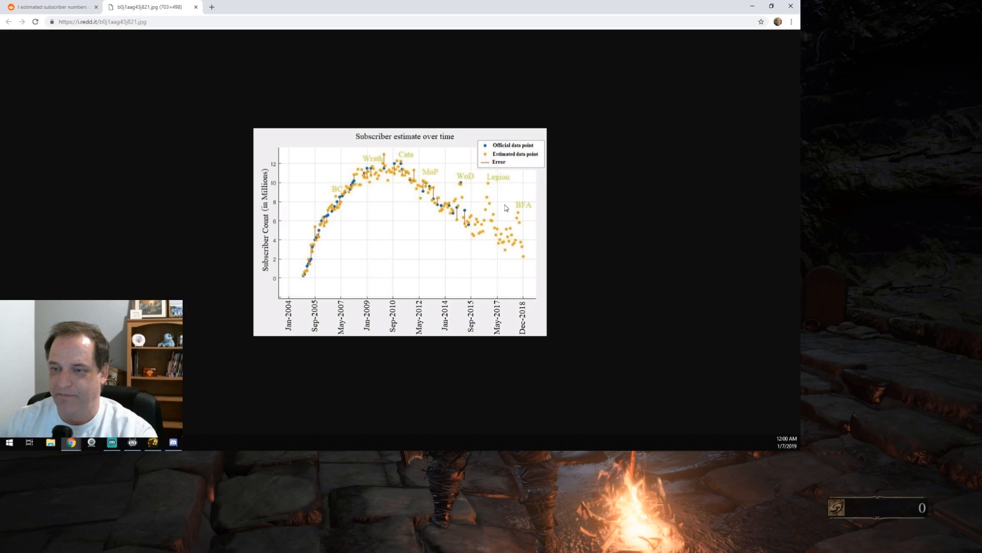
pyautogui.moveTo(507, 226)
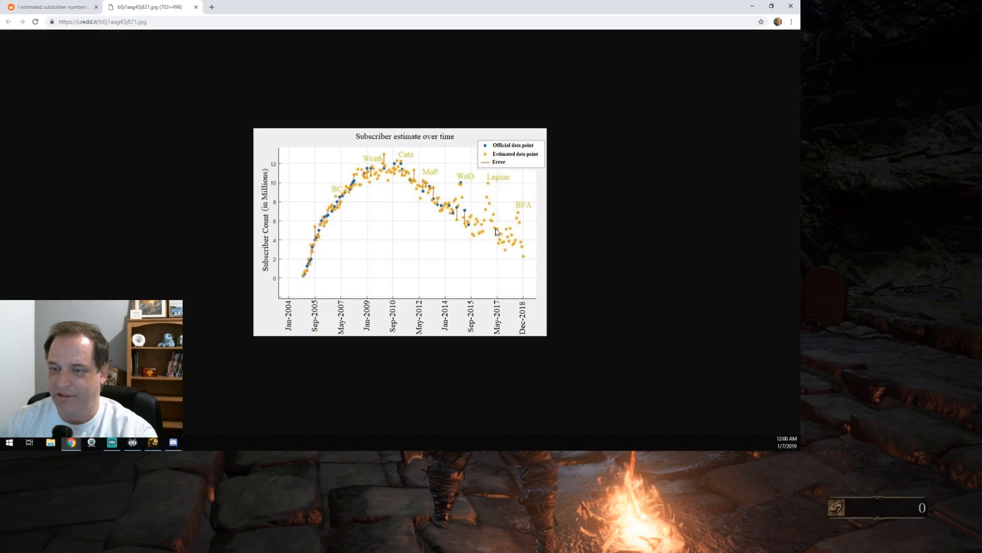
pyautogui.moveTo(508, 241)
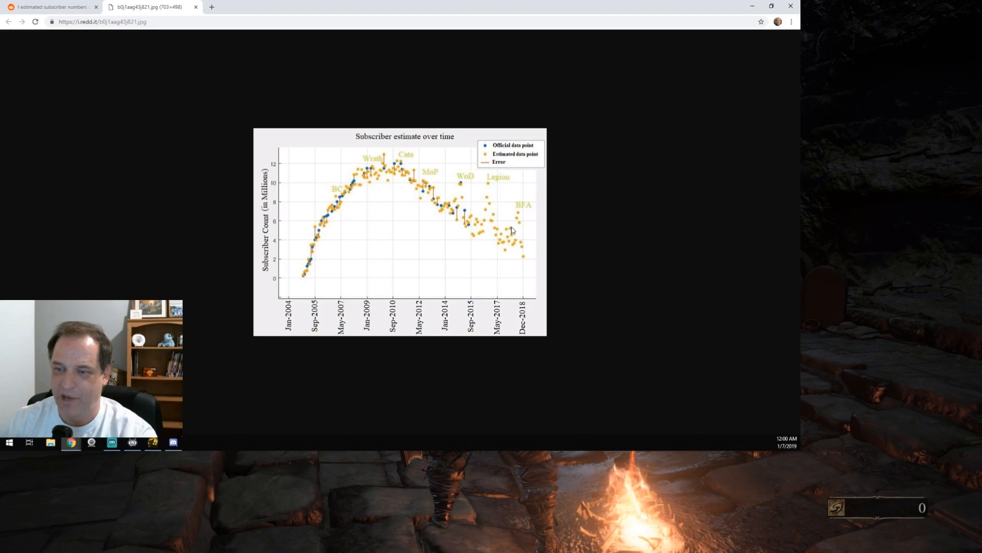
pyautogui.moveTo(507, 235)
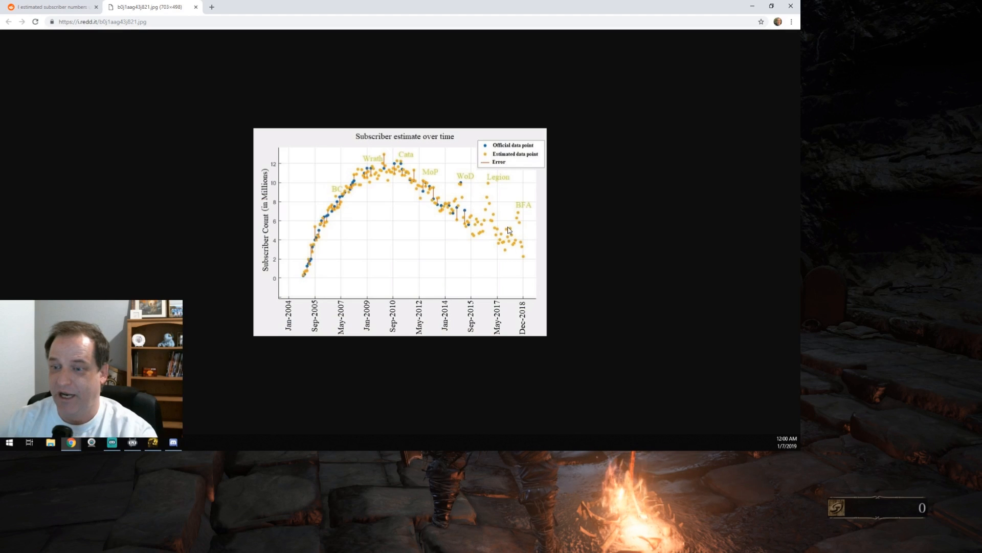
pyautogui.moveTo(511, 240)
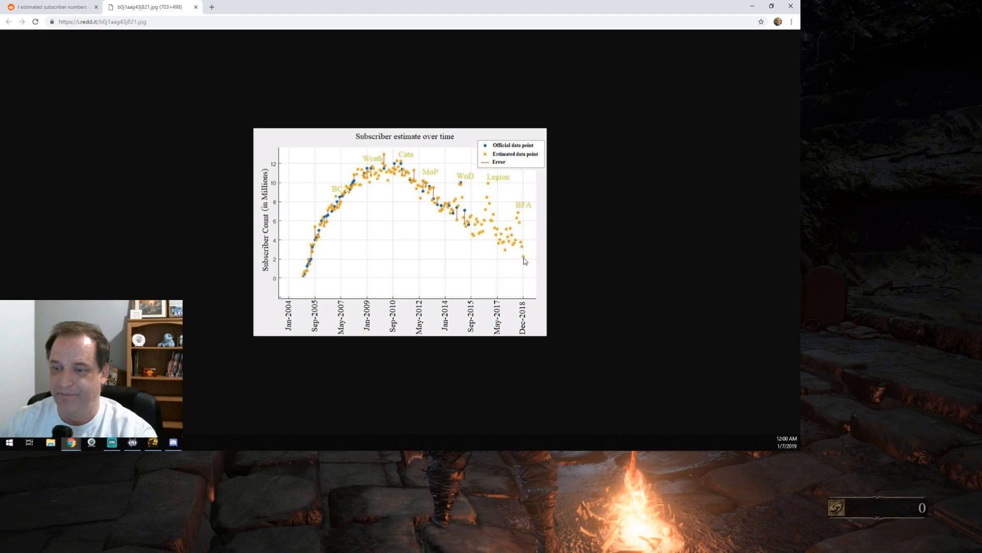
pyautogui.moveTo(433, 204)
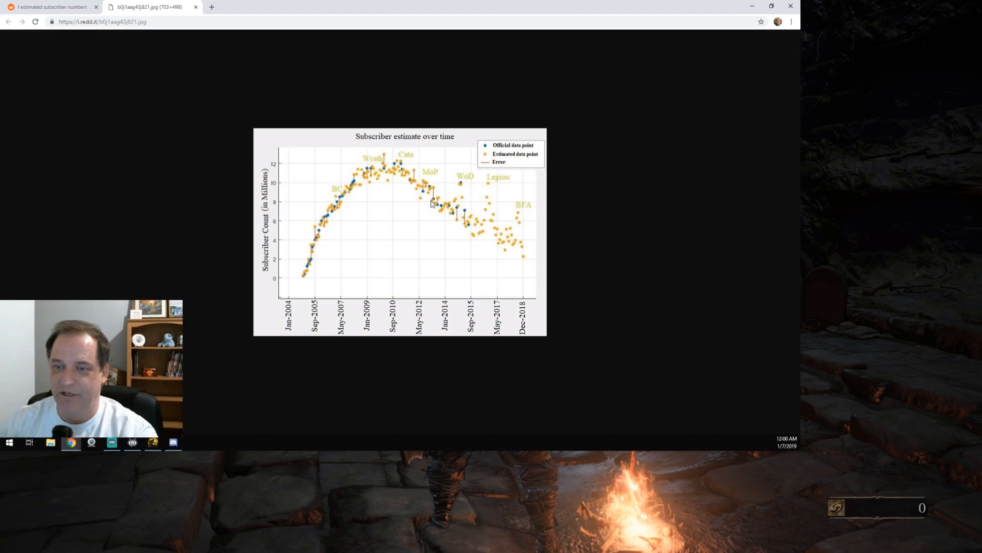
pyautogui.moveTo(463, 212)
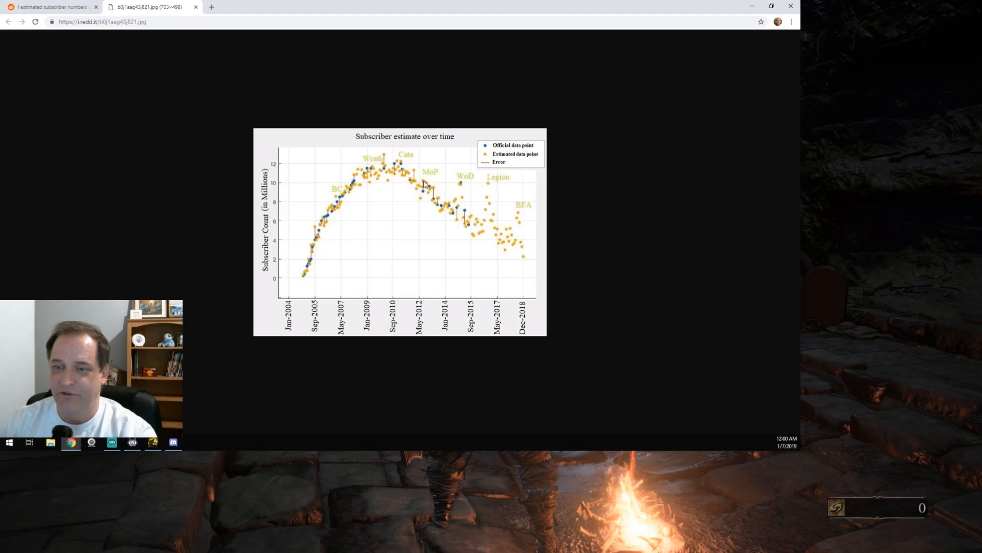
pyautogui.moveTo(437, 203)
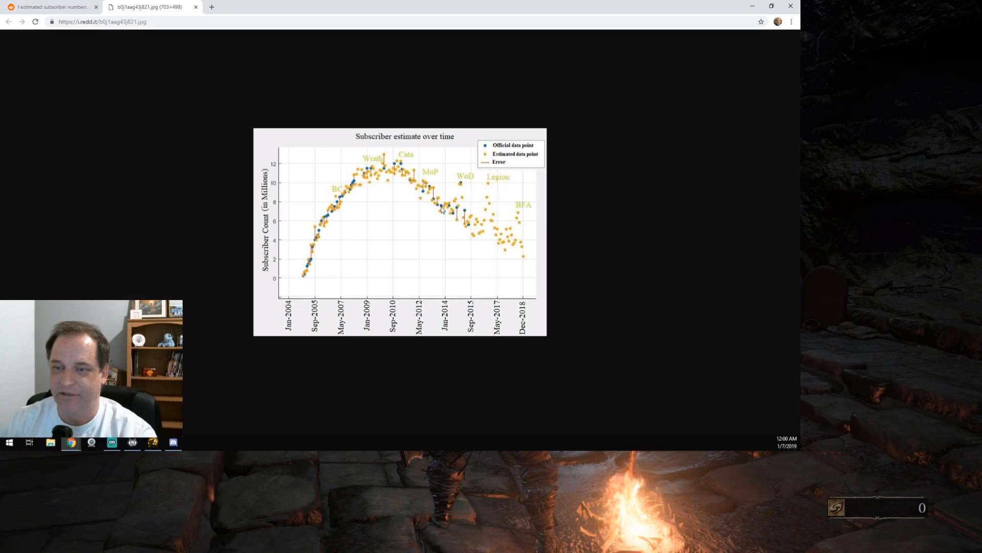
pyautogui.moveTo(432, 193)
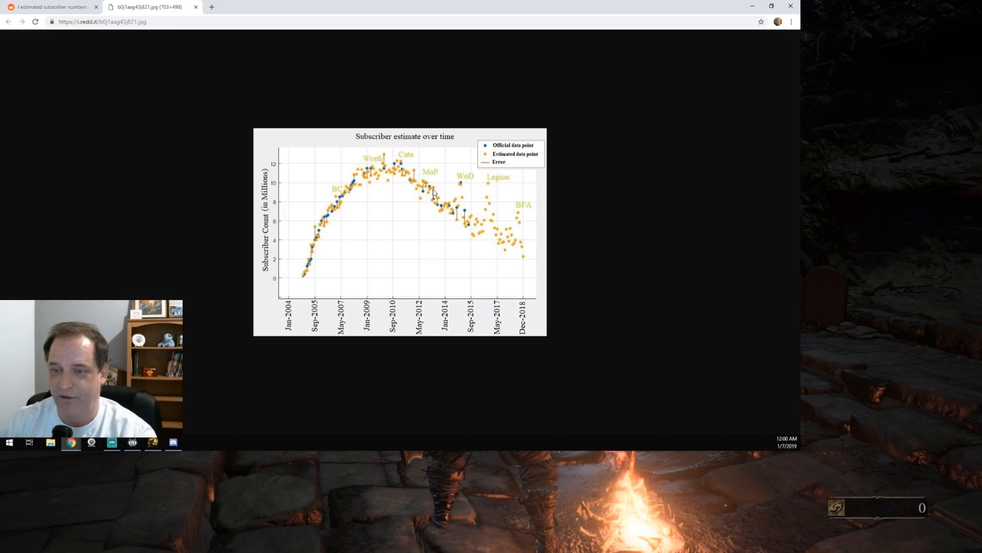
pyautogui.moveTo(422, 180)
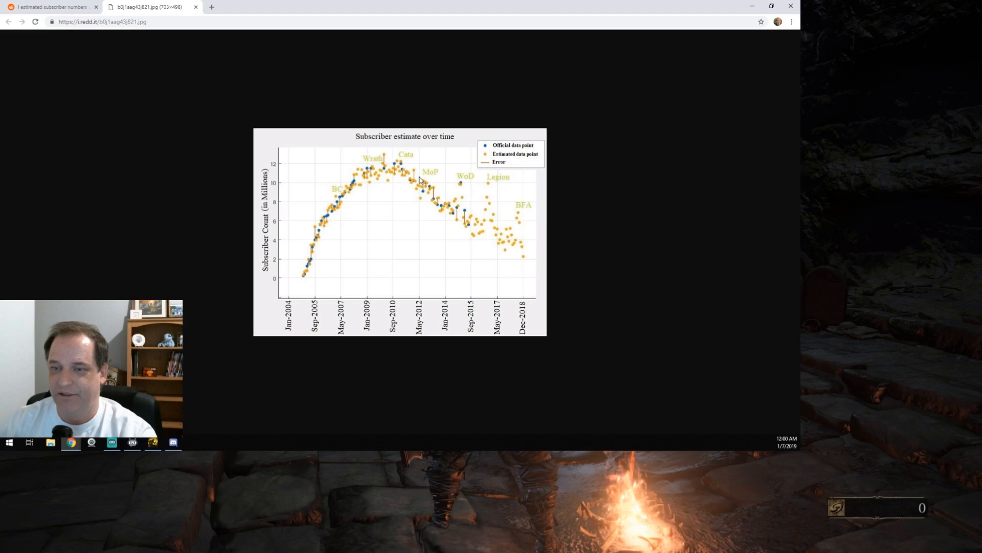
pyautogui.moveTo(433, 195)
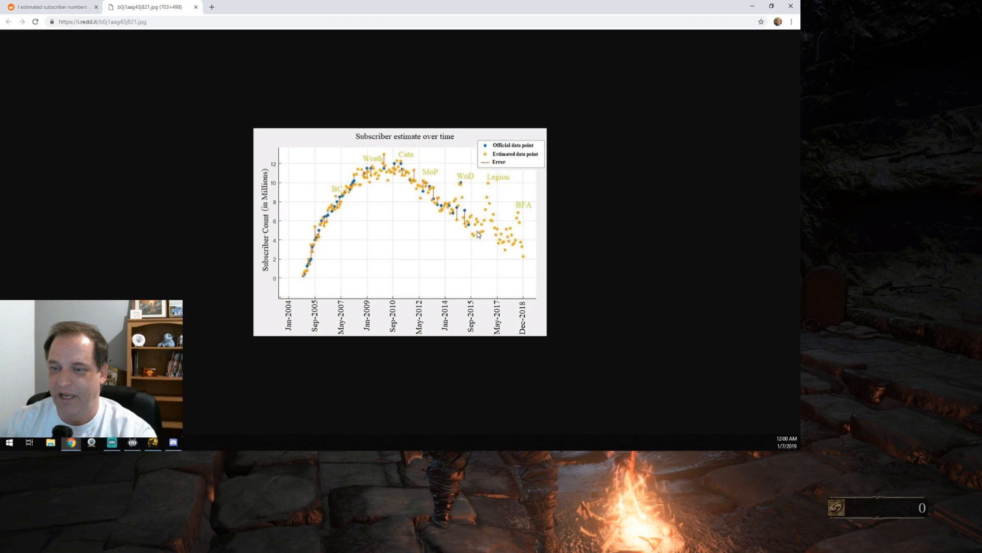
pyautogui.moveTo(474, 238)
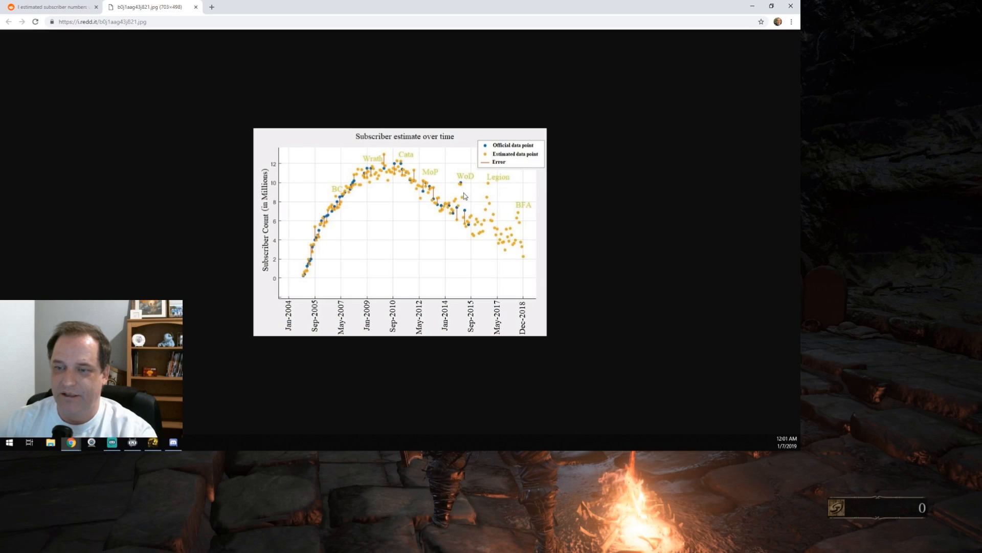
pyautogui.moveTo(475, 241)
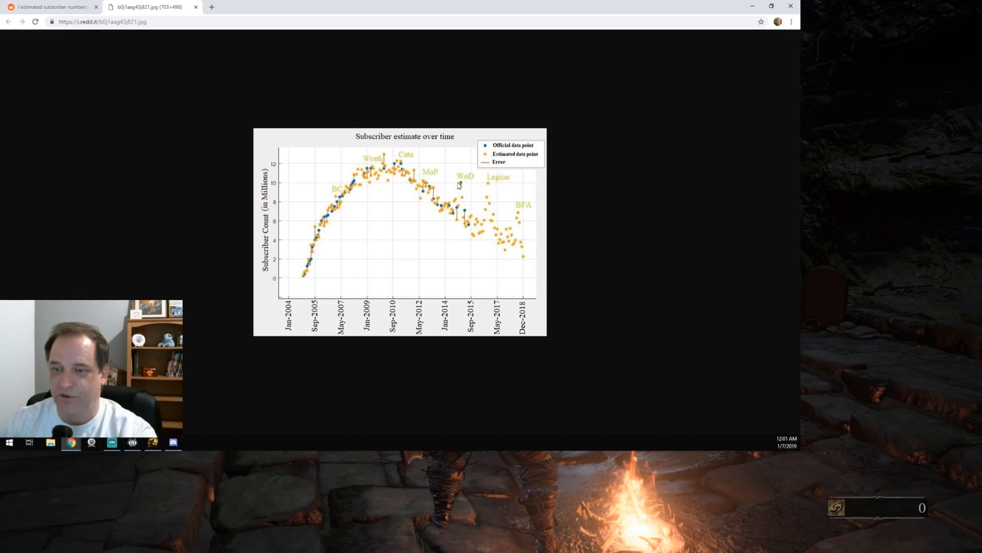
pyautogui.moveTo(473, 233)
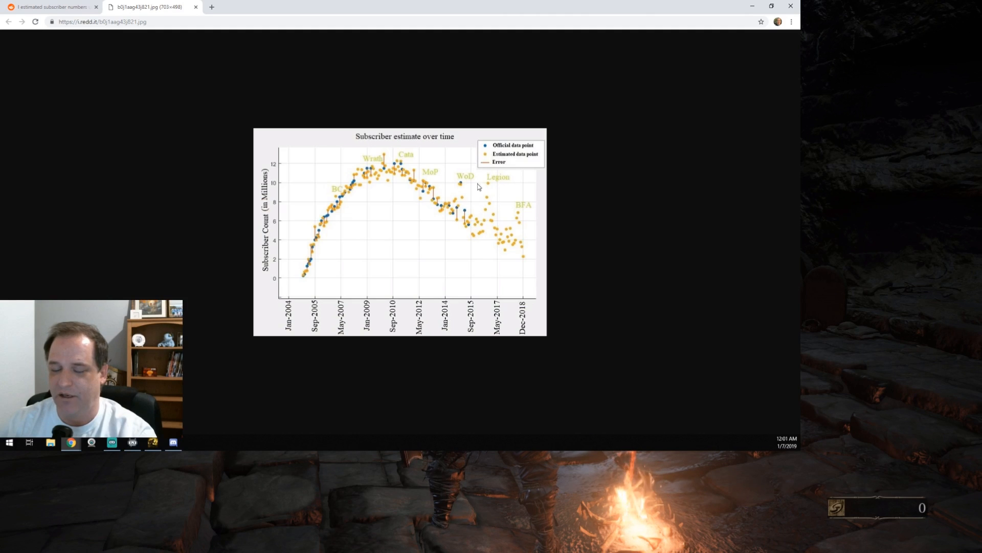
pyautogui.moveTo(474, 234)
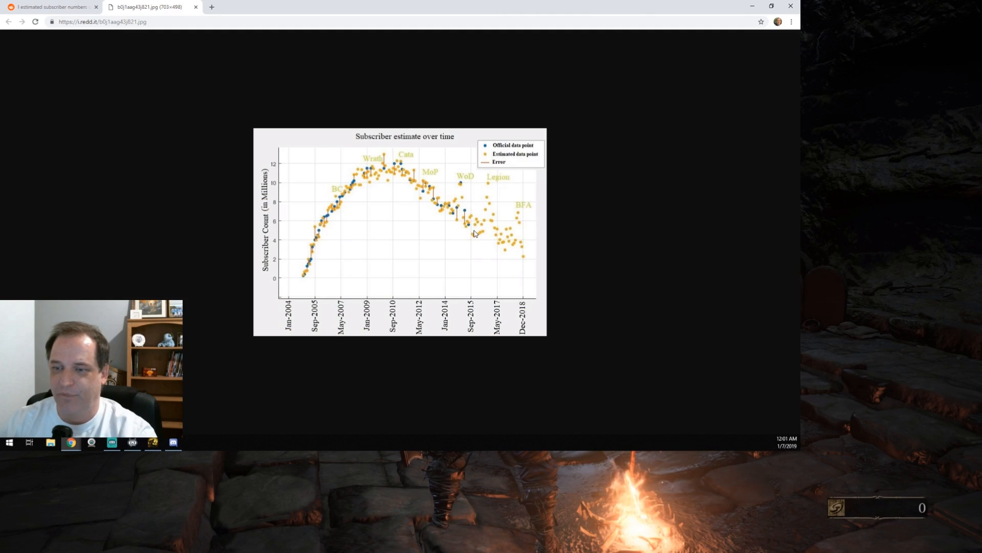
pyautogui.moveTo(469, 235)
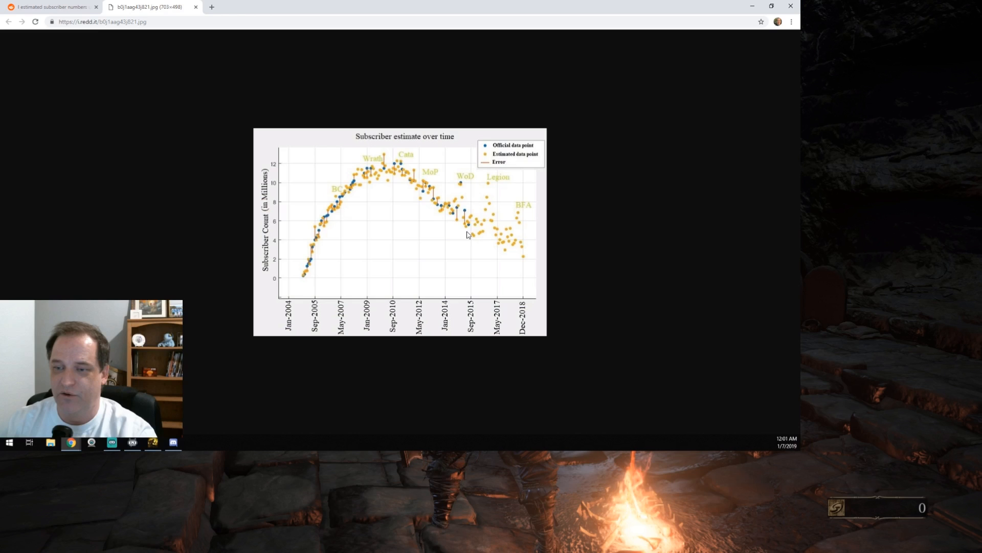
pyautogui.moveTo(466, 195)
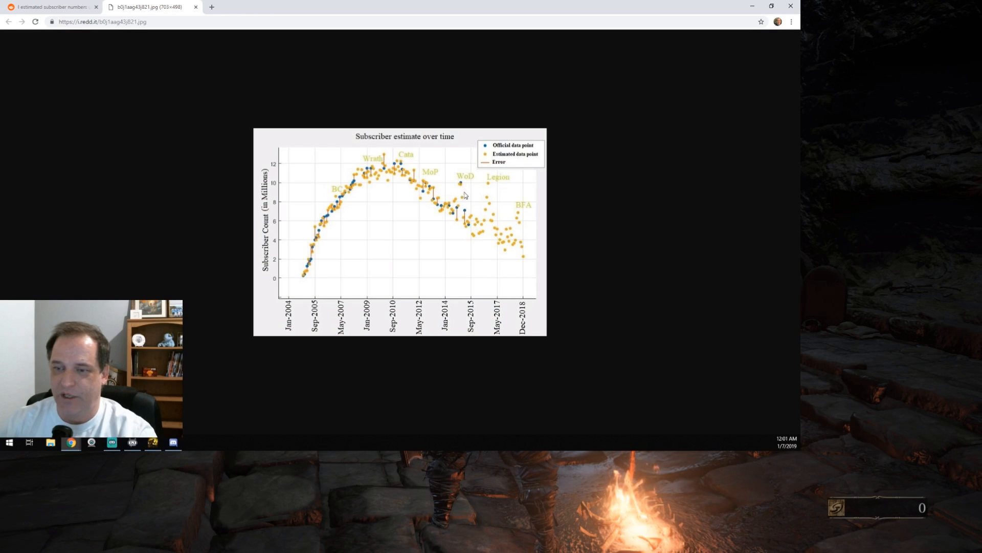
pyautogui.moveTo(490, 188)
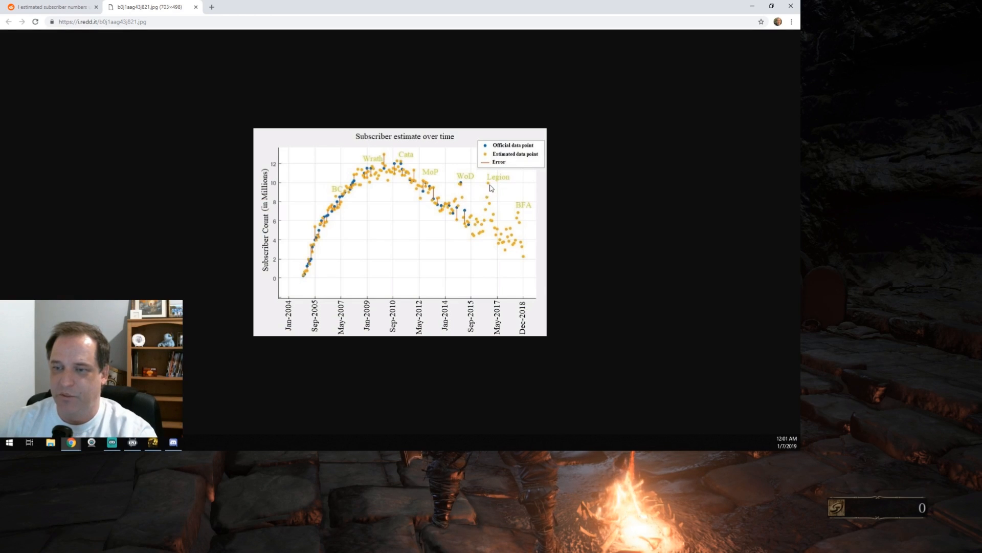
pyautogui.moveTo(458, 241)
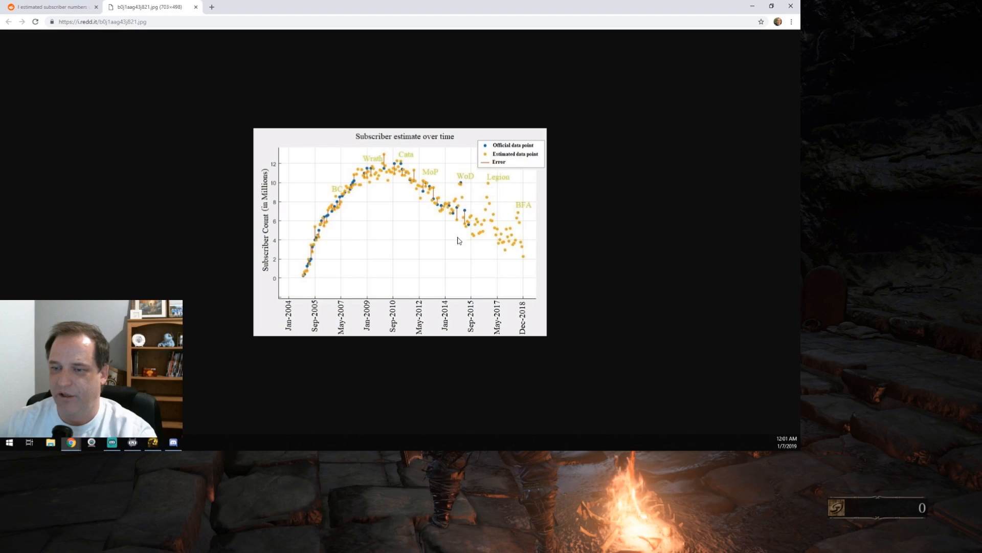
pyautogui.moveTo(457, 220)
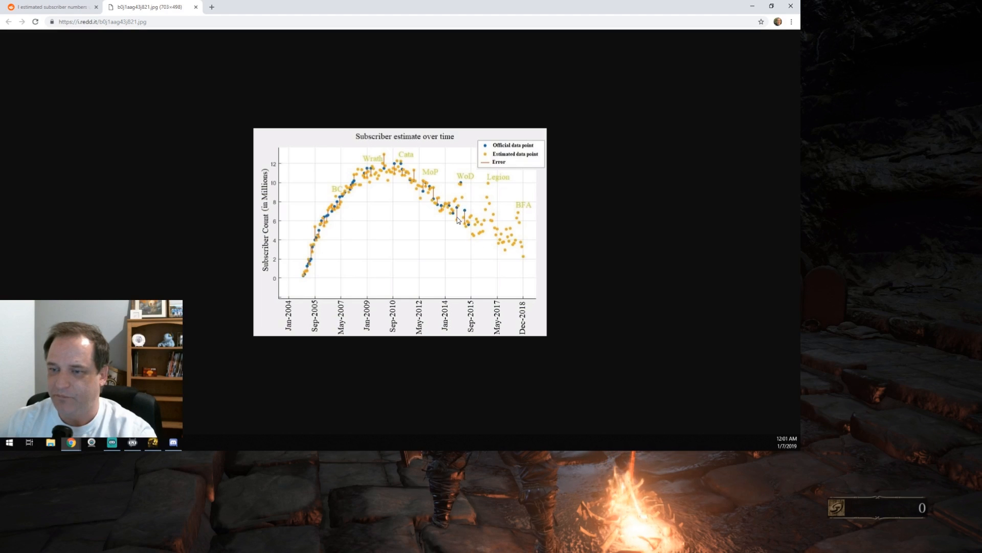
pyautogui.moveTo(513, 216)
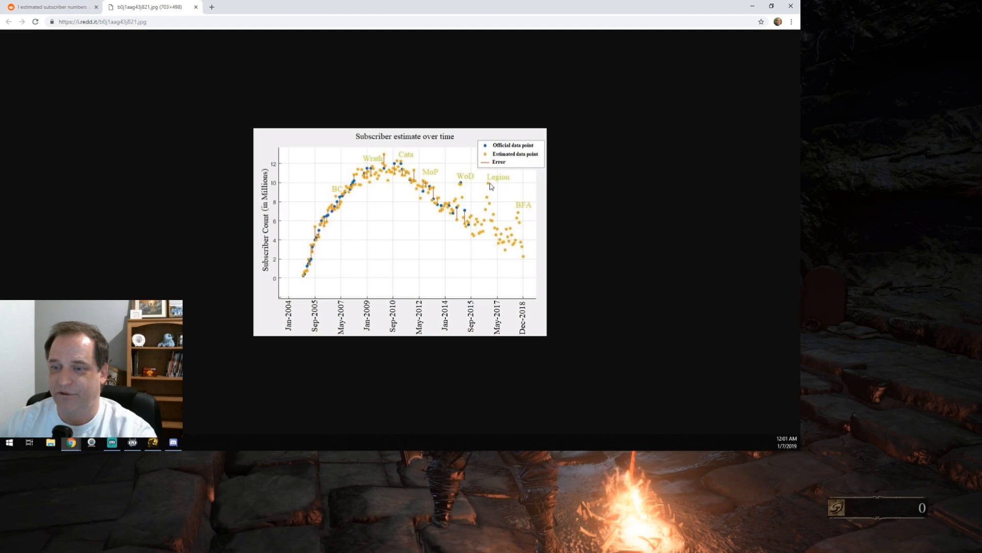
pyautogui.moveTo(459, 312)
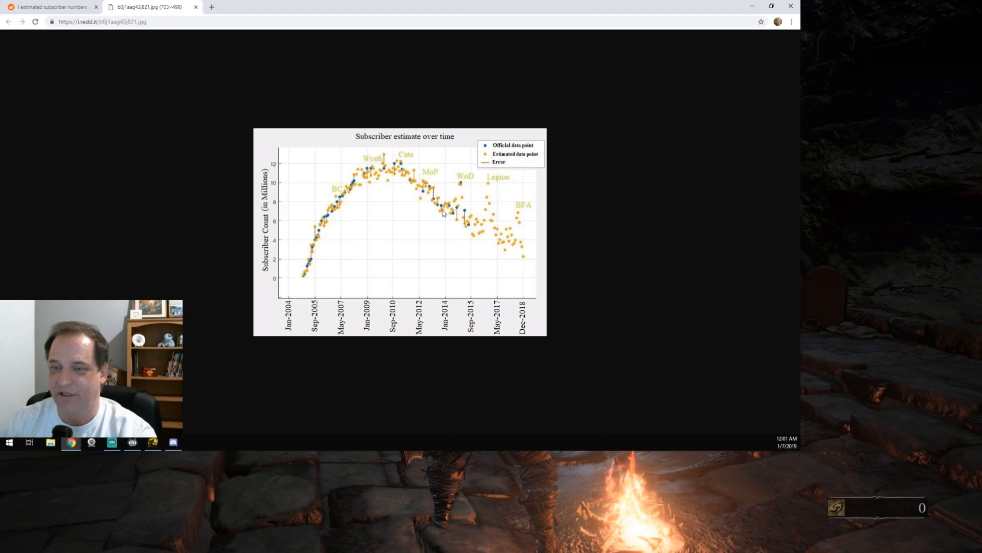
pyautogui.moveTo(505, 186)
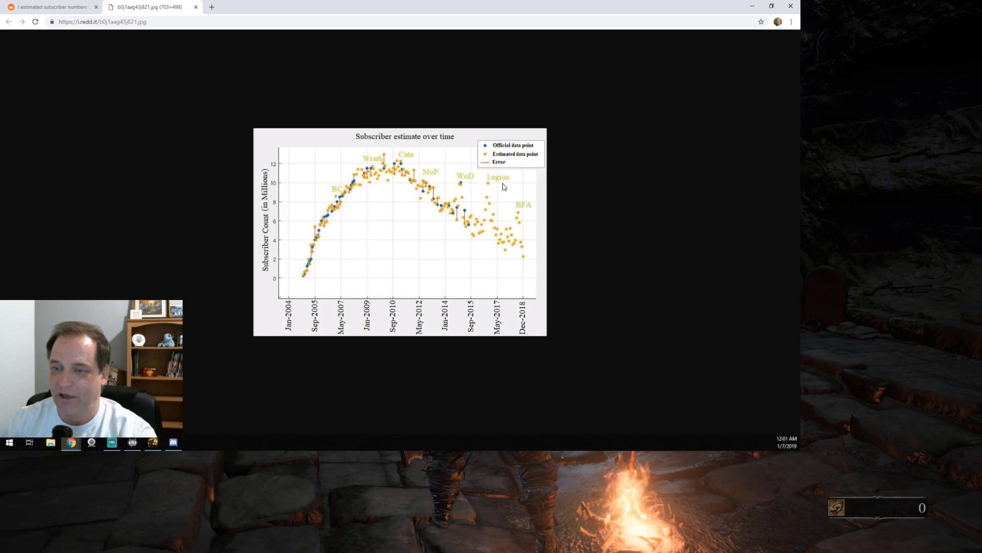
pyautogui.moveTo(504, 199)
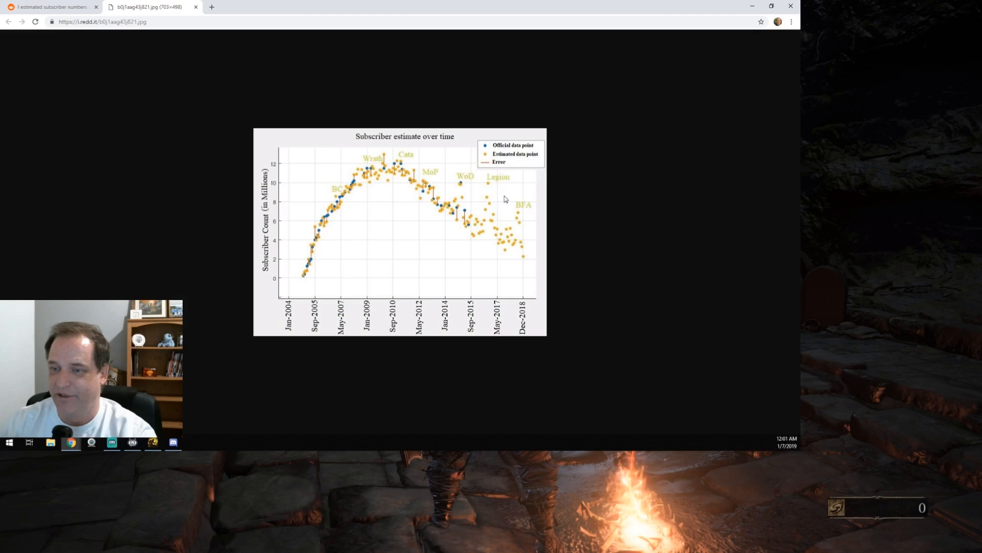
pyautogui.moveTo(520, 214)
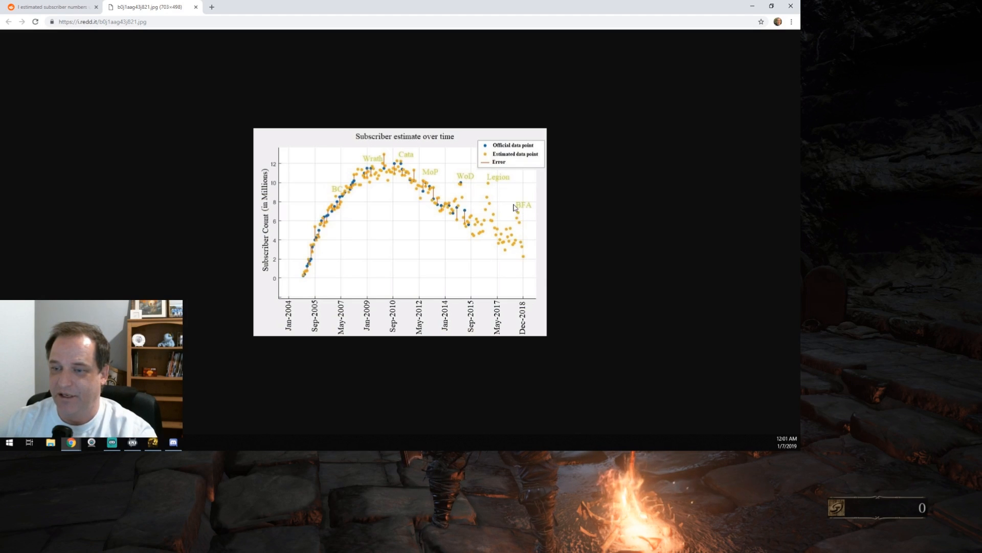
pyautogui.moveTo(518, 216)
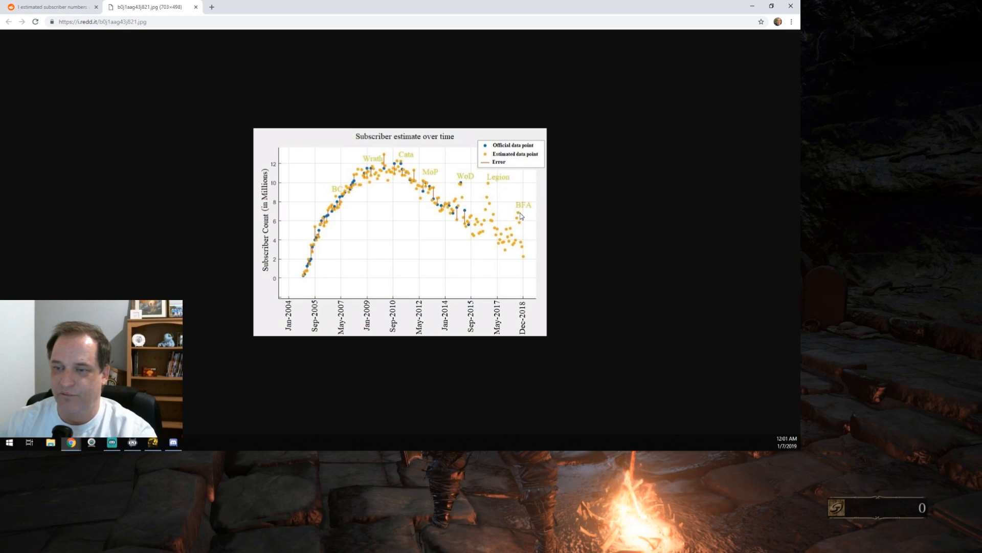
pyautogui.moveTo(494, 190)
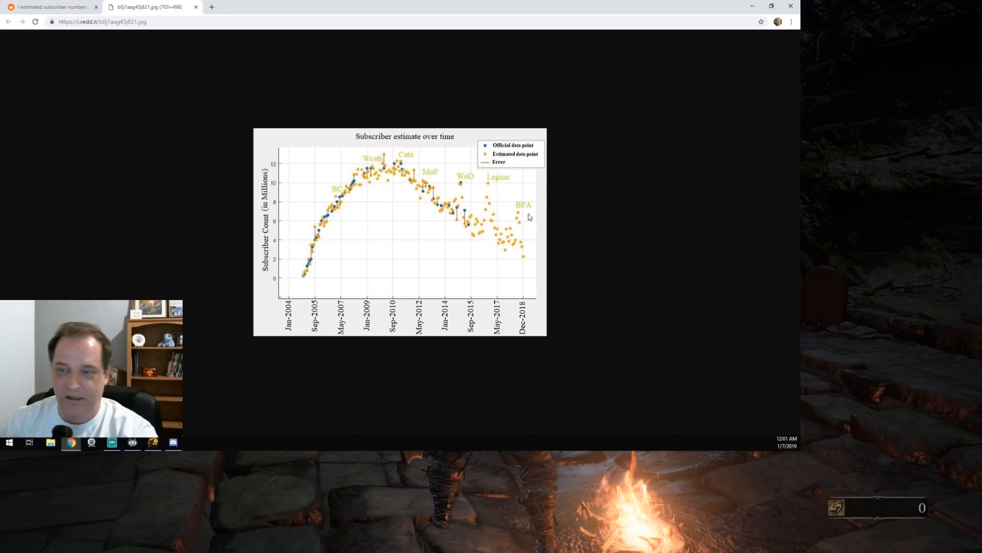
pyautogui.moveTo(517, 222)
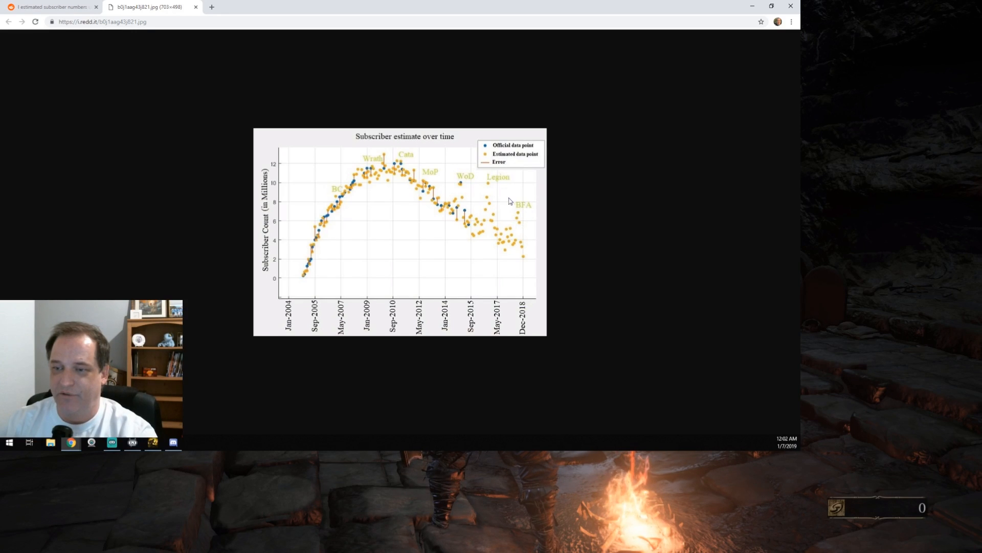
pyautogui.moveTo(508, 215)
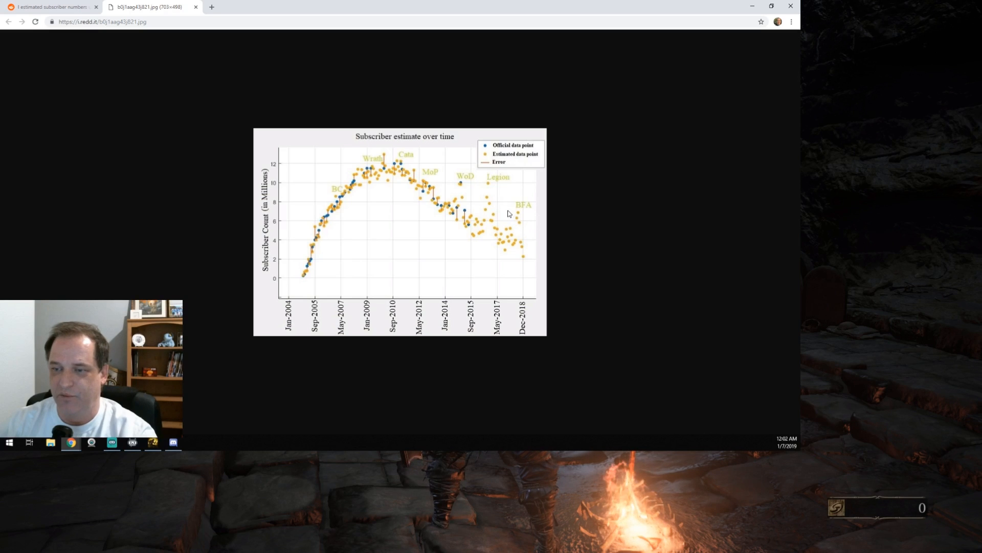
pyautogui.moveTo(523, 213)
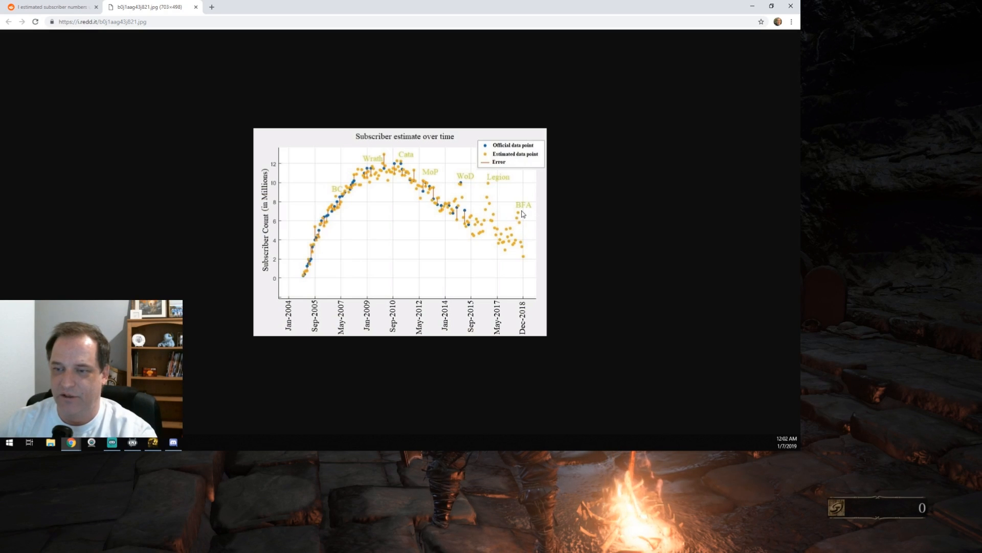
pyautogui.moveTo(525, 211)
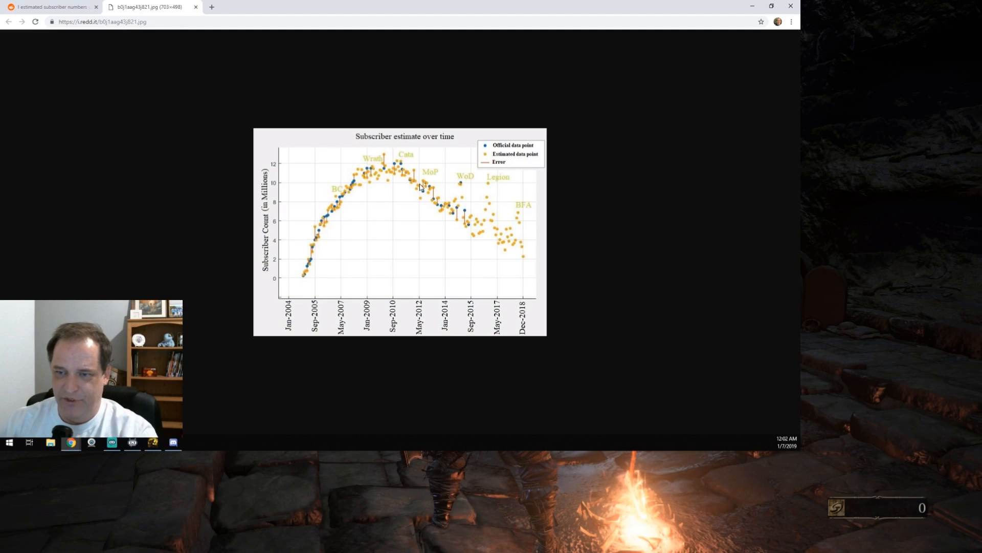
pyautogui.moveTo(487, 194)
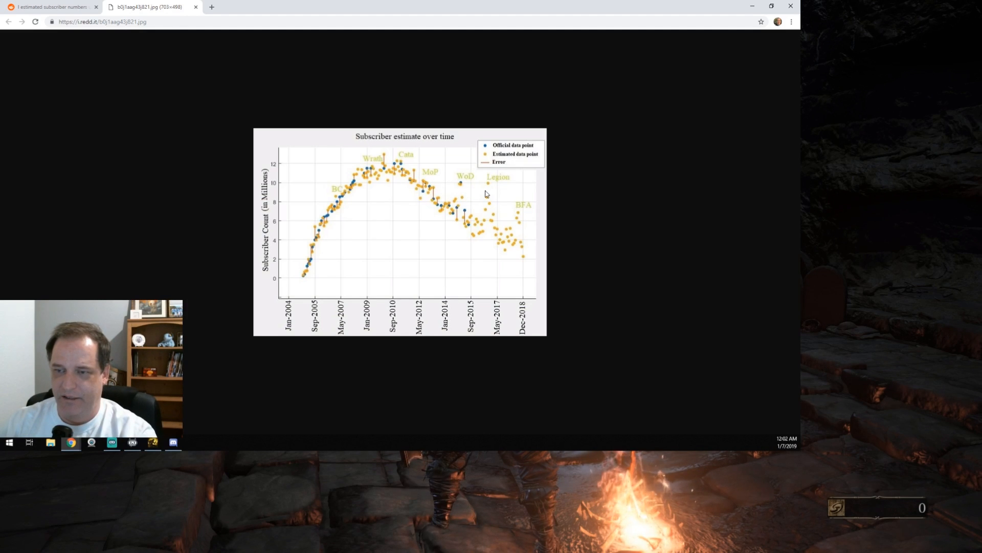
pyautogui.moveTo(458, 199)
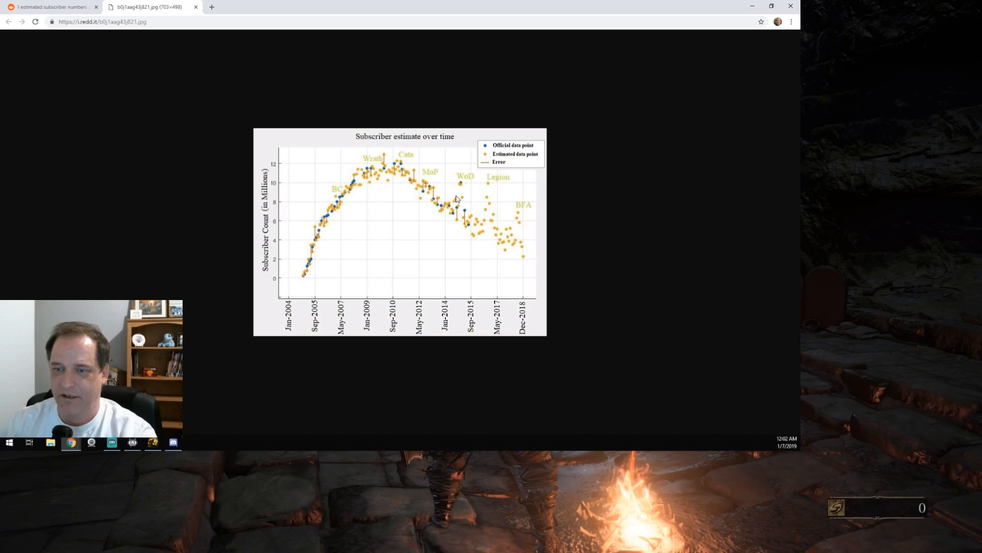
pyautogui.moveTo(468, 193)
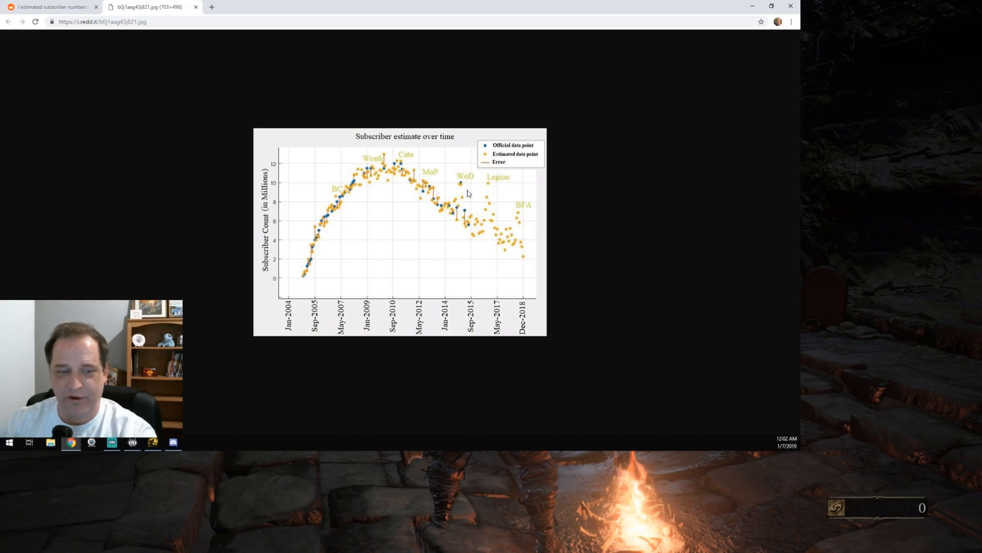
pyautogui.moveTo(415, 176)
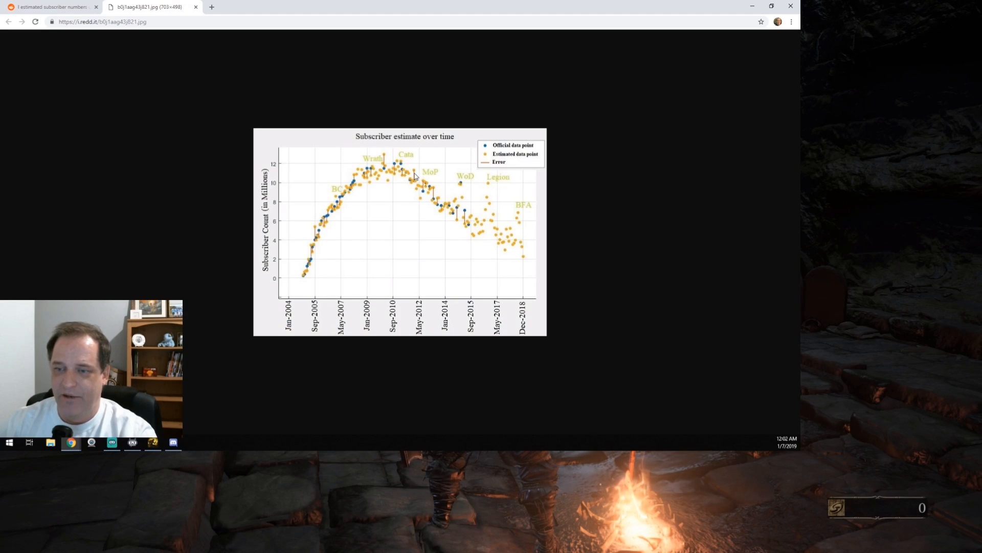
pyautogui.moveTo(517, 195)
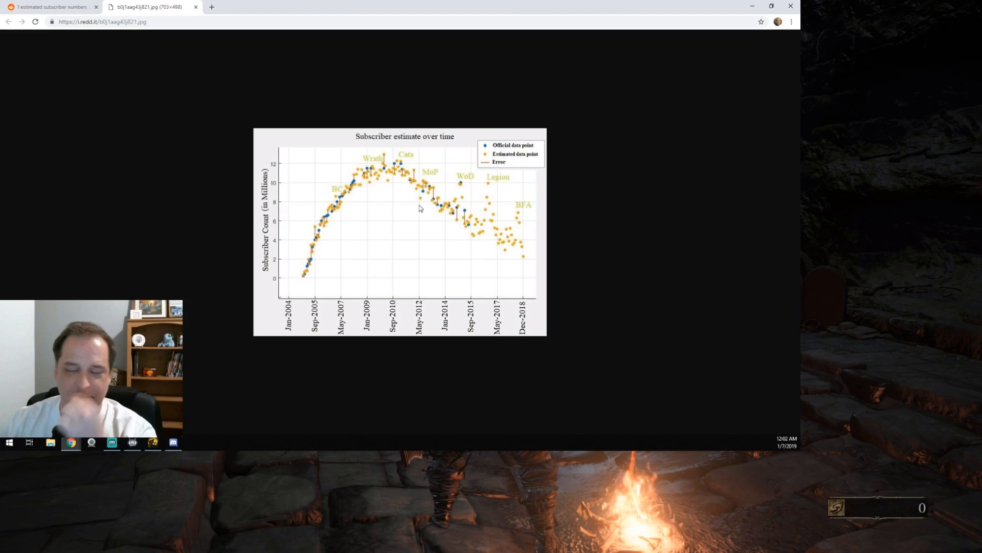
pyautogui.moveTo(434, 183)
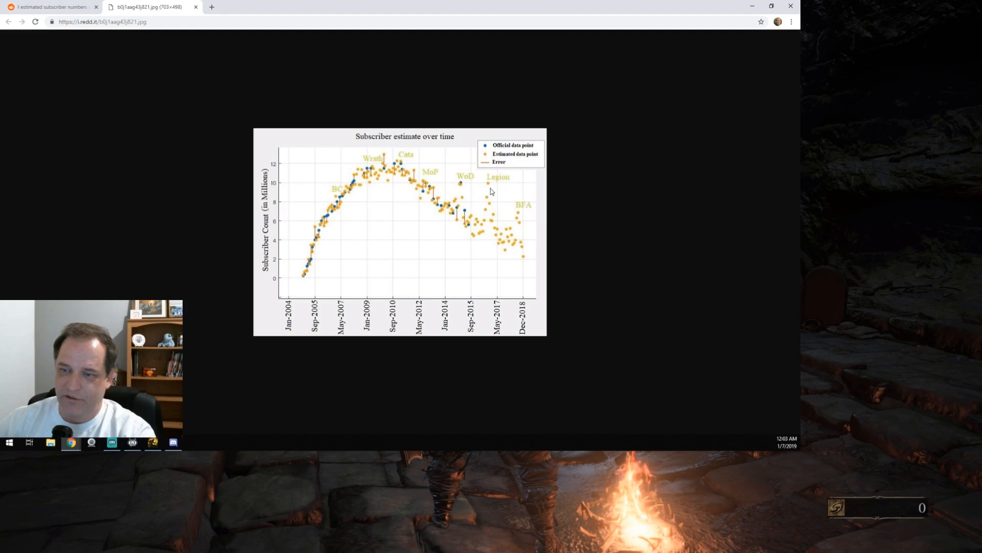
pyautogui.moveTo(475, 189)
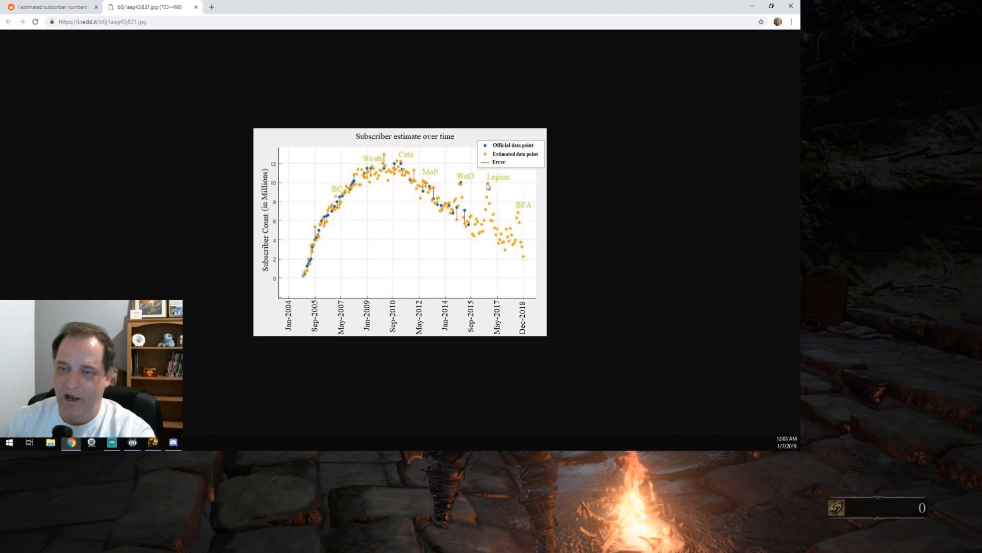
pyautogui.moveTo(493, 185)
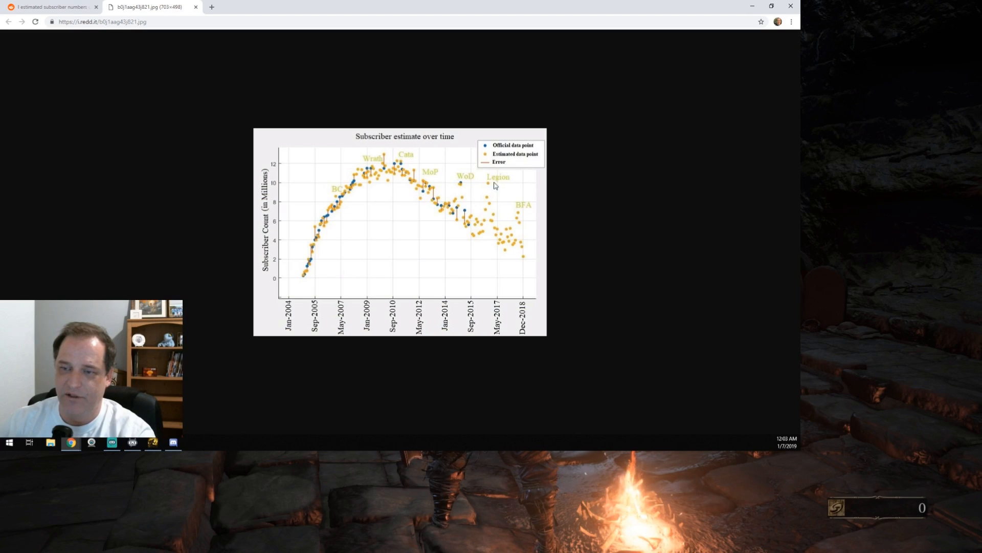
pyautogui.moveTo(466, 201)
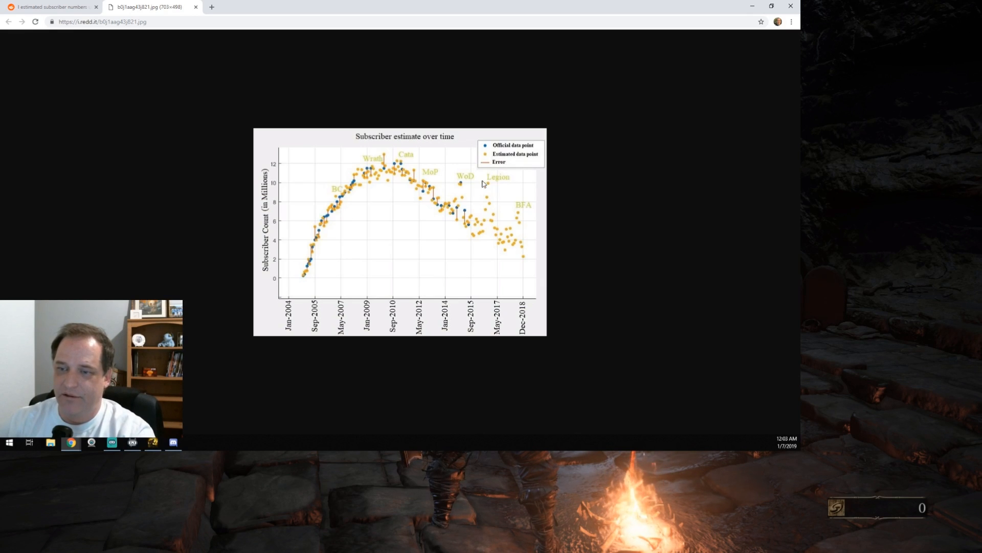
pyautogui.moveTo(517, 224)
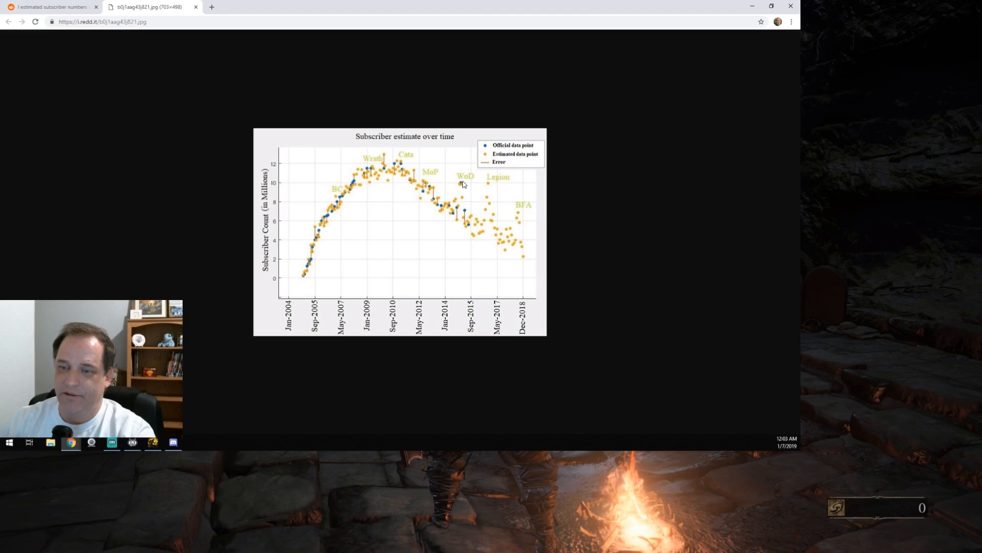
pyautogui.moveTo(418, 240)
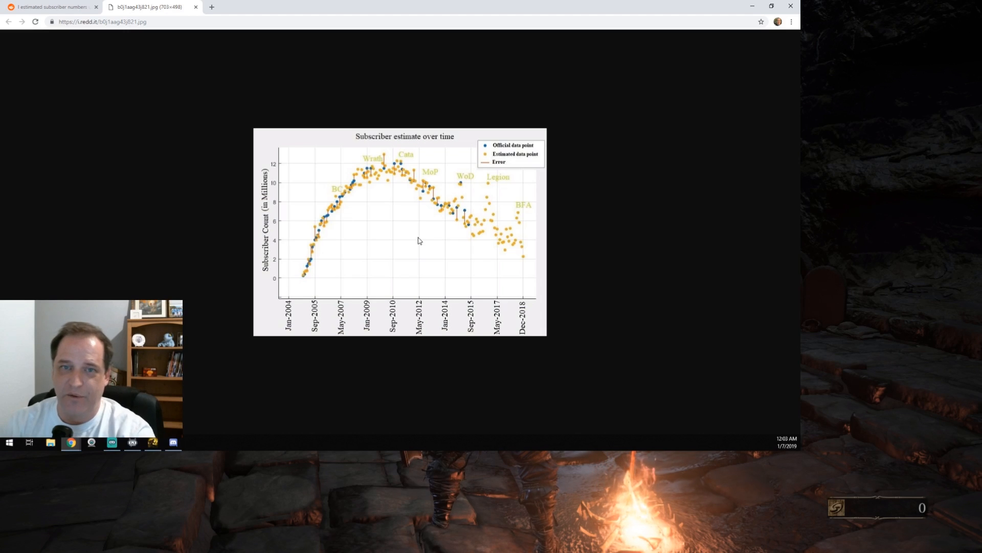